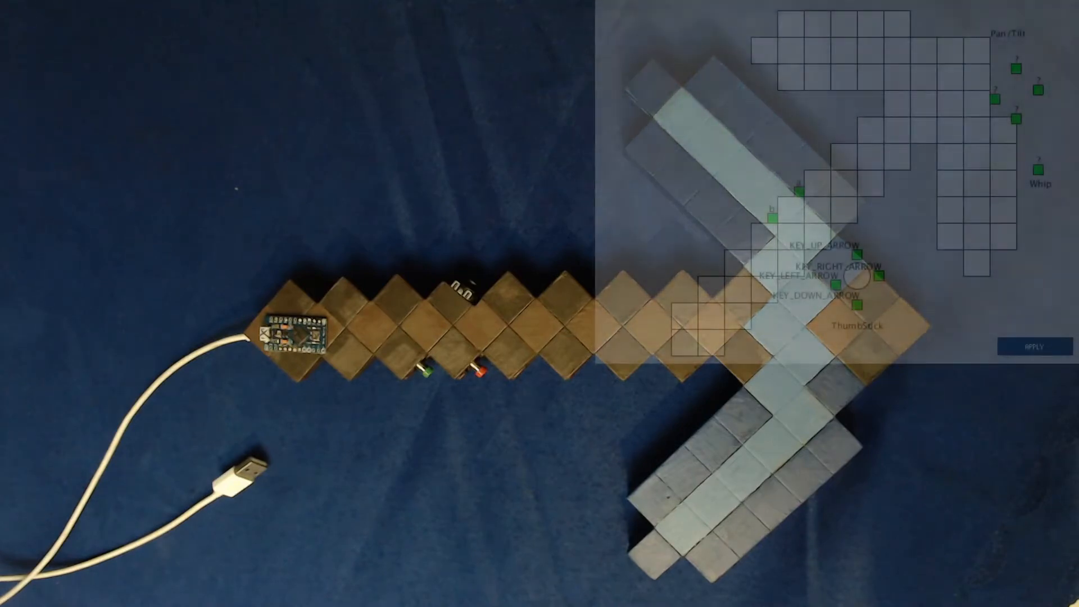
Assign MouseXAxis and MouseYAxis to the two Pan/Tilt inputs in the button-remapping app.
left_click(1011, 81)
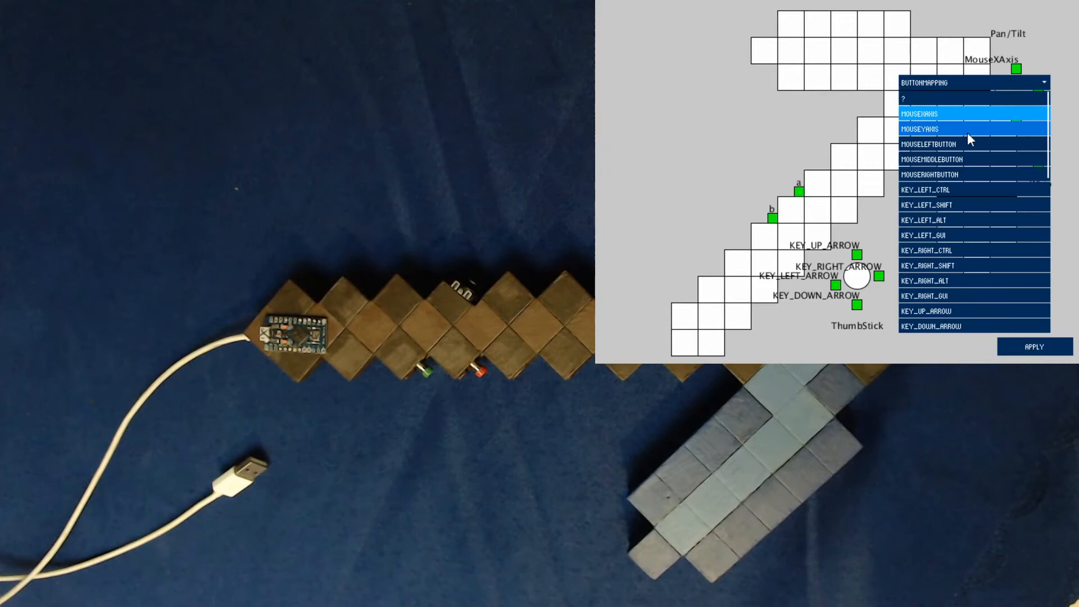
left_click(922, 128)
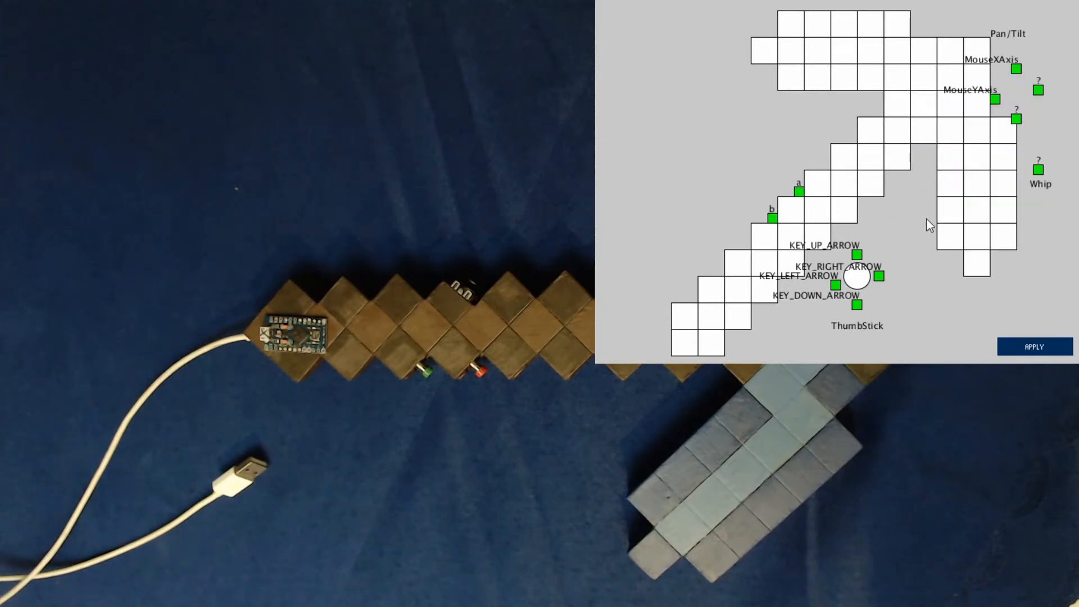
left_click(1035, 346)
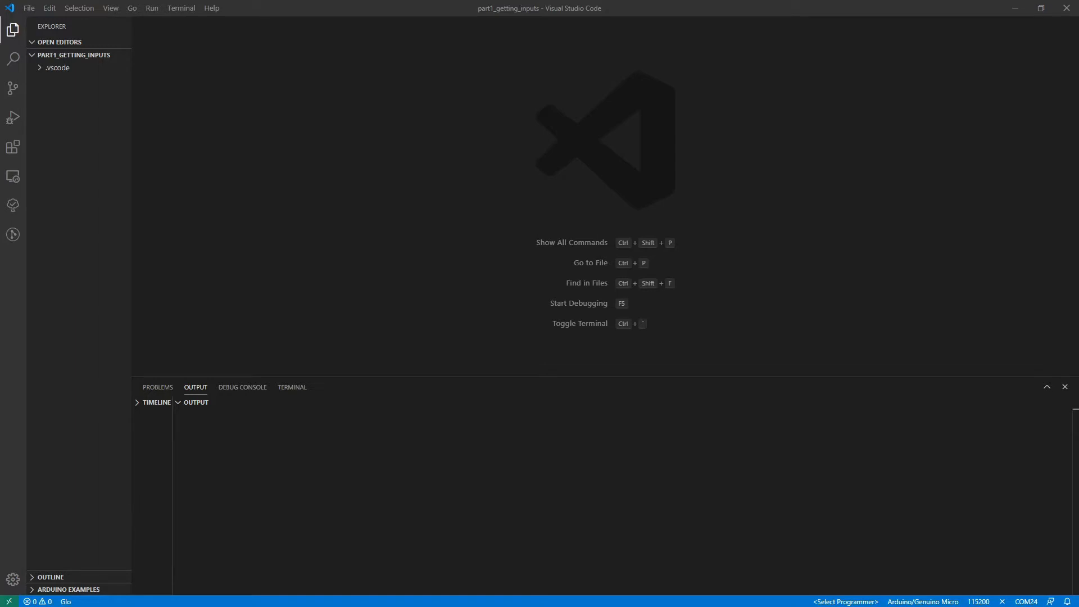
Create an arduino_controller folder in the project and expand it.
left_click(91, 55)
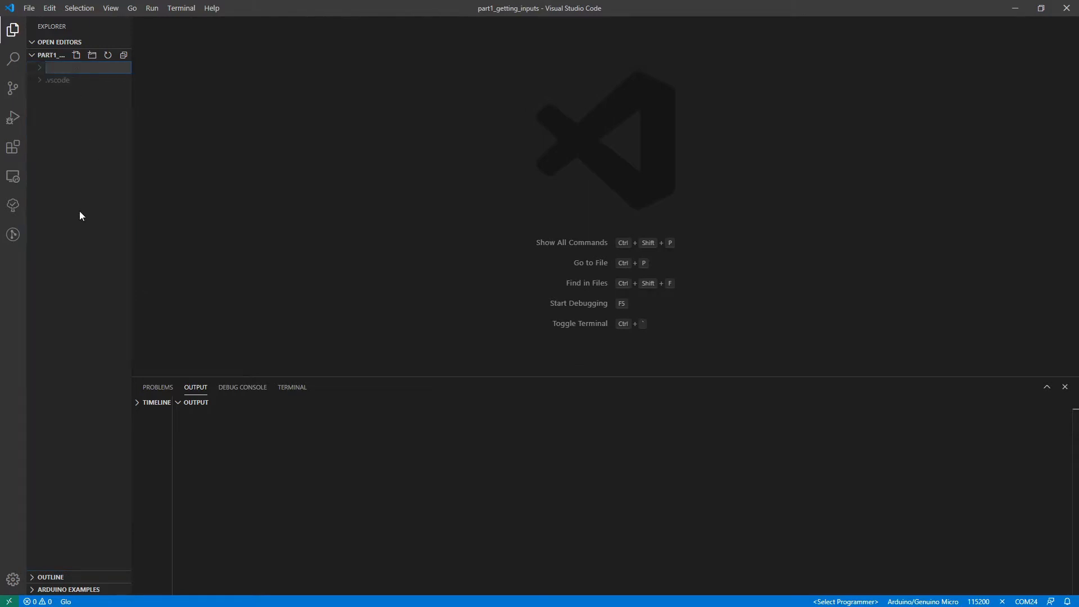
type("arduino_controller")
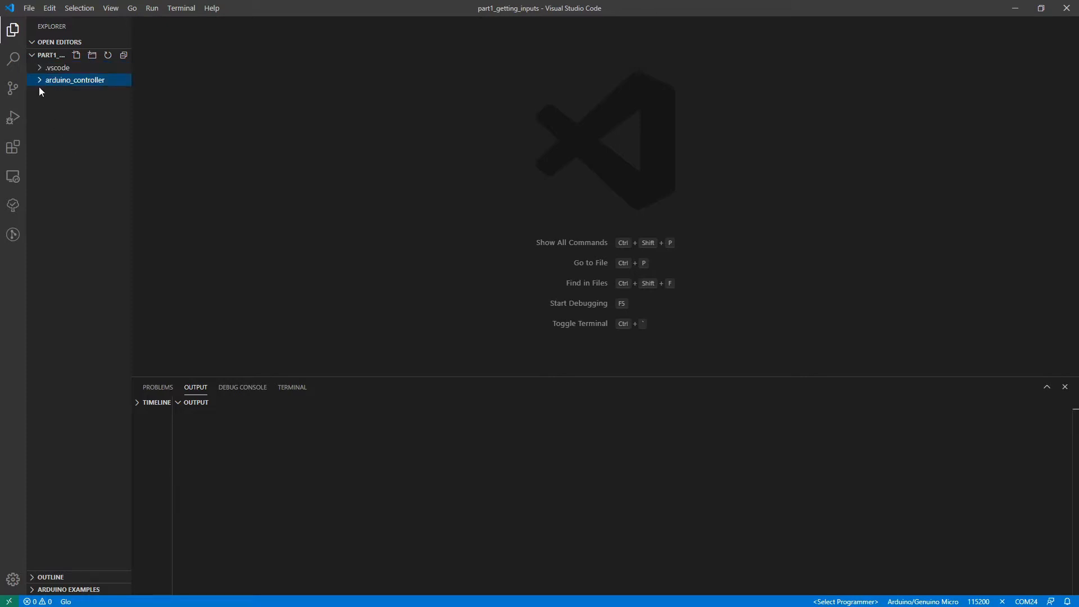
left_click(39, 80)
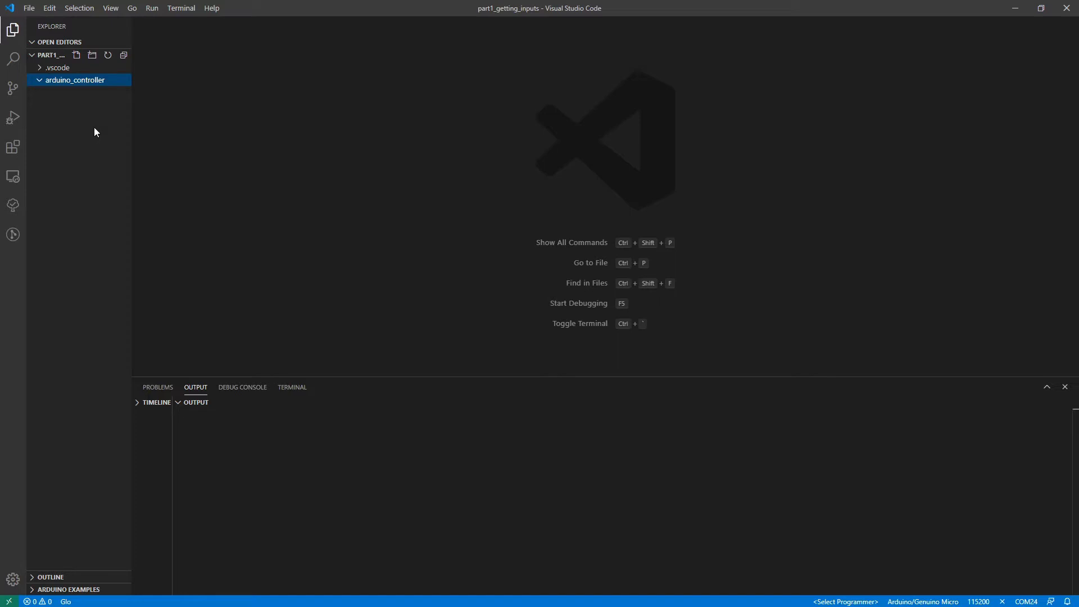
Create an empty arduino_controller.ino sketch inside the folder, open for editing.
right_click(76, 80)
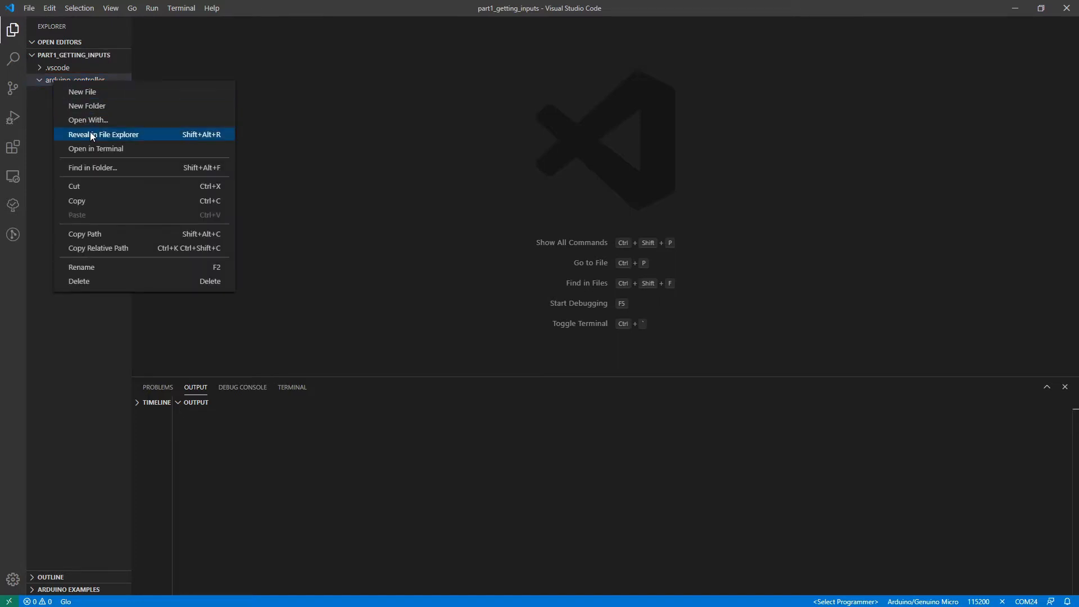
left_click(82, 91)
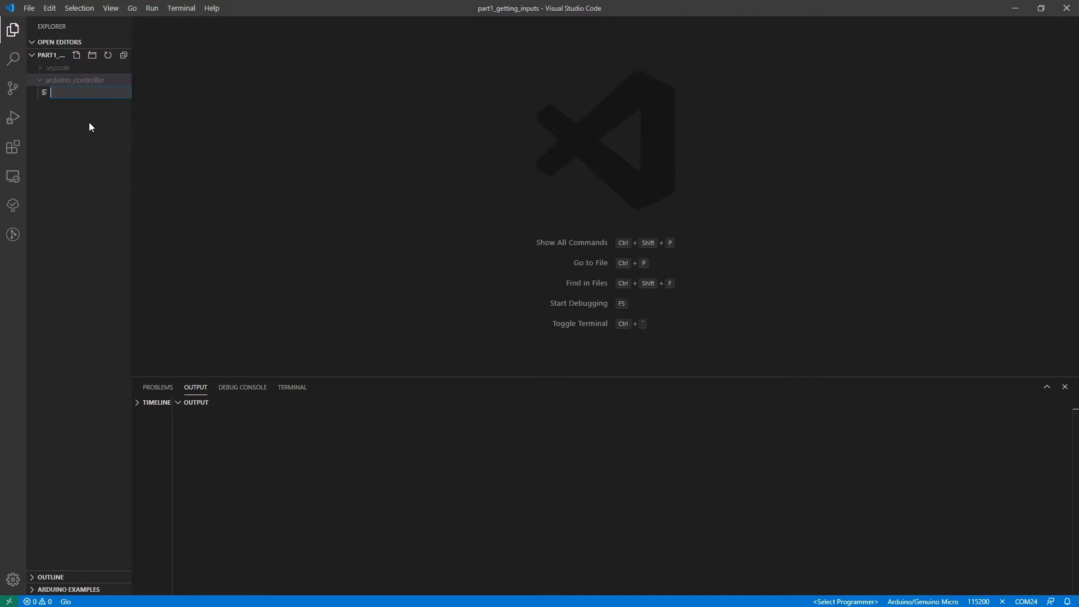
type("arduino_controller")
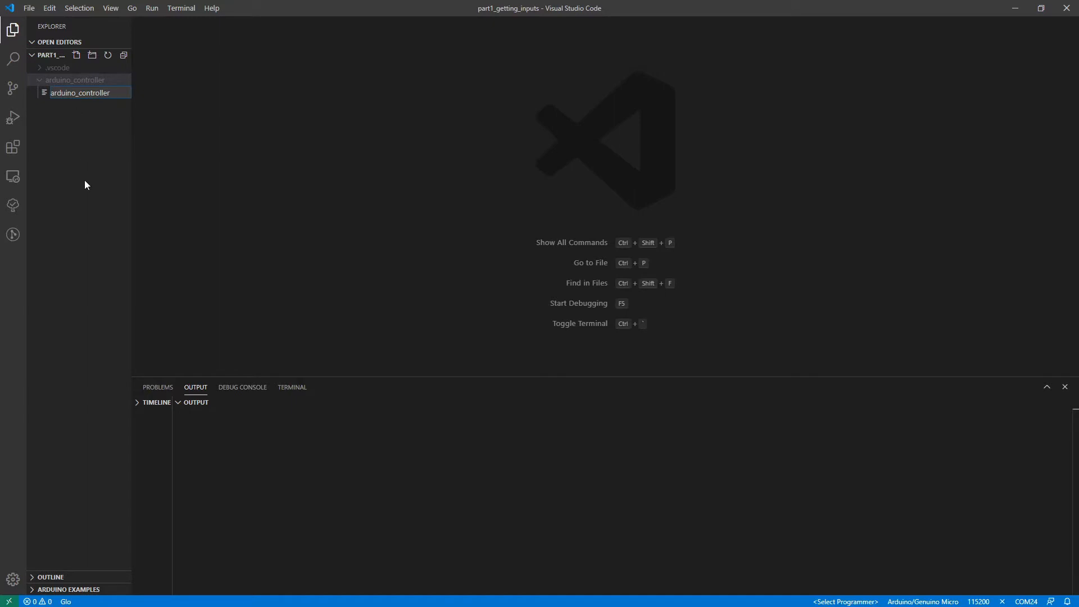
type(".in")
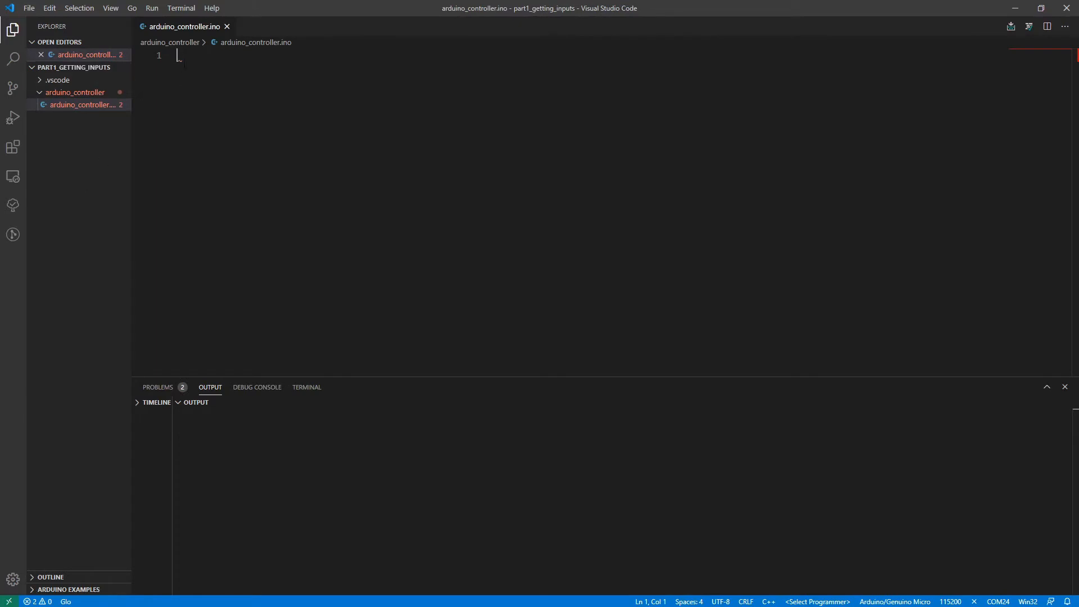
mouse_move(12, 147)
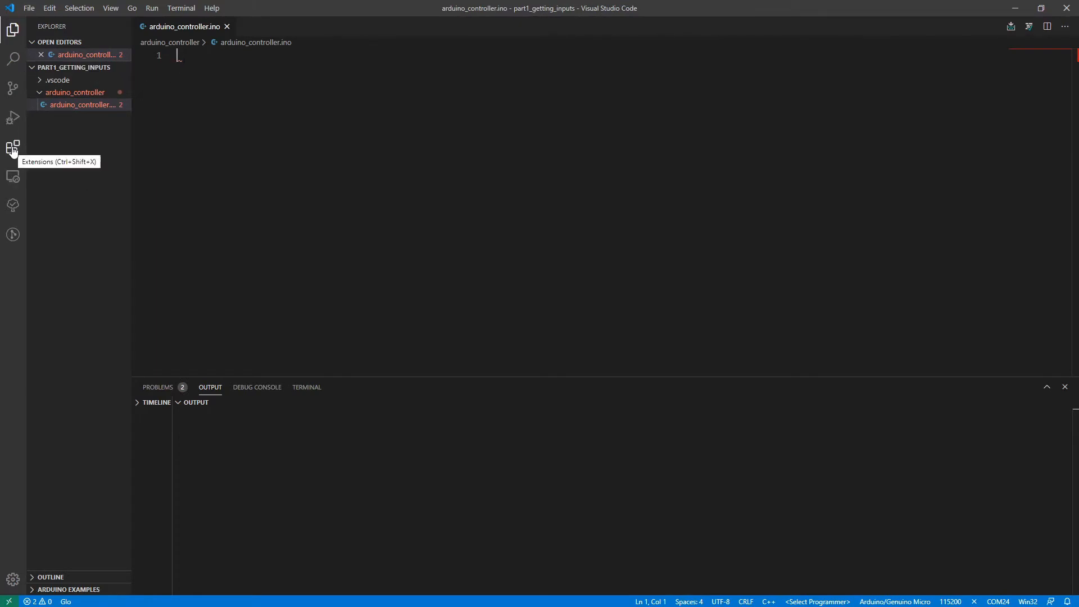
left_click(13, 147)
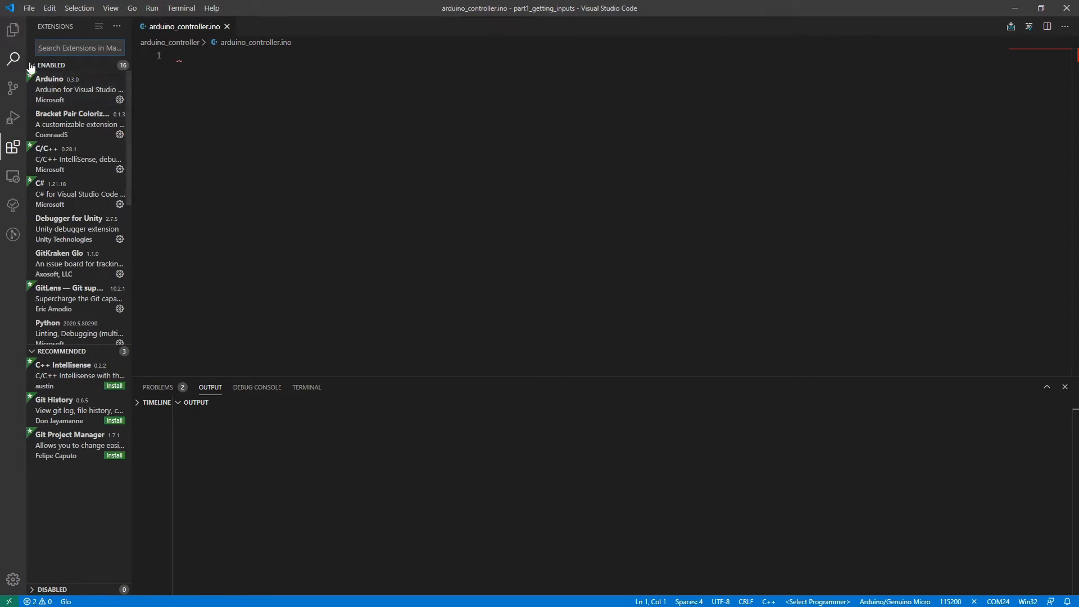
left_click(75, 89)
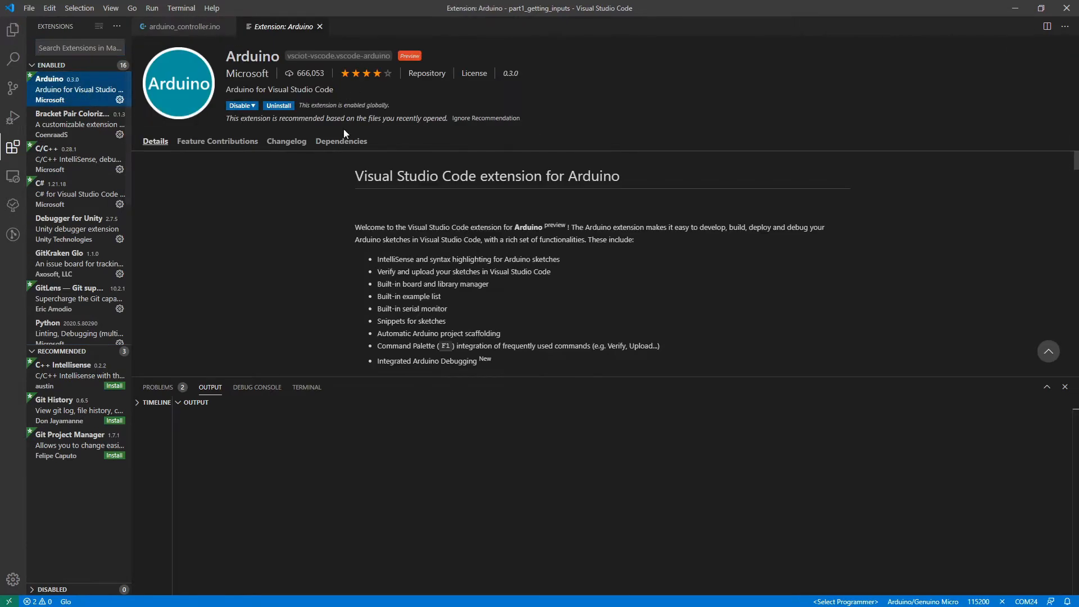
left_click(12, 31)
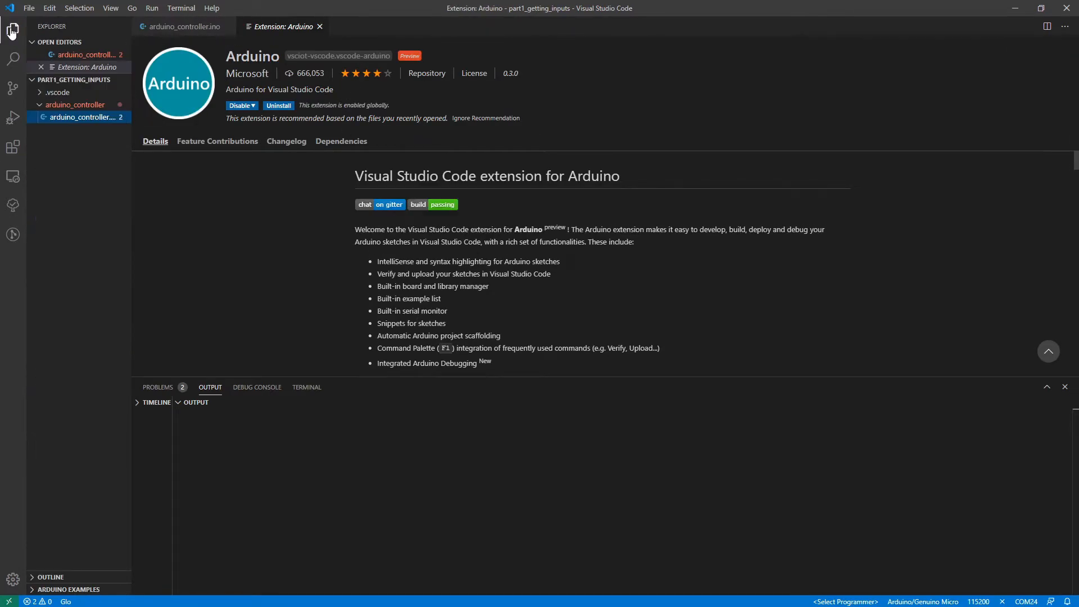
left_click(181, 26)
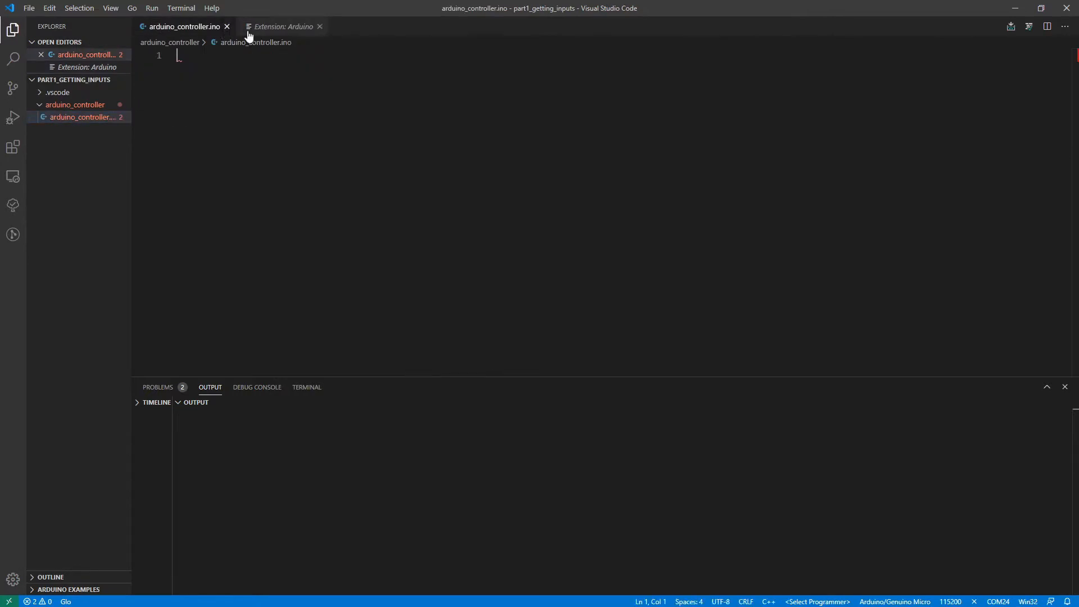
left_click(321, 26)
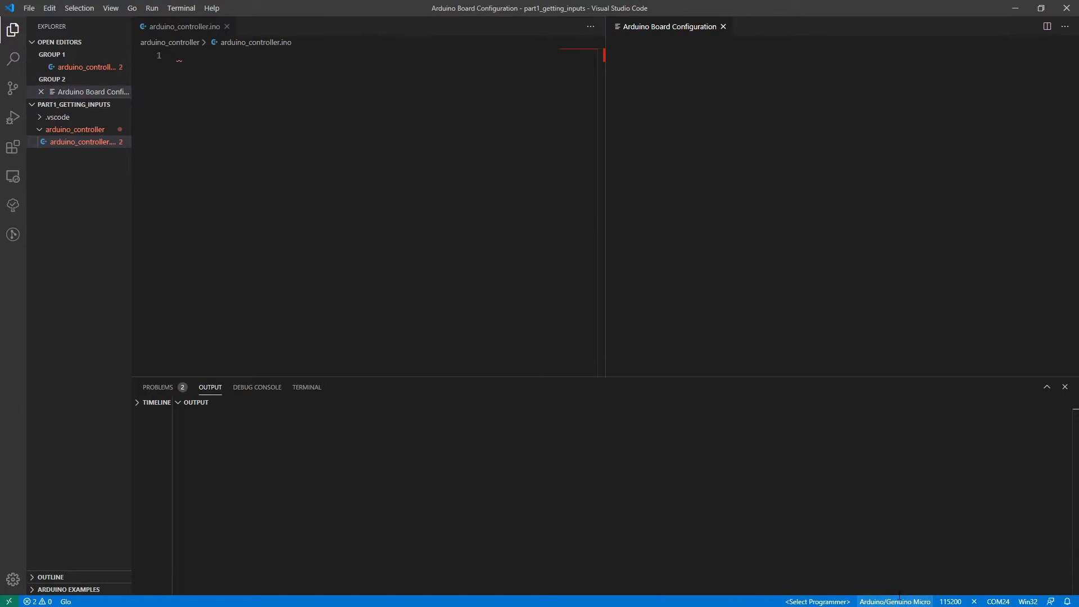
left_click(723, 26)
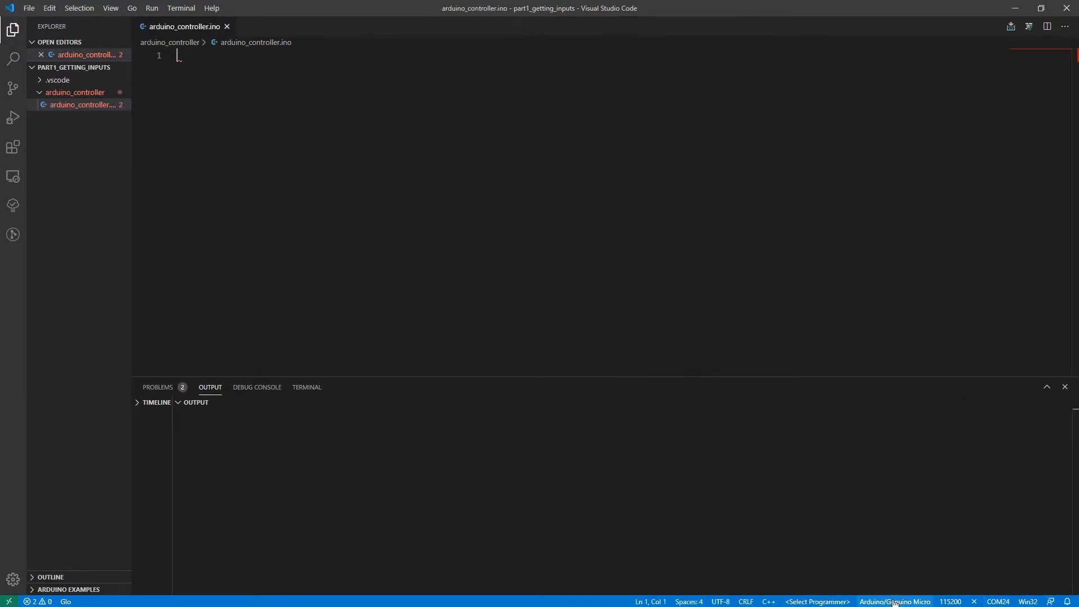
left_click(895, 602)
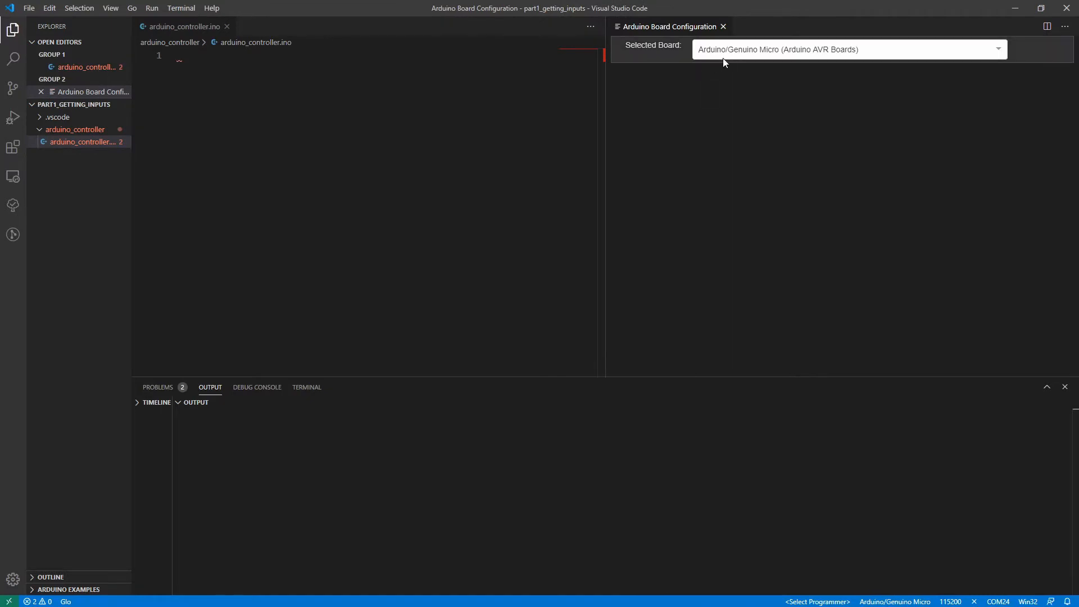
type("arduino ge")
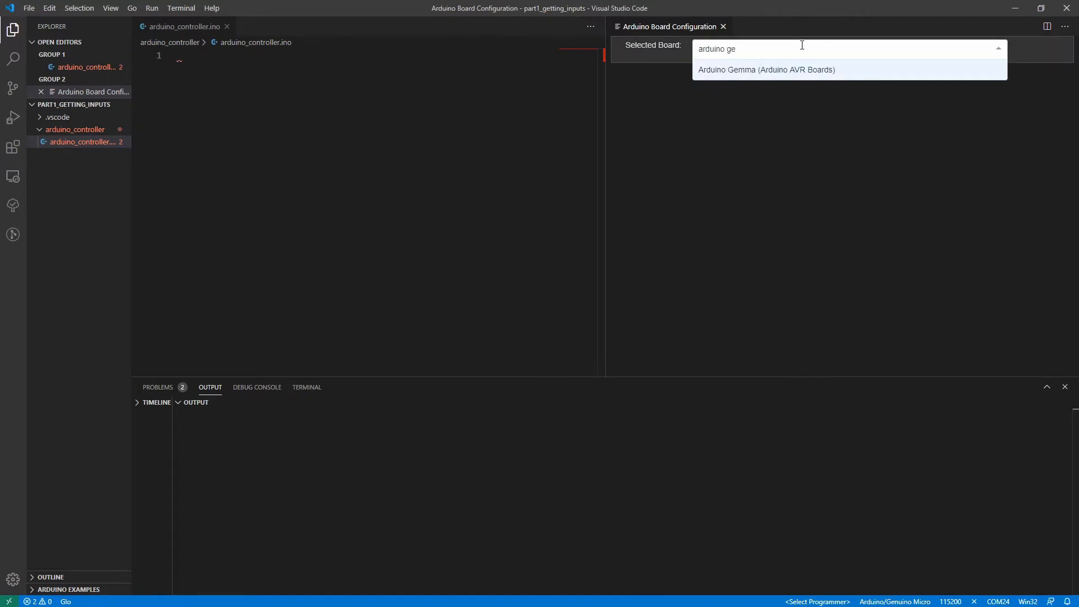
type("micro")
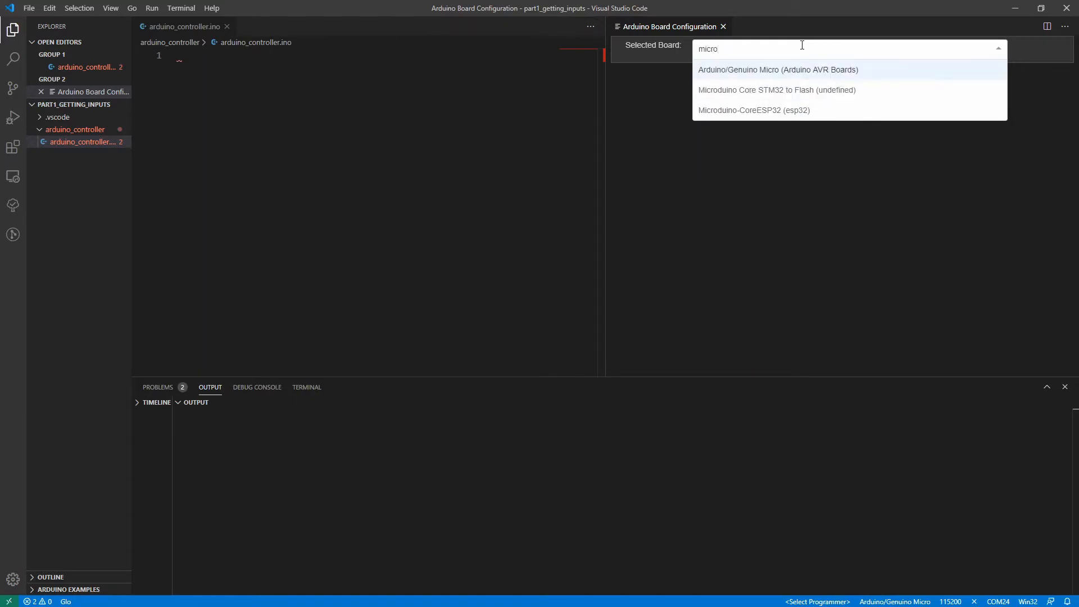
left_click(776, 69)
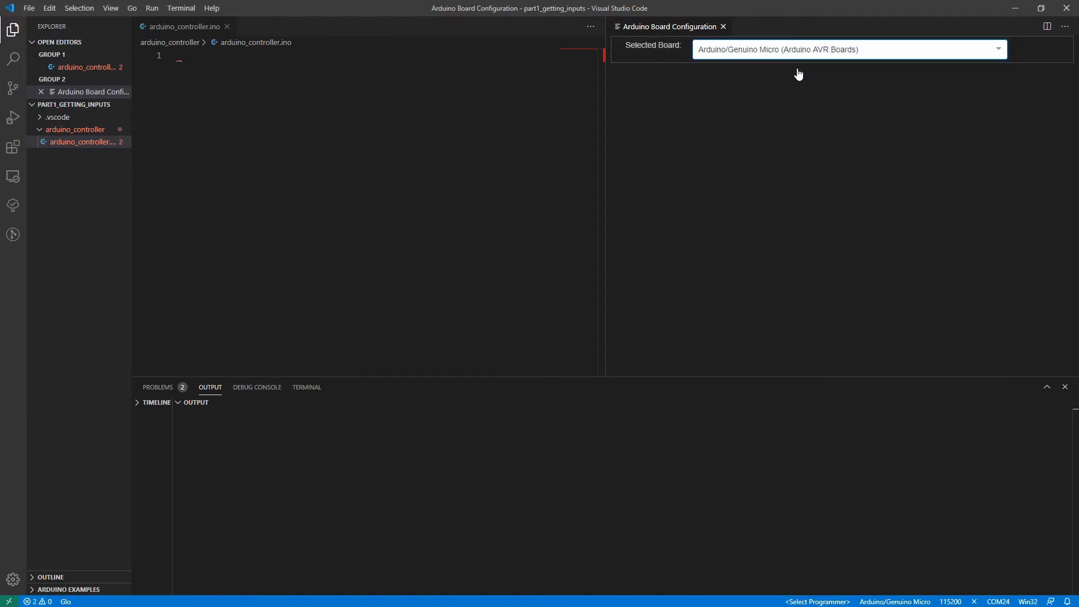
mouse_move(723, 26)
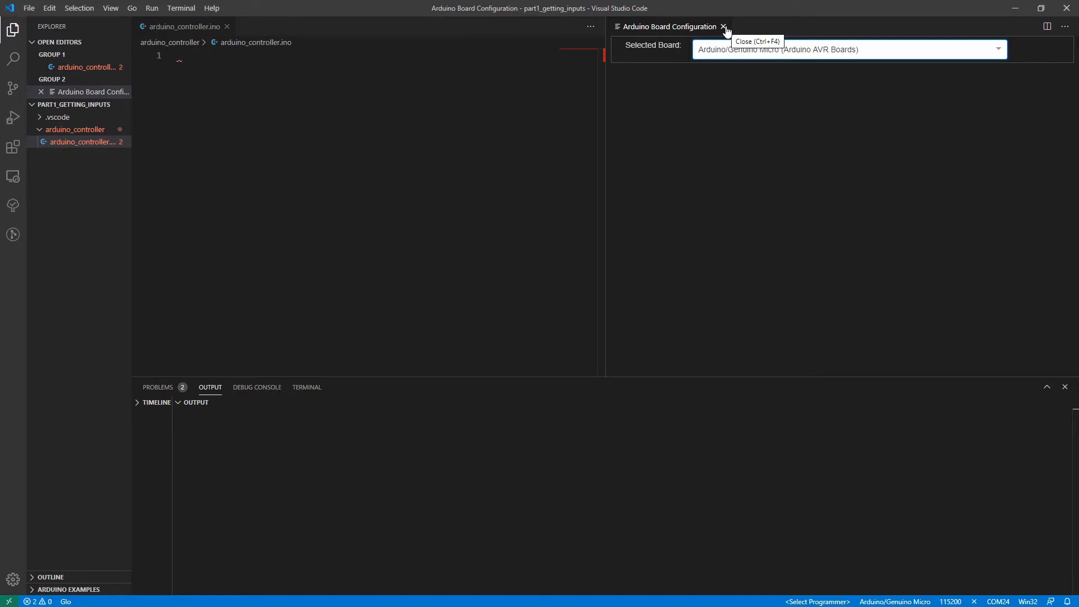
left_click(723, 26)
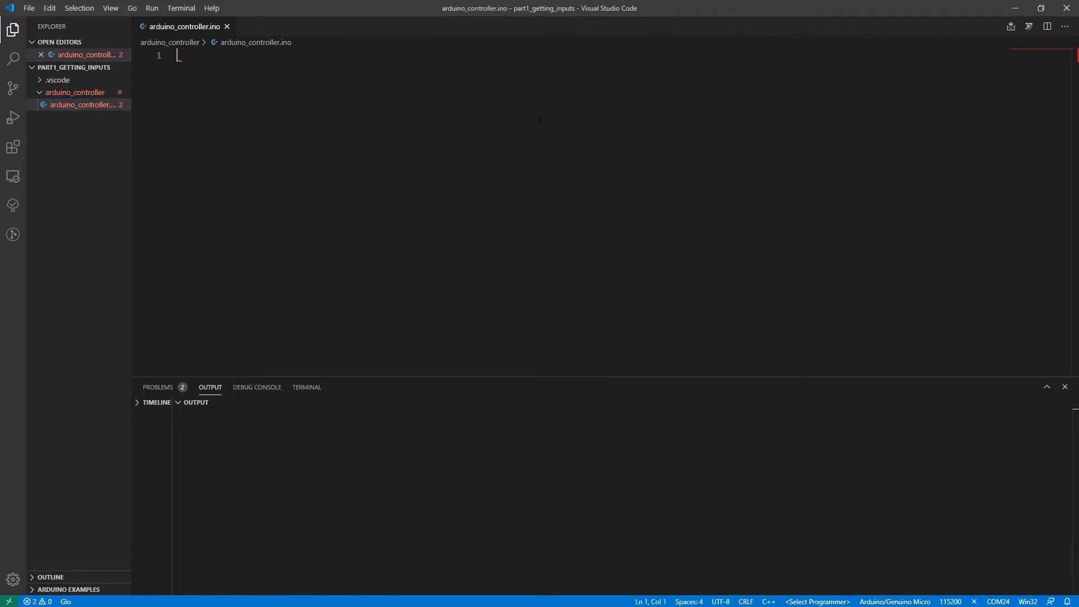
Enter the ATMEGA32u4 'Teen' board identifier text.
type("ATMEG")
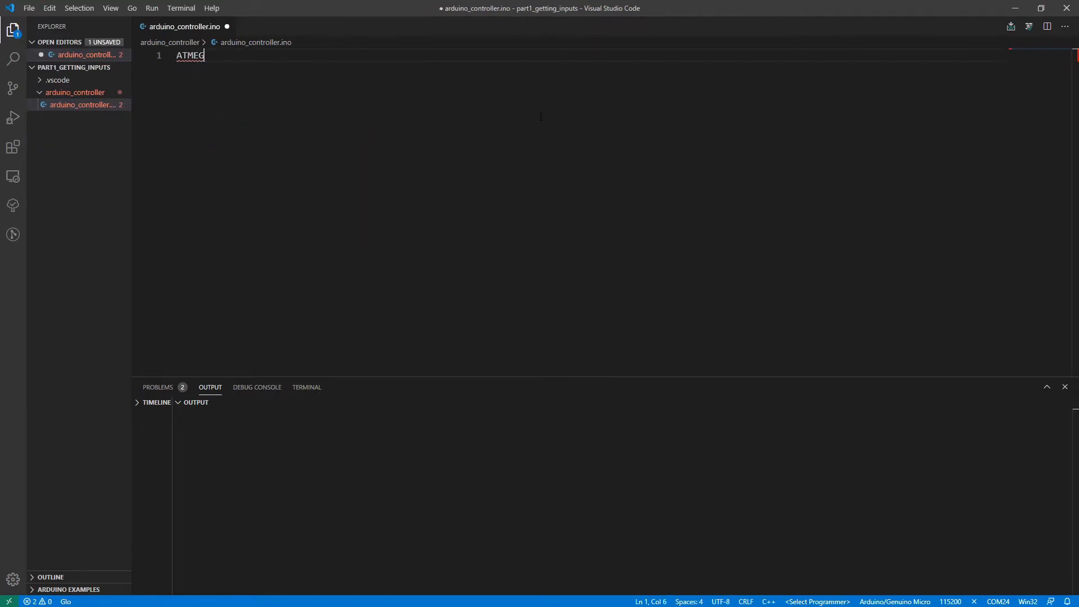
type("A32u")
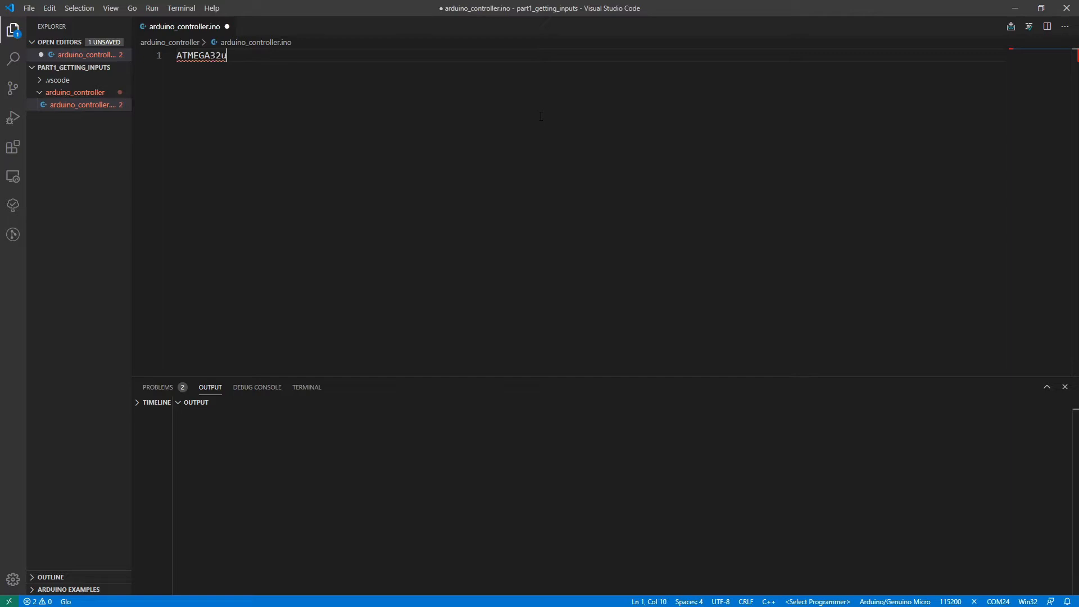
type("4")
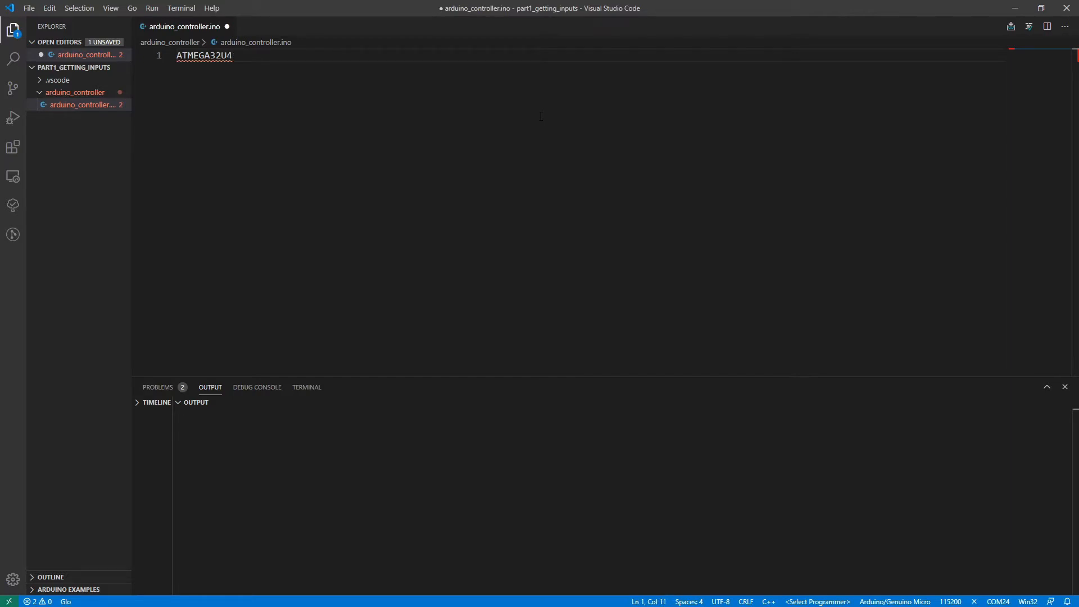
type("Teen")
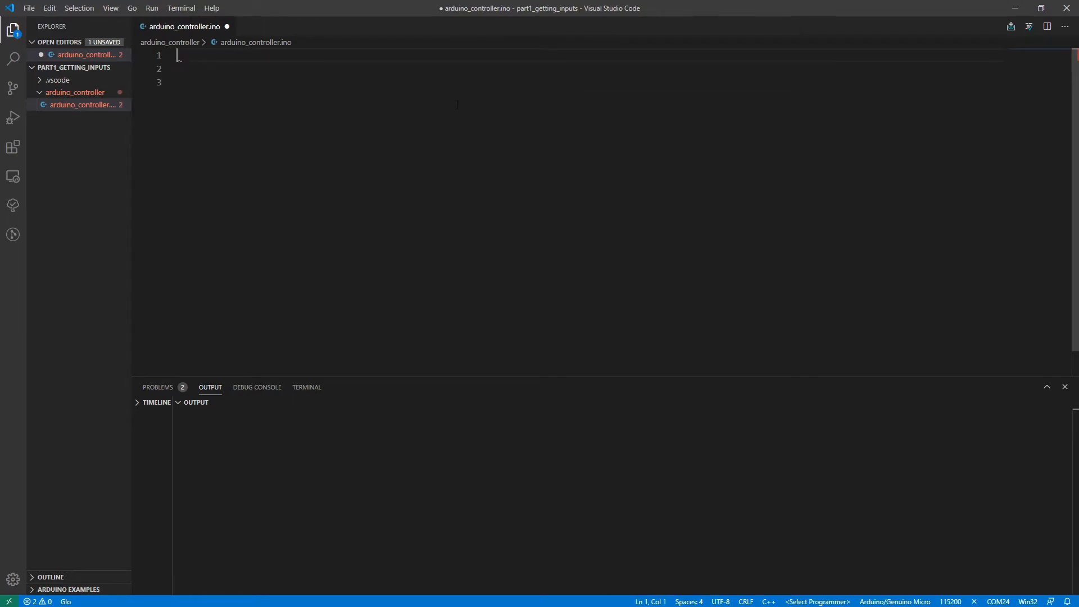
Write empty void setup(){} and void loop(){} function skeletons in the sketch.
type("void setup()")
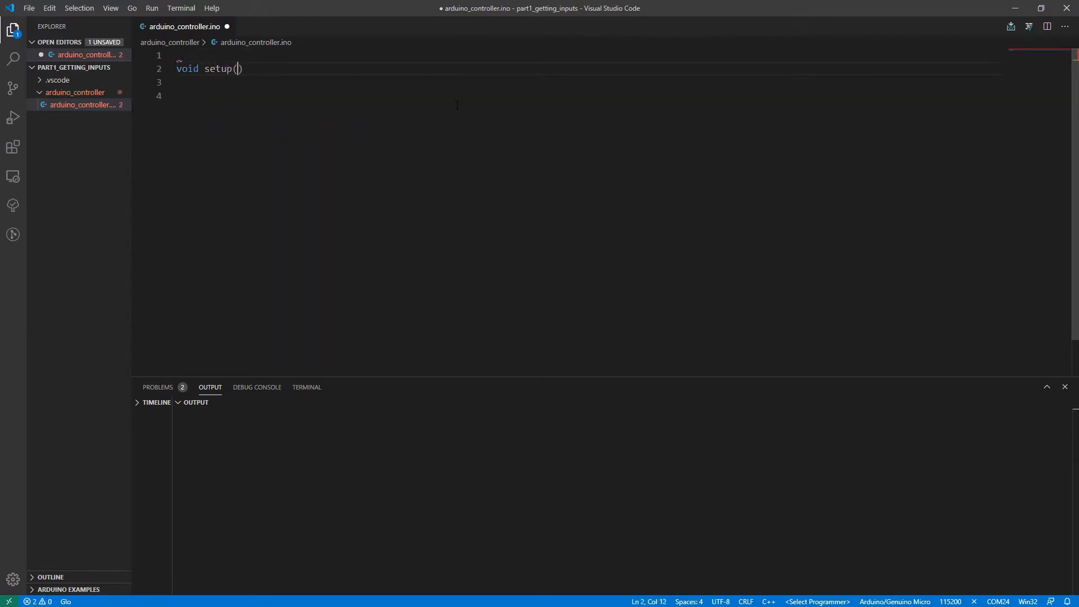
type("{")
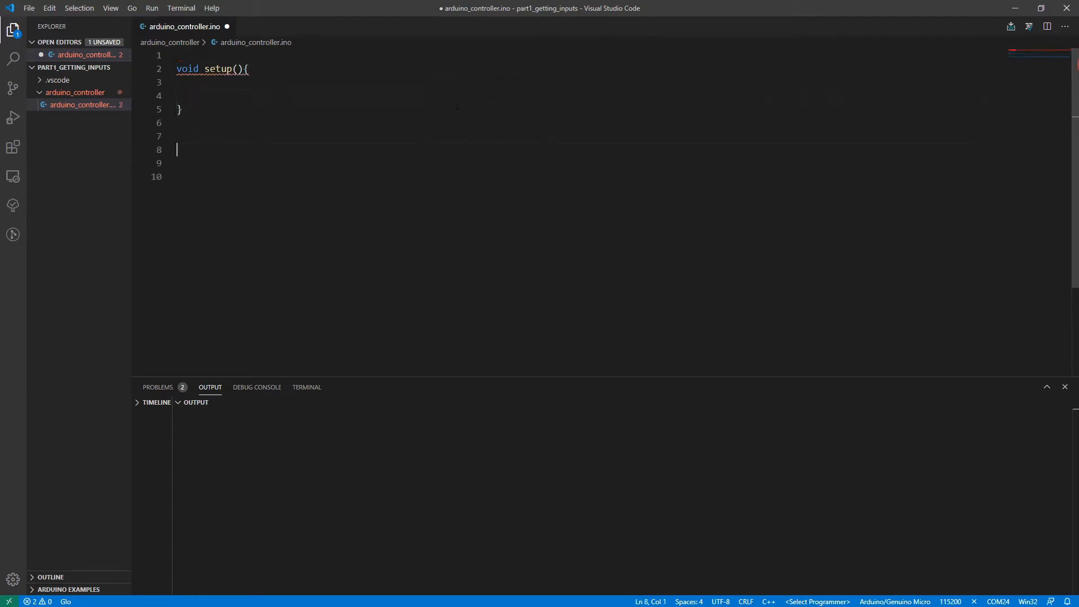
type("void loop()")
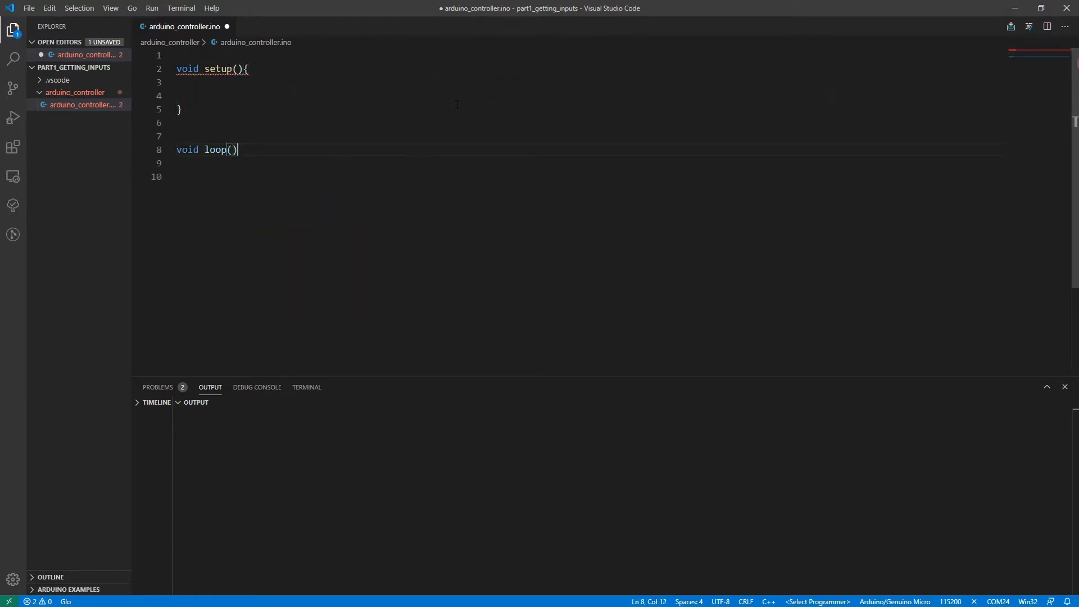
type("{")
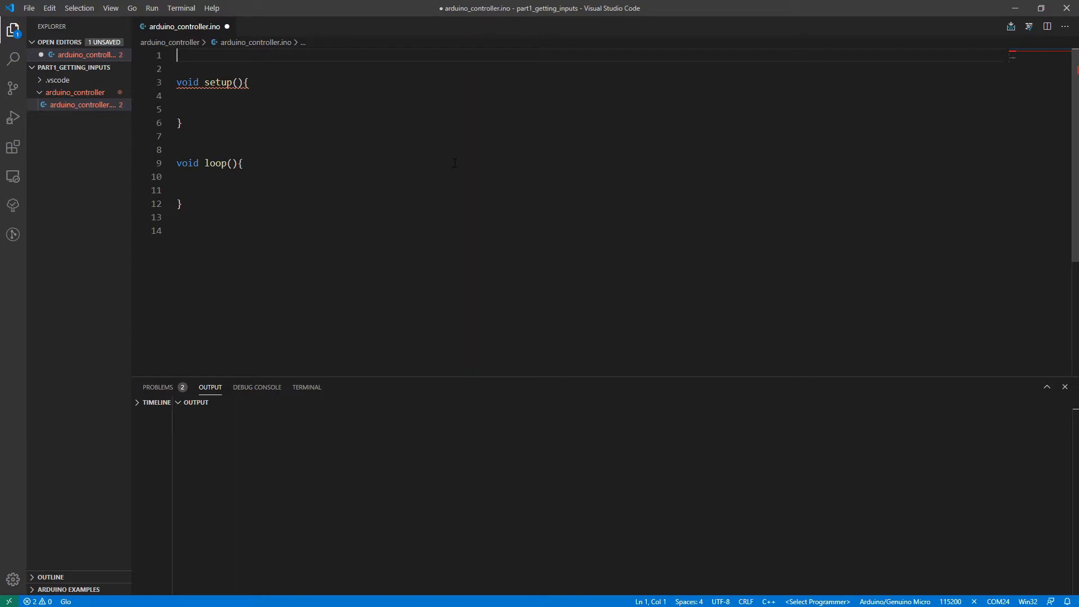
Include Keyboard.h and call Keyboard.begin() in setup.
type("#inlude <Key")
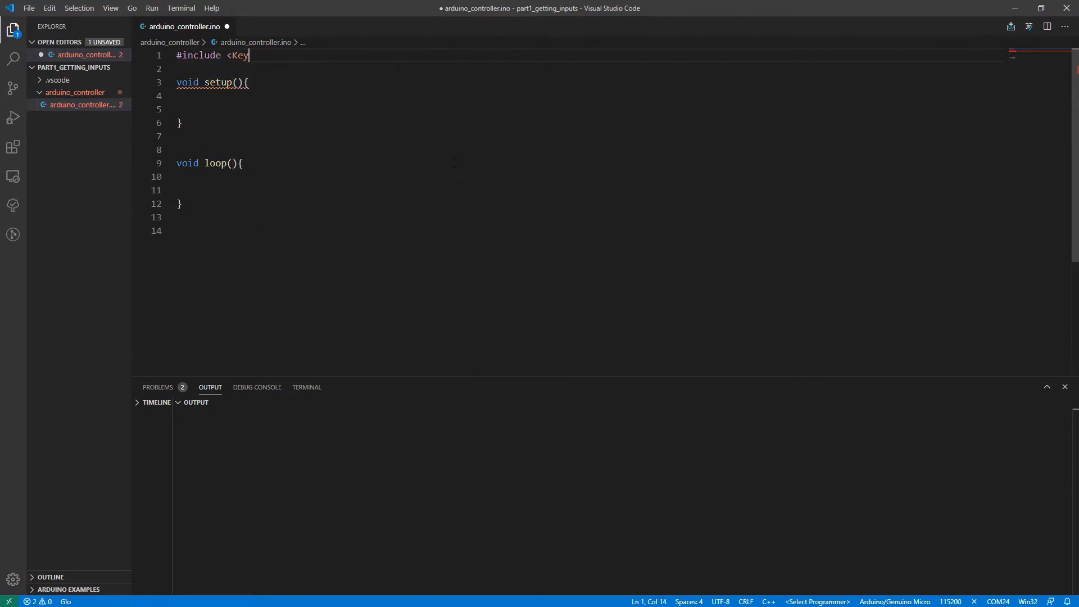
type("board.h>")
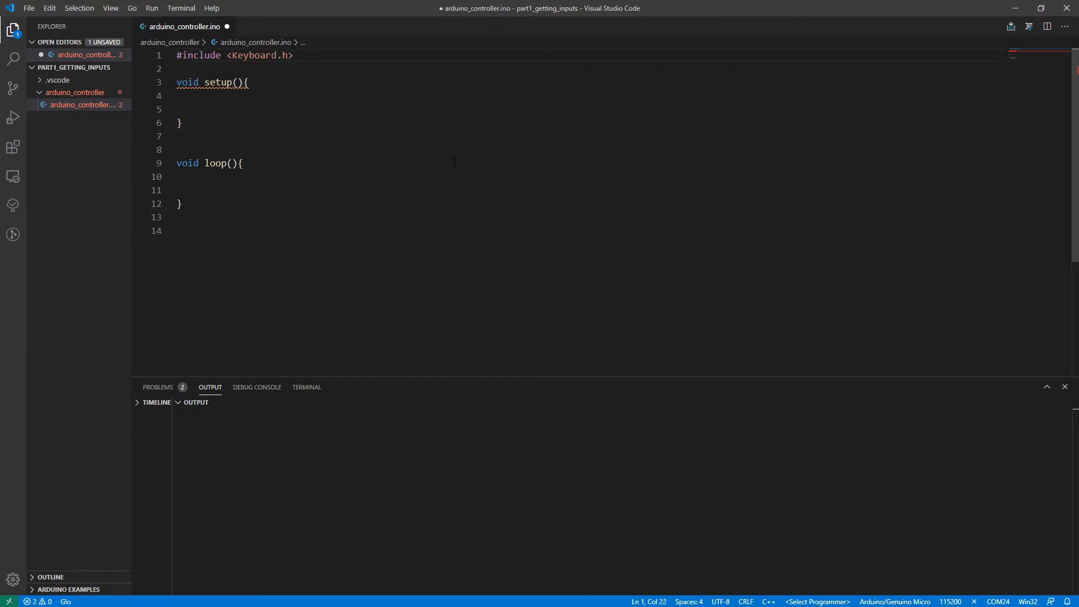
type("Keybo")
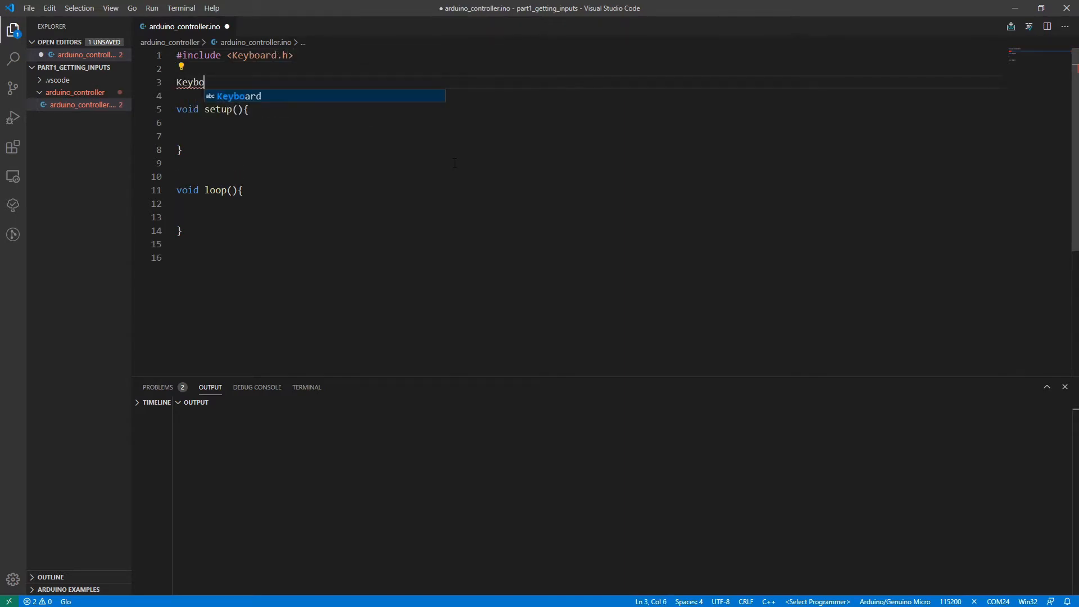
type("ard.begin()")
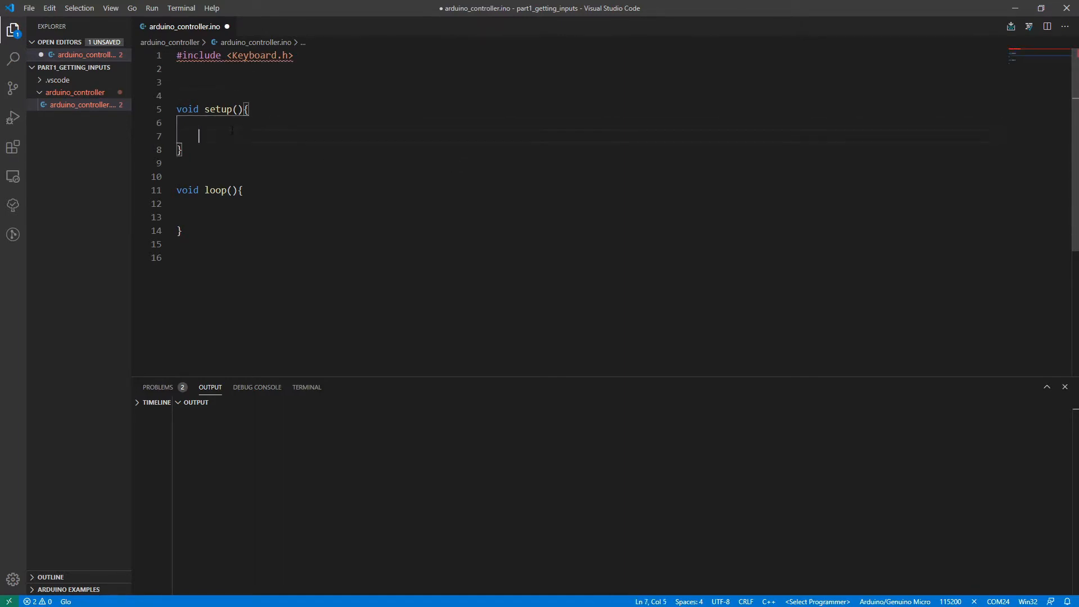
type("Keyboard.begin();")
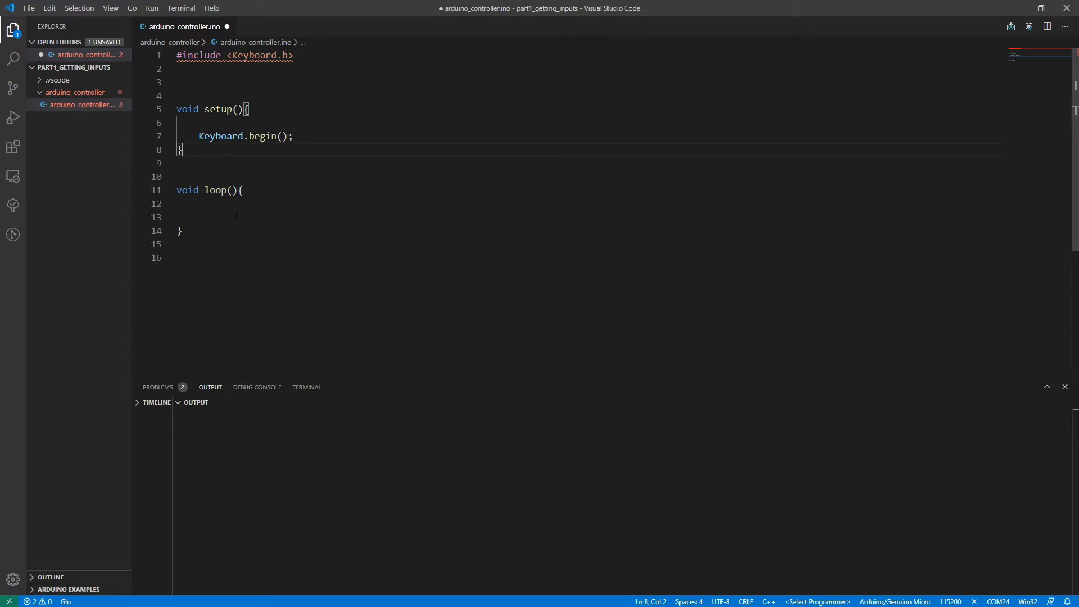
In loop, press and release the 'h' key with delay(5000) pauses between.
left_click(200, 203)
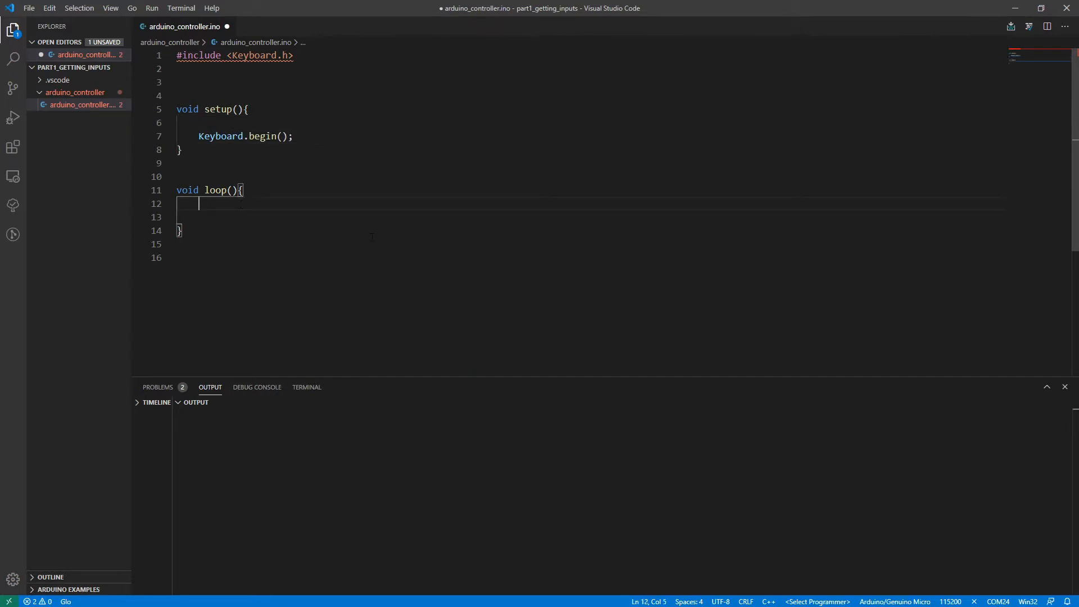
type("Keyboard.")
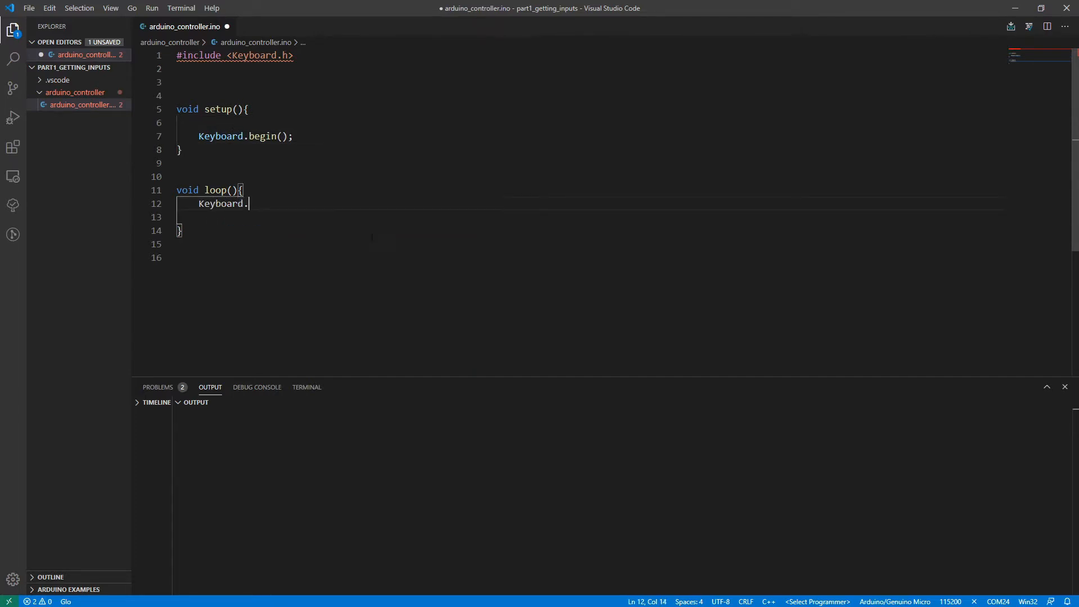
type("press('h')")
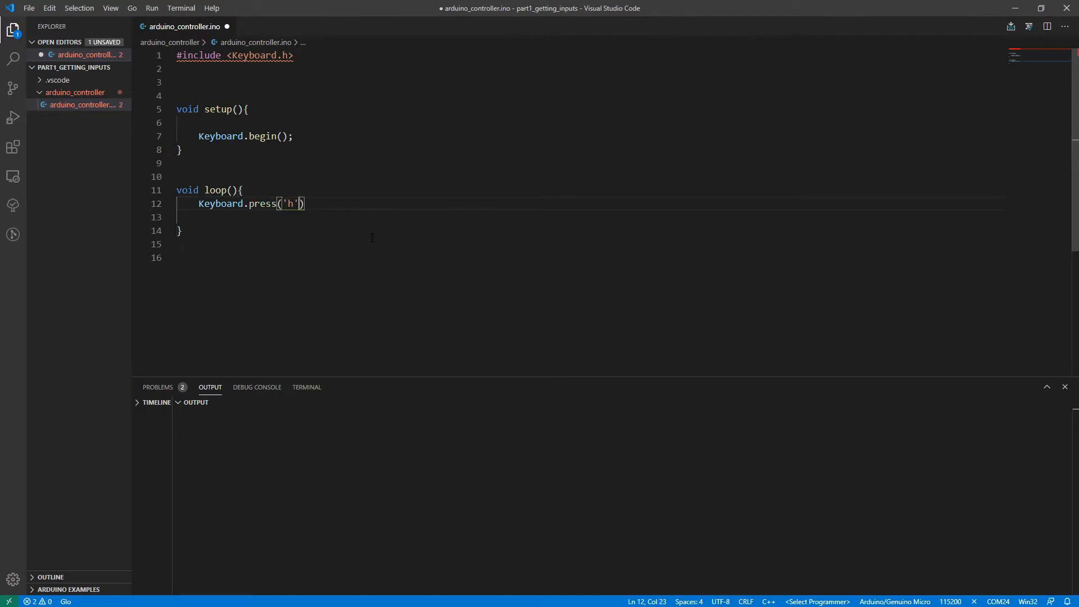
type(";")
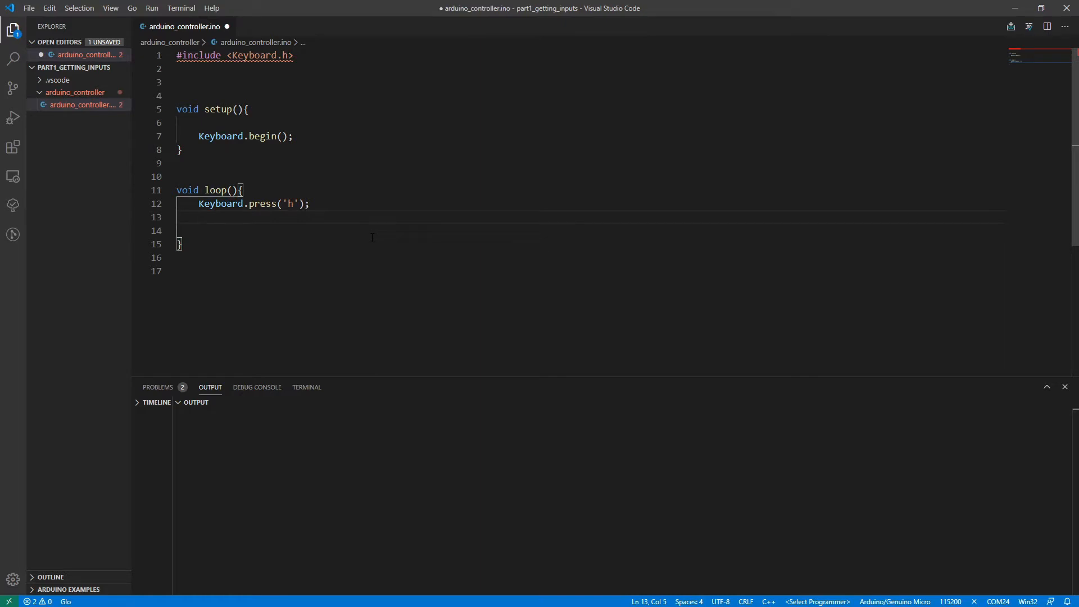
key("enter")
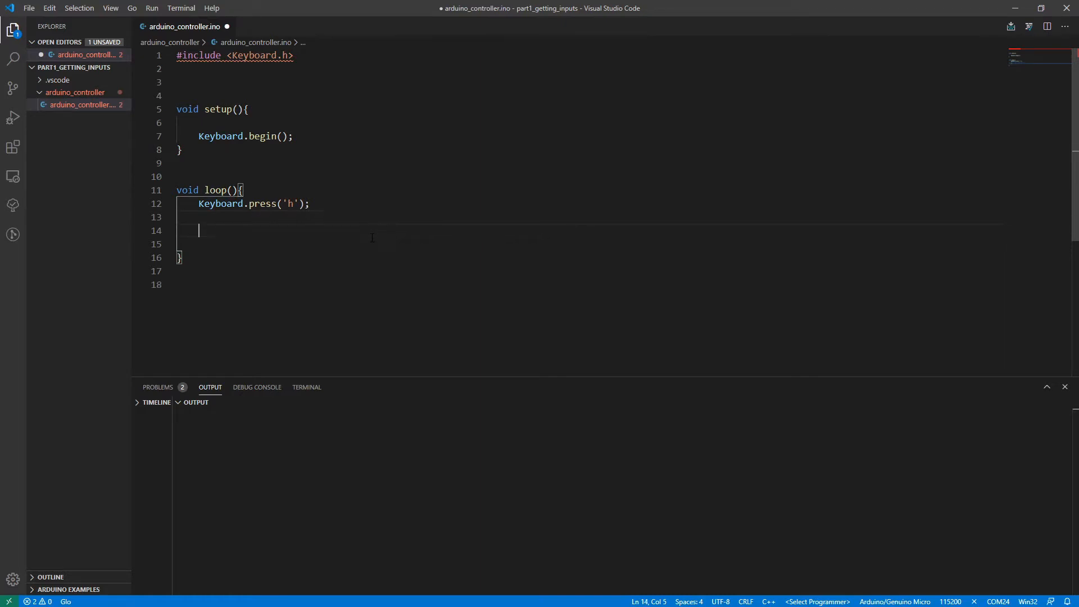
type("Keyboard.release")
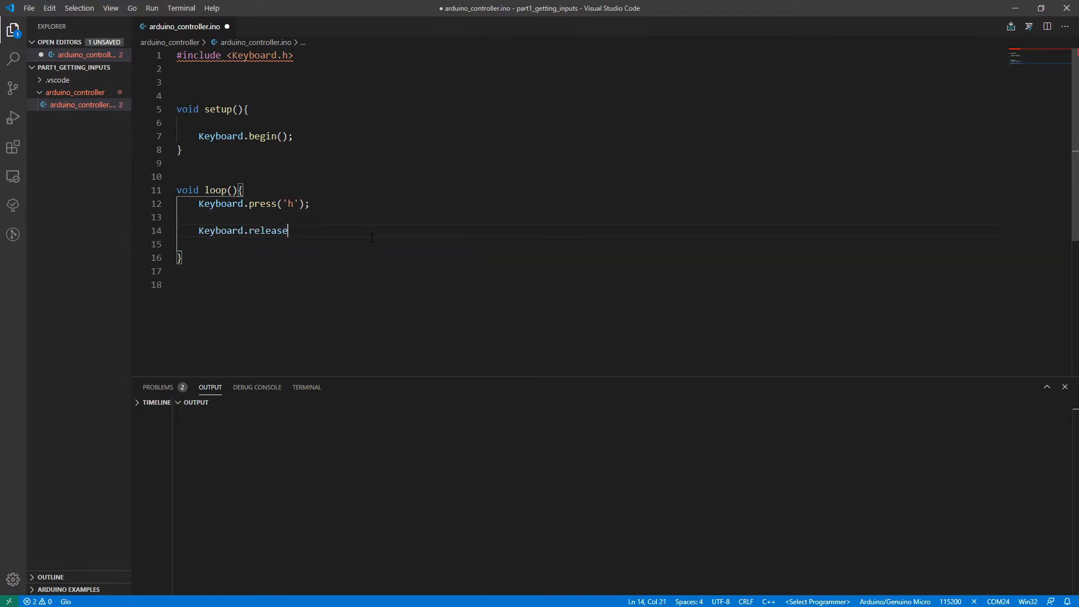
type("('h');")
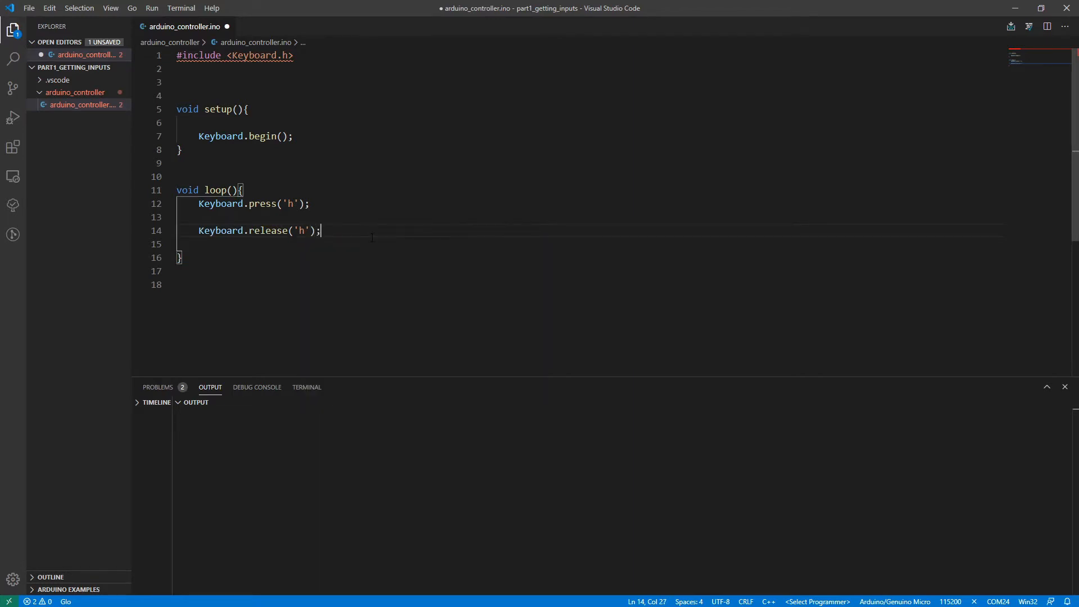
type("dela")
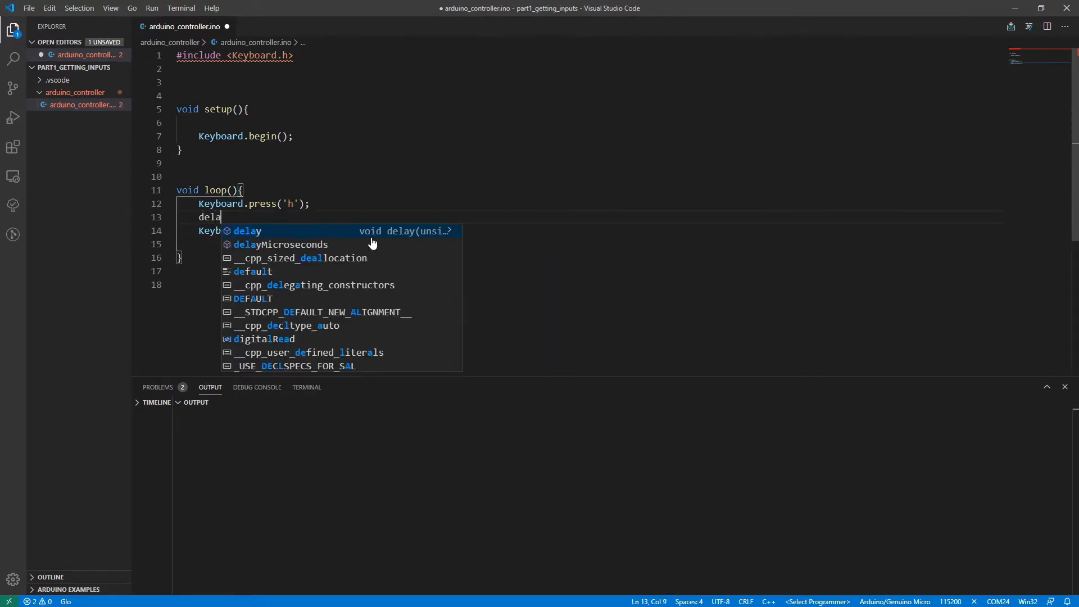
key("Enter")
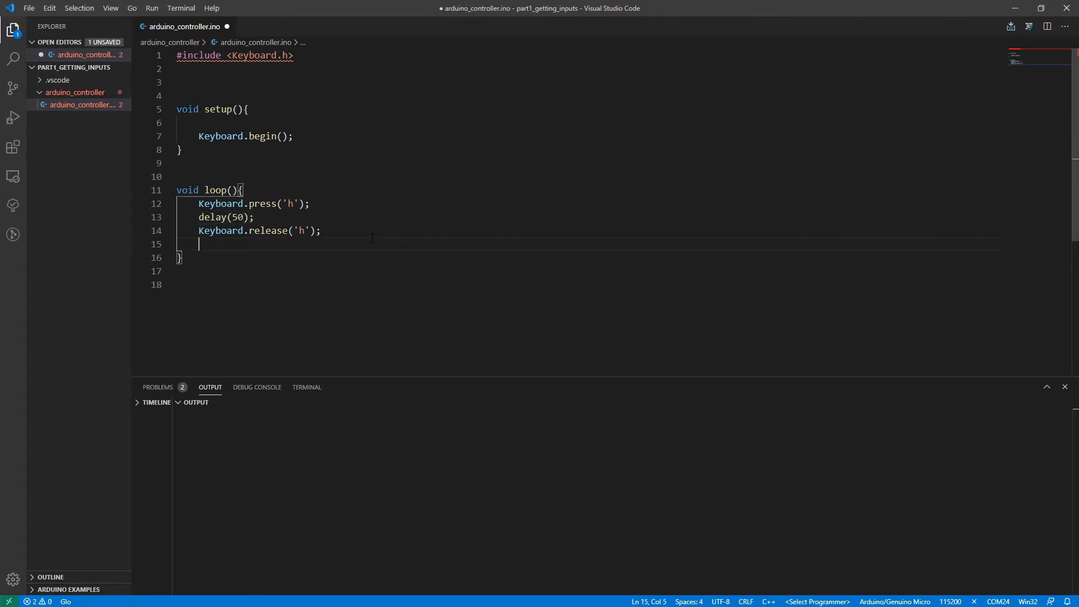
type("delay")
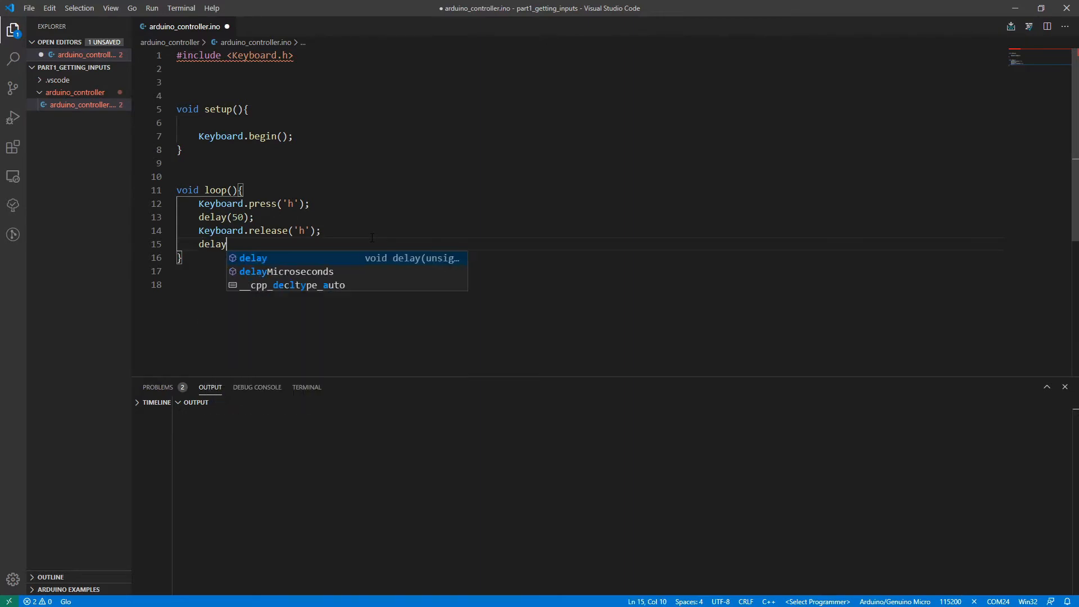
type("(5000)")
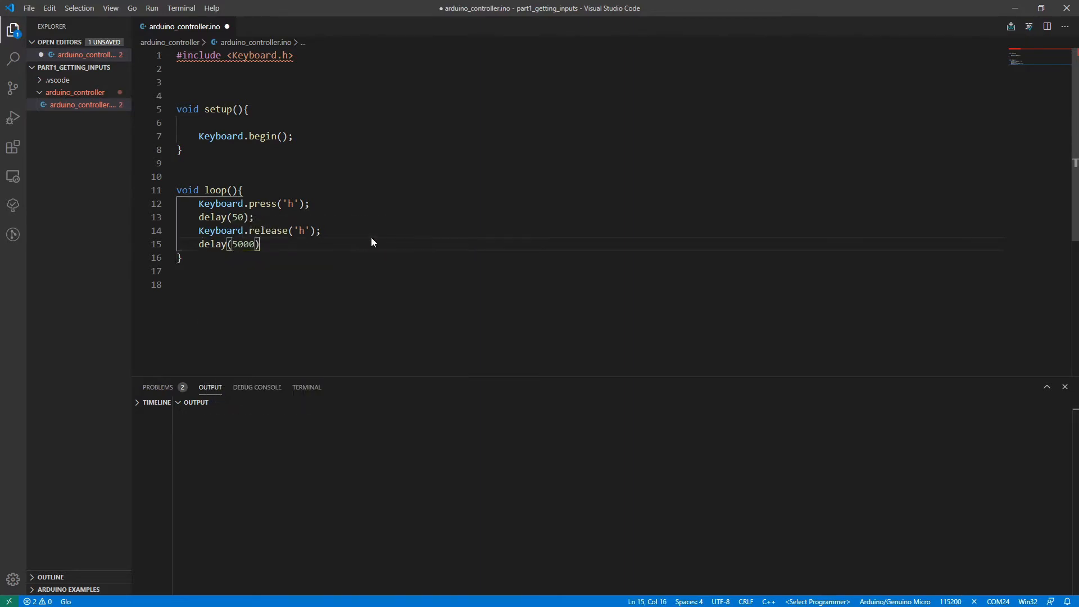
type(";")
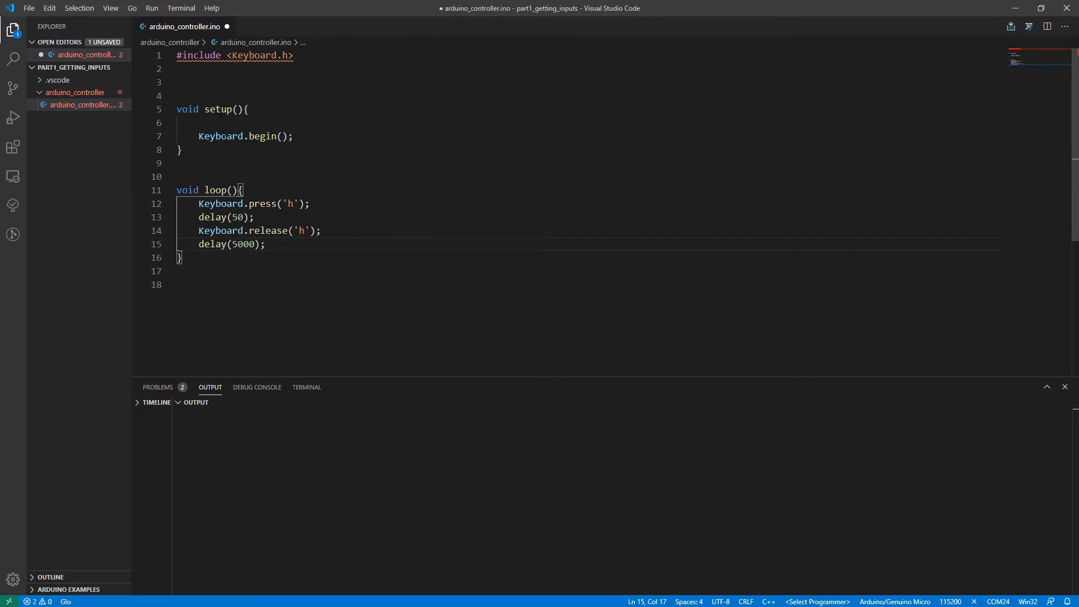
Add Serial.begin(115200) and print "h down" after the key press.
type("Ser")
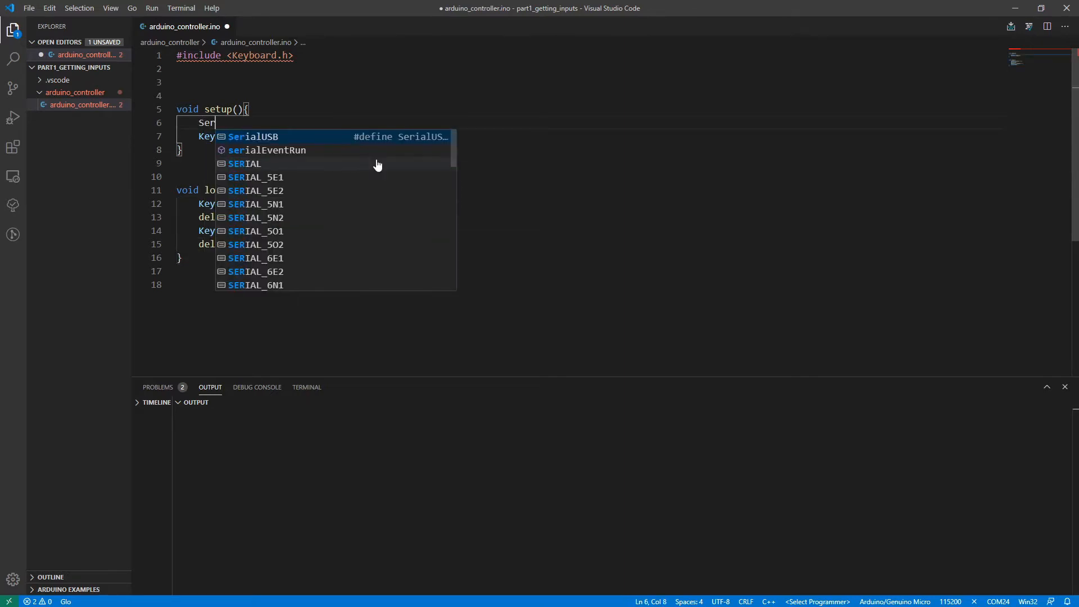
type("ial.")
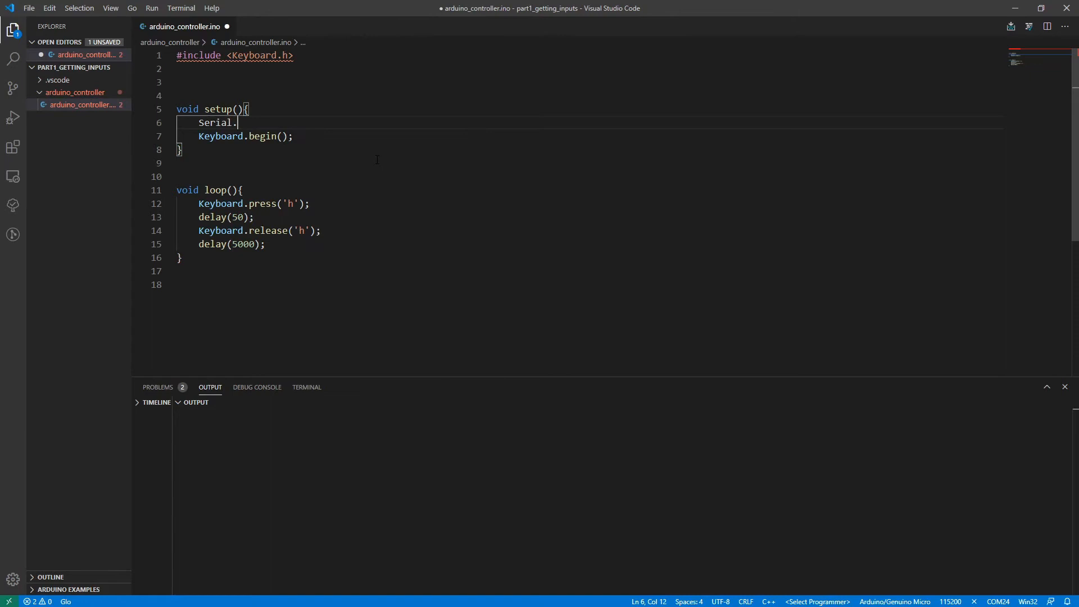
type("begin(11520")
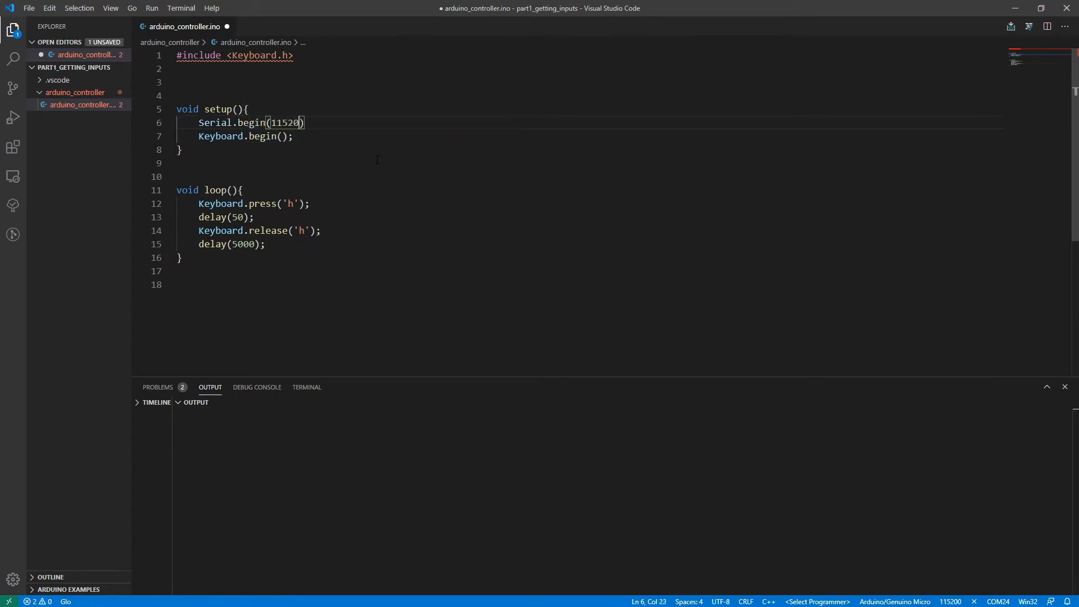
type("0")
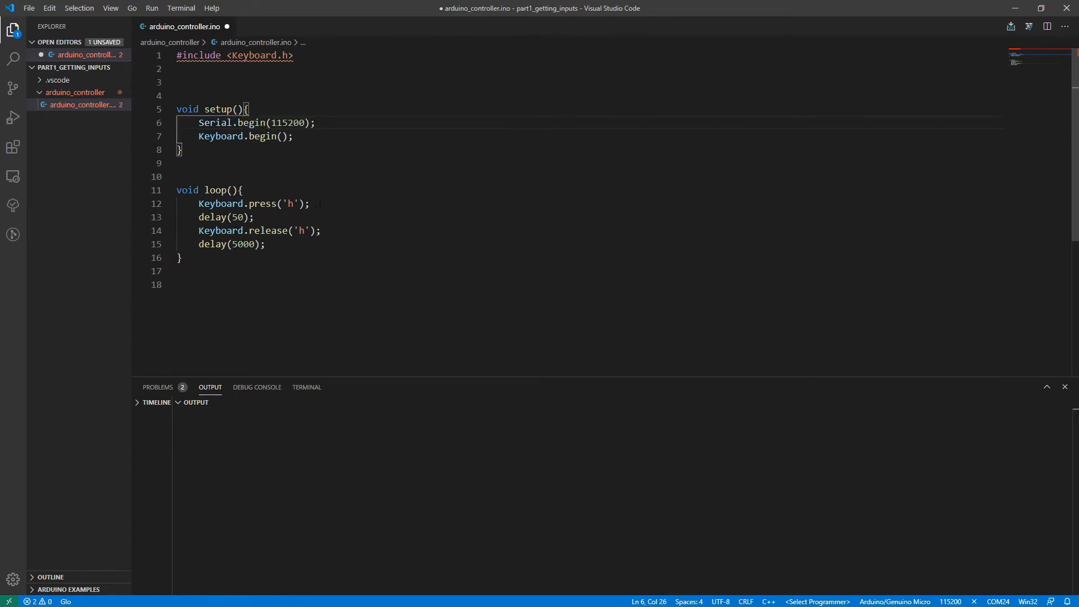
key("Enter")
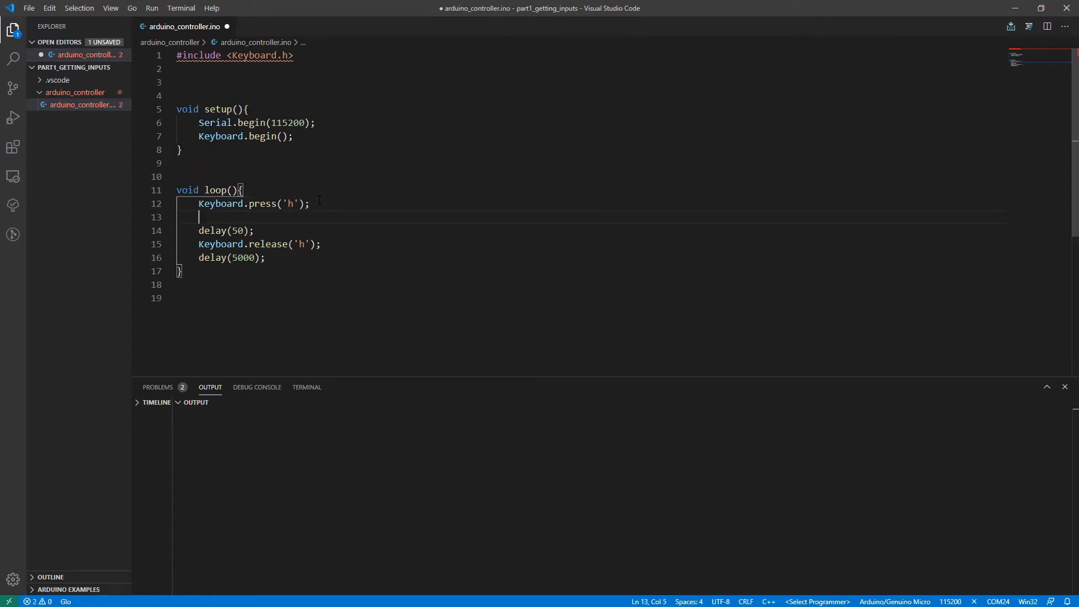
type("Serial")
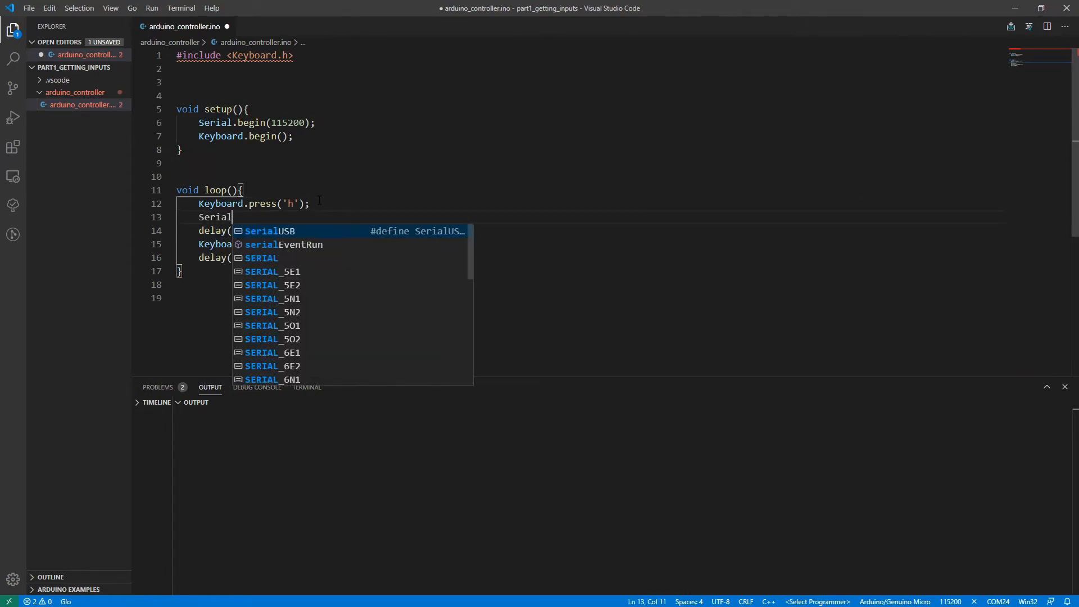
type(".prli")
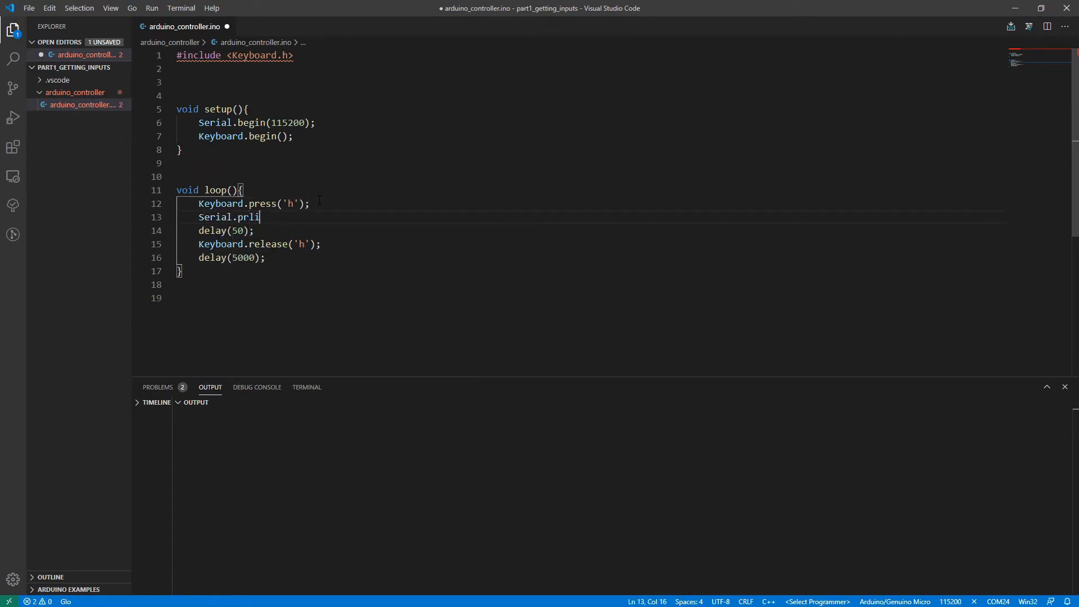
type("ntln(\"h\"")
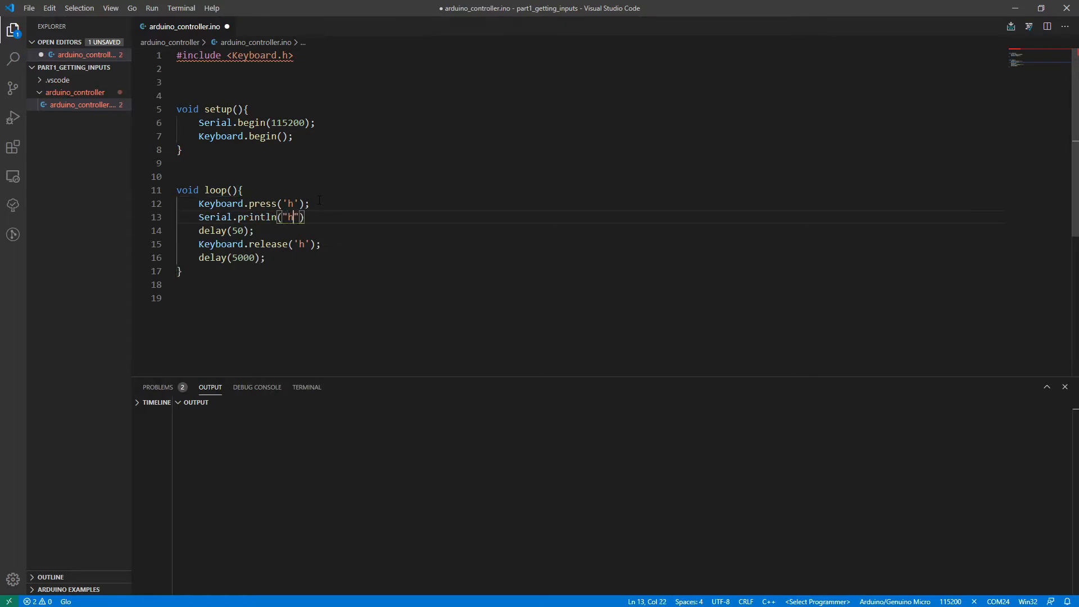
type("down\");Keyboard.begin();")
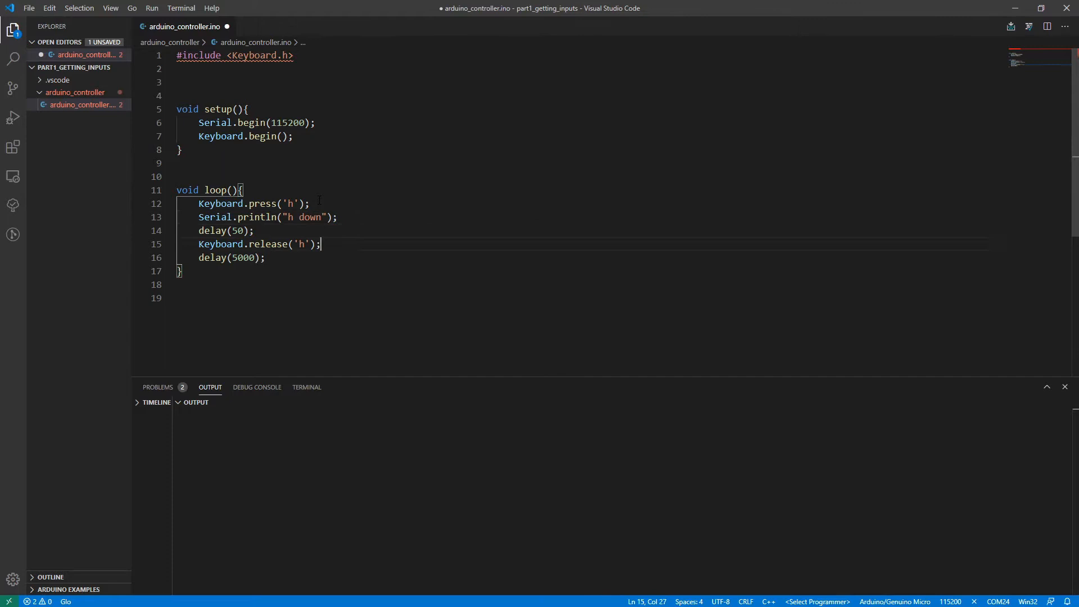
Add a second Serial.println and change its message to "h up".
type("Serial.println(\"h down\");")
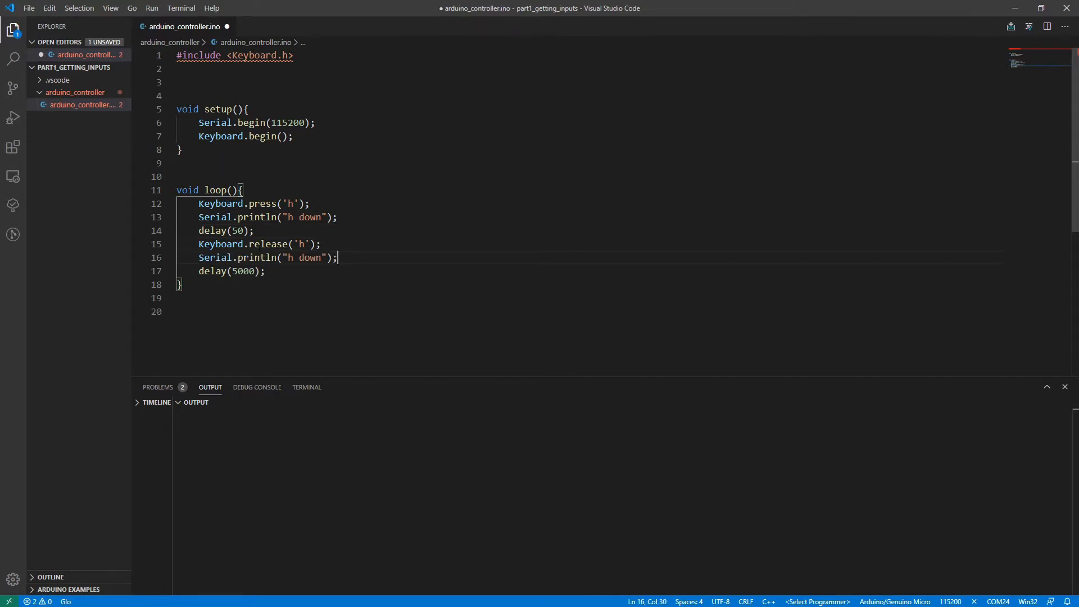
double_click(309, 258)
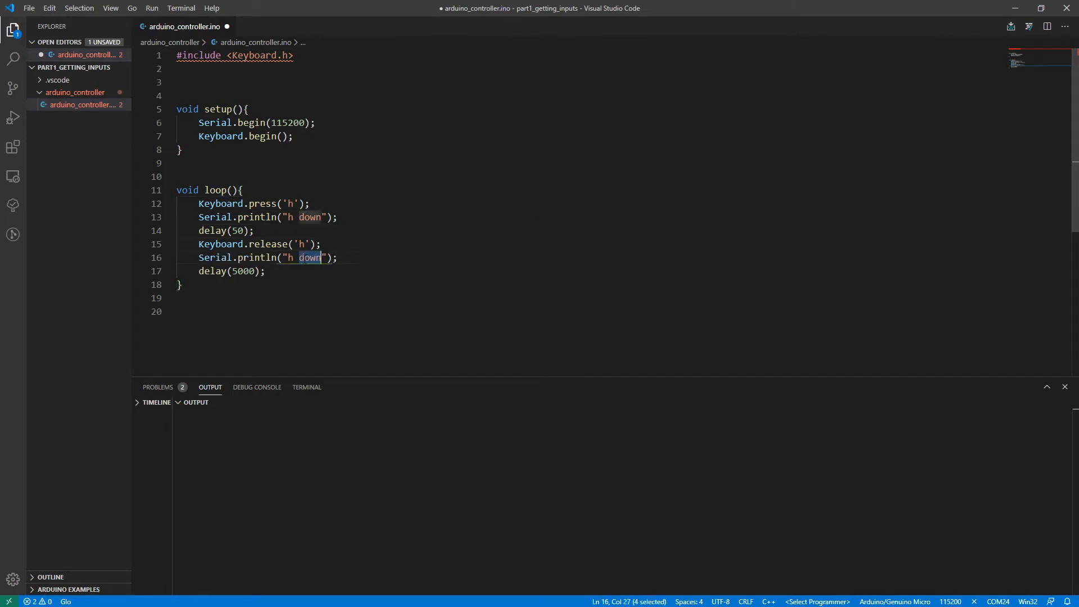
type("up")
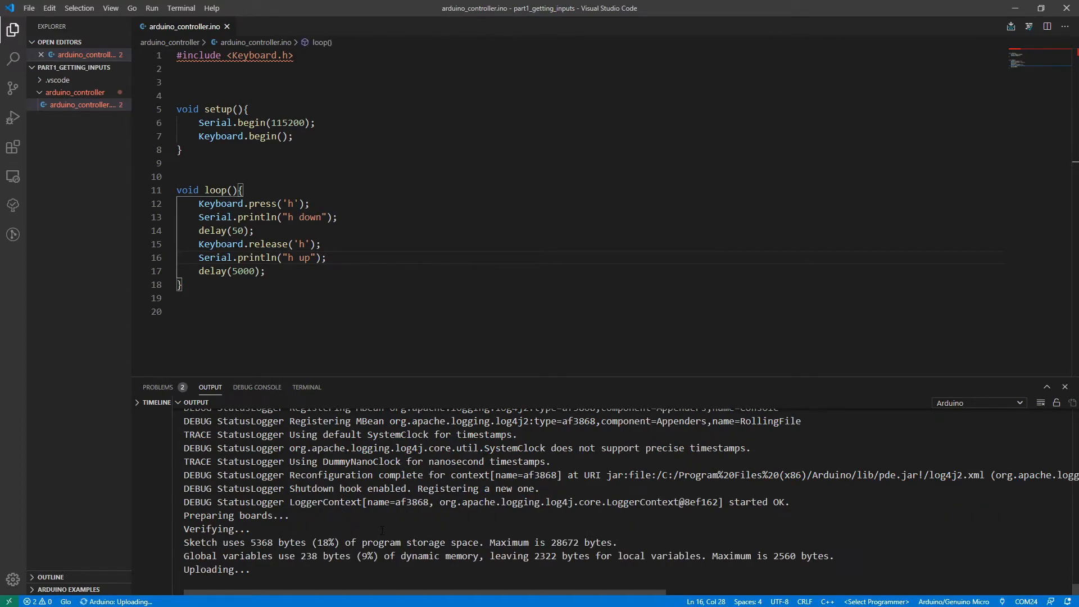
Upload the sketch and start the serial connection on COM24 while new code begins after 'h up'.
scroll("down", 3)
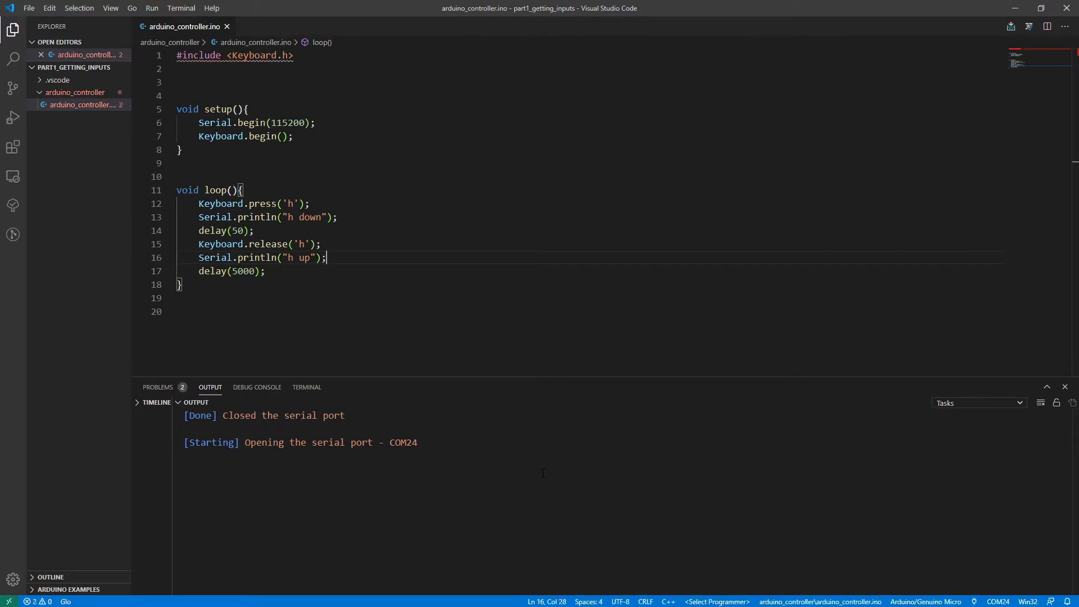
type("h")
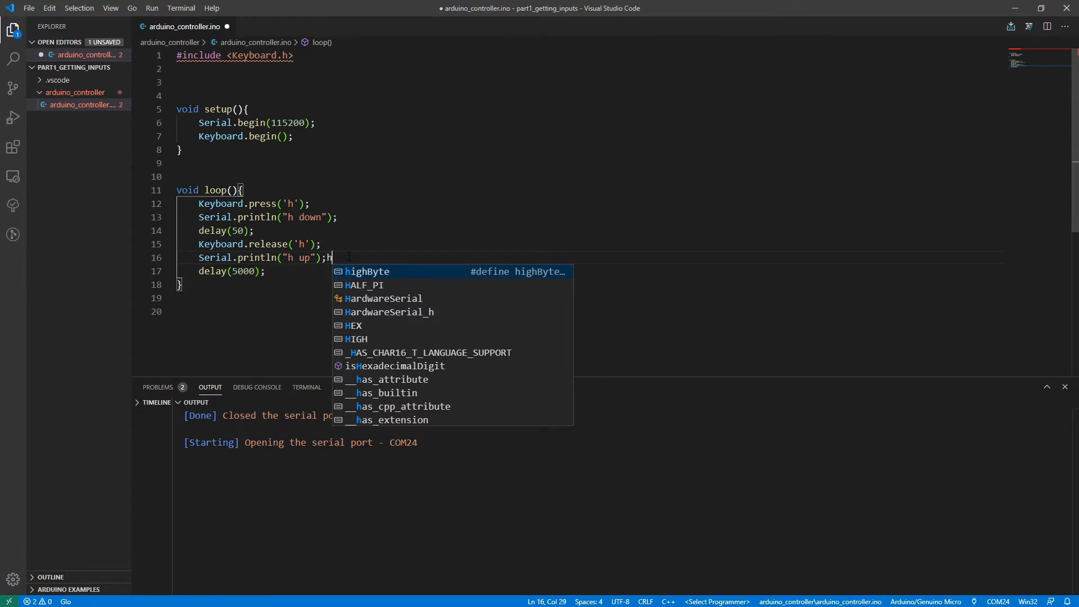
Watch "h down"/"h up" on COM26 and remove the stray h characters the board types.
type("h")
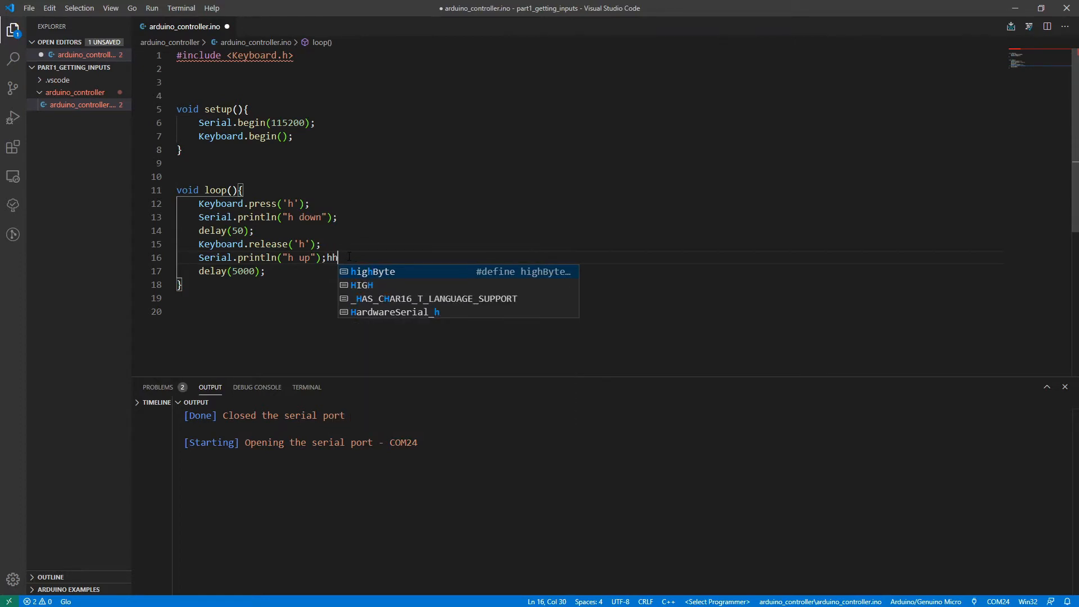
mouse_move(966, 600)
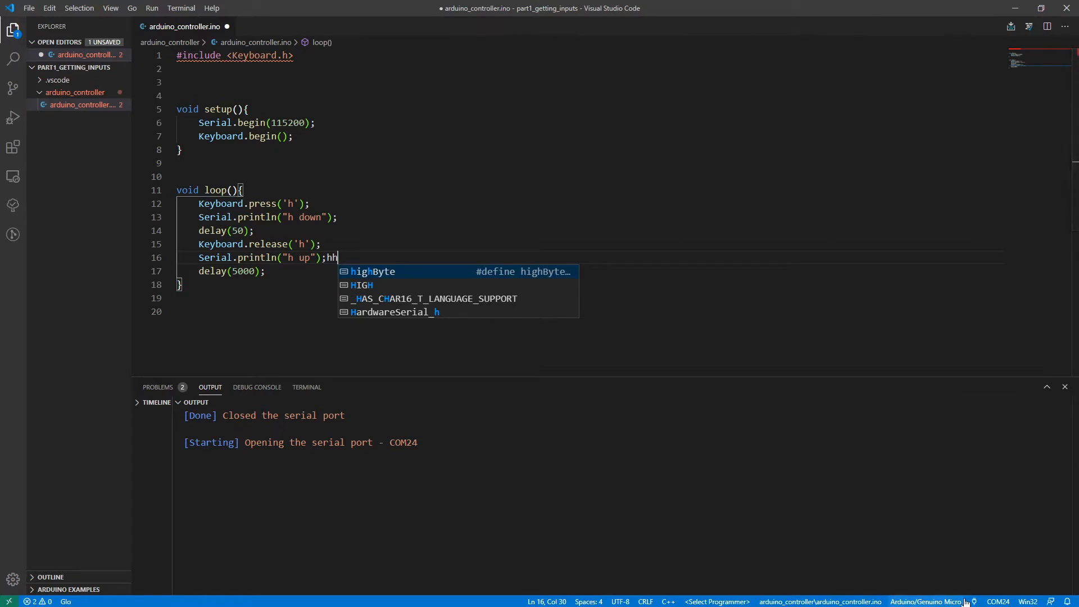
key("Escape")
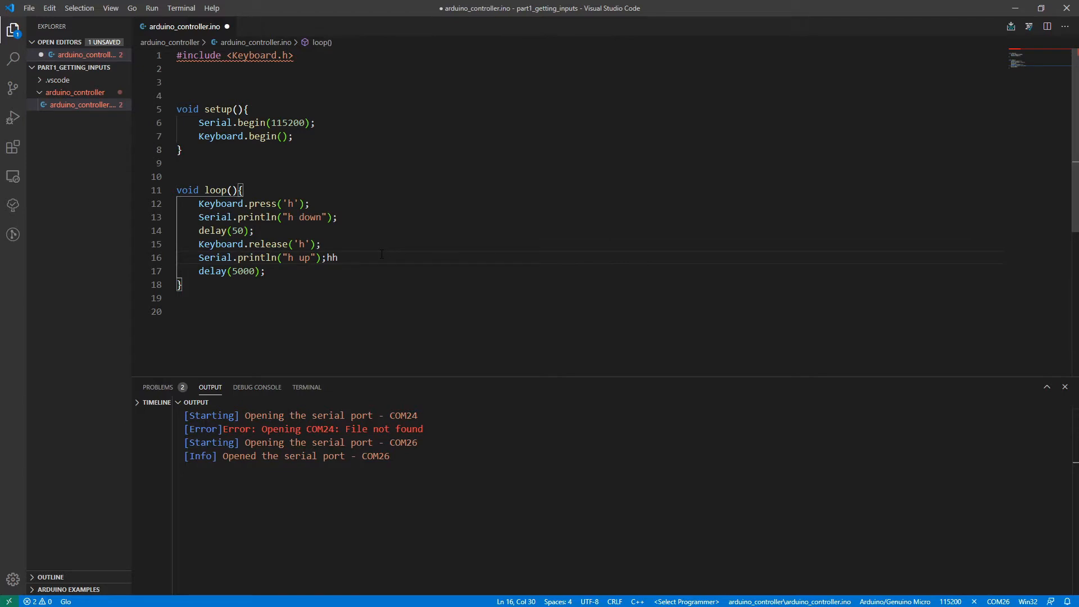
type("h")
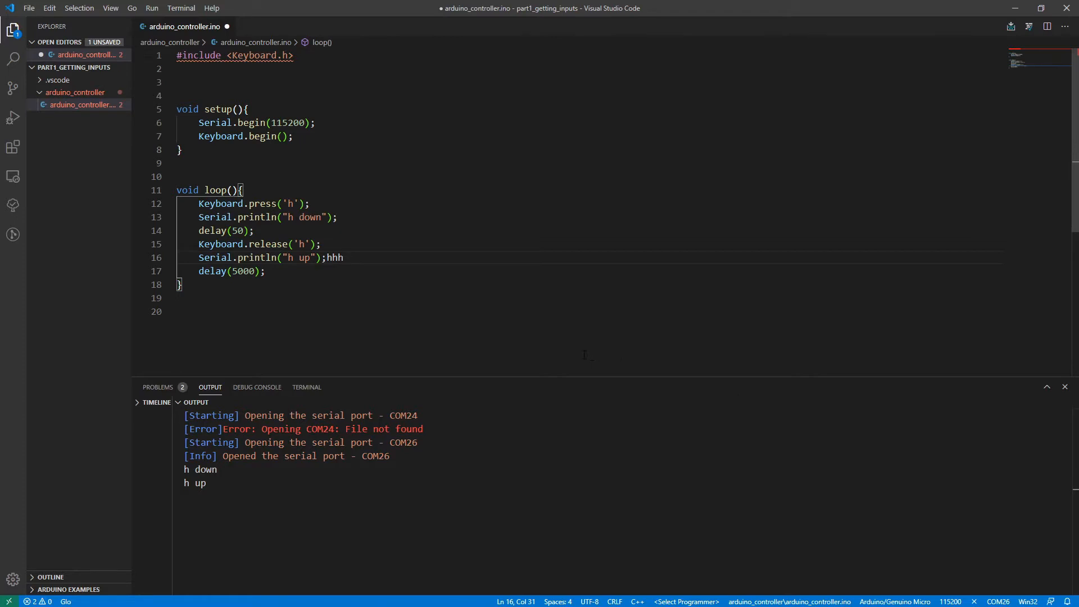
type("h")
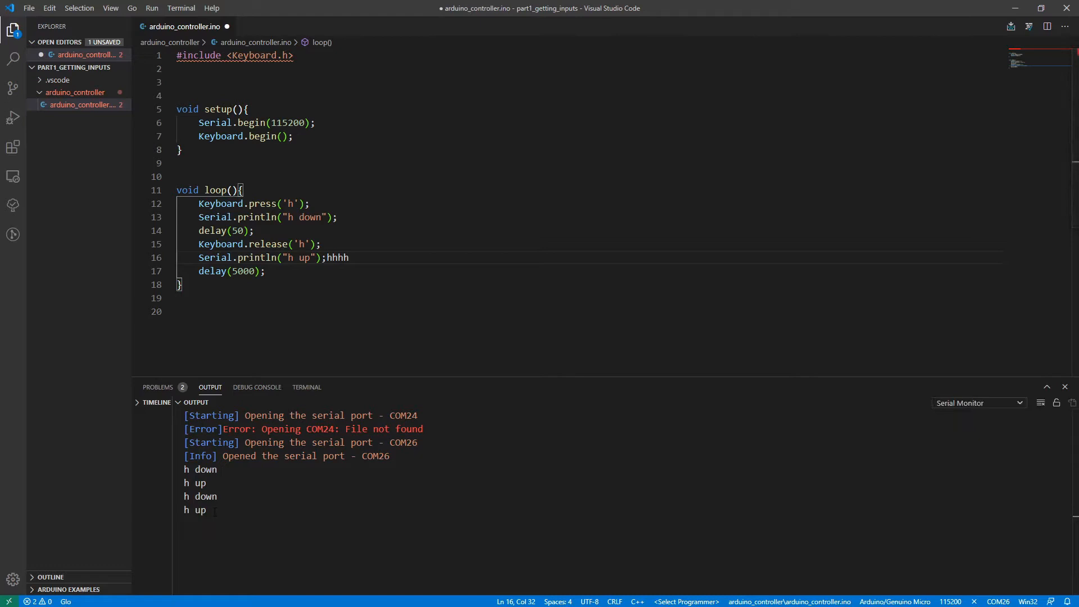
type("h")
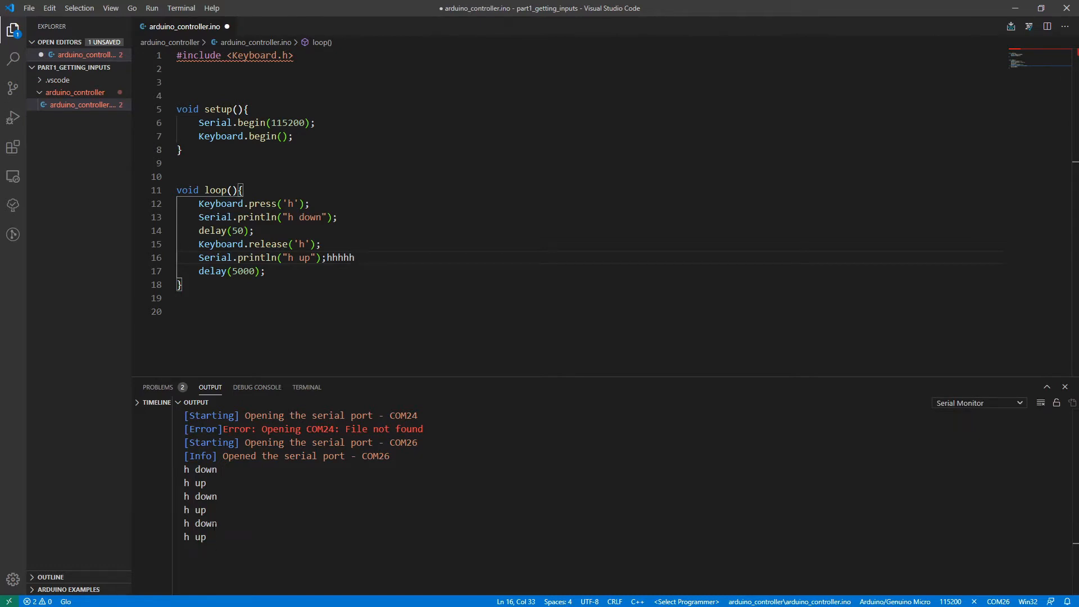
key("Backspace")
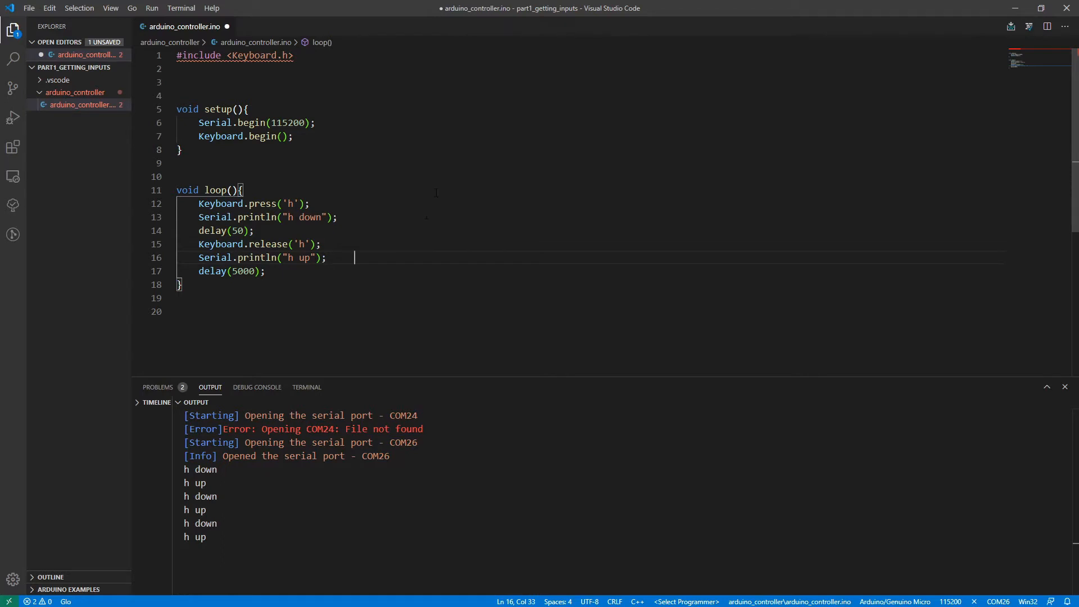
type("h")
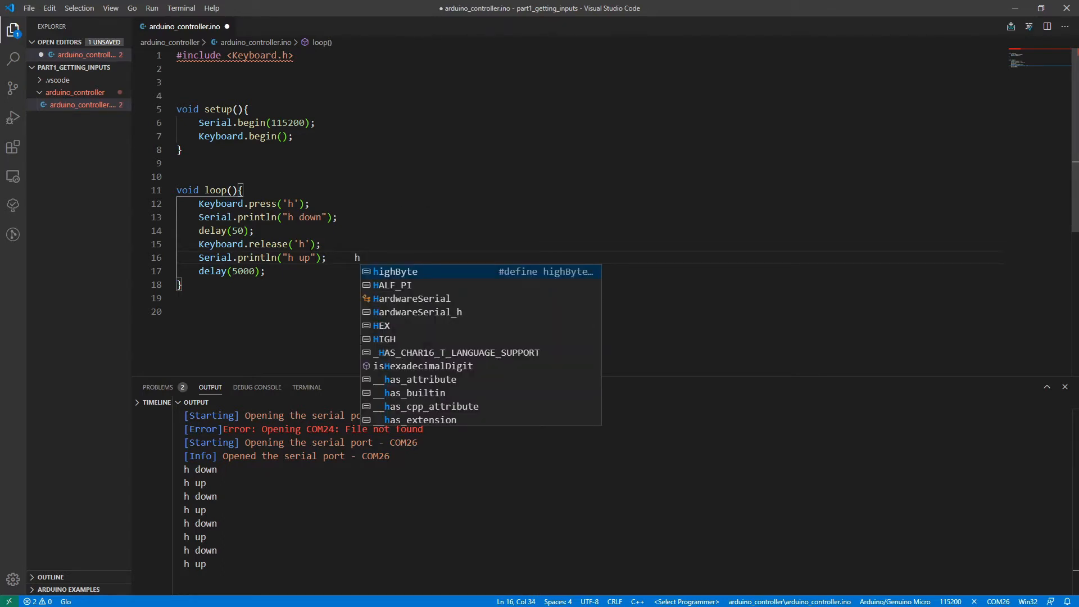
Comment out the Keyboard press/release lines, delete the stray 'hh', and upload.
type("h")
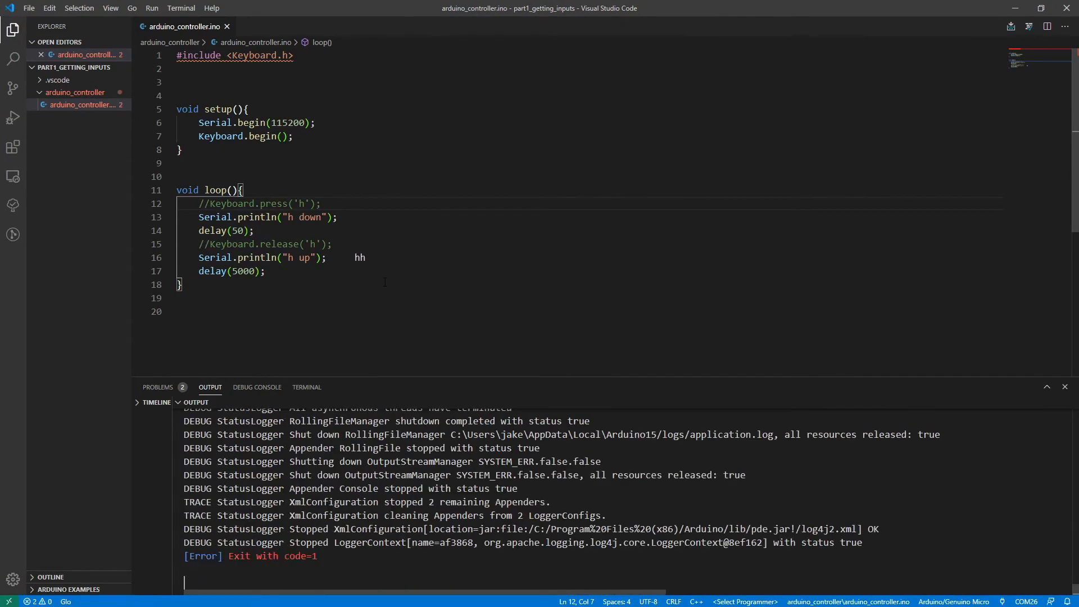
double_click(359, 257)
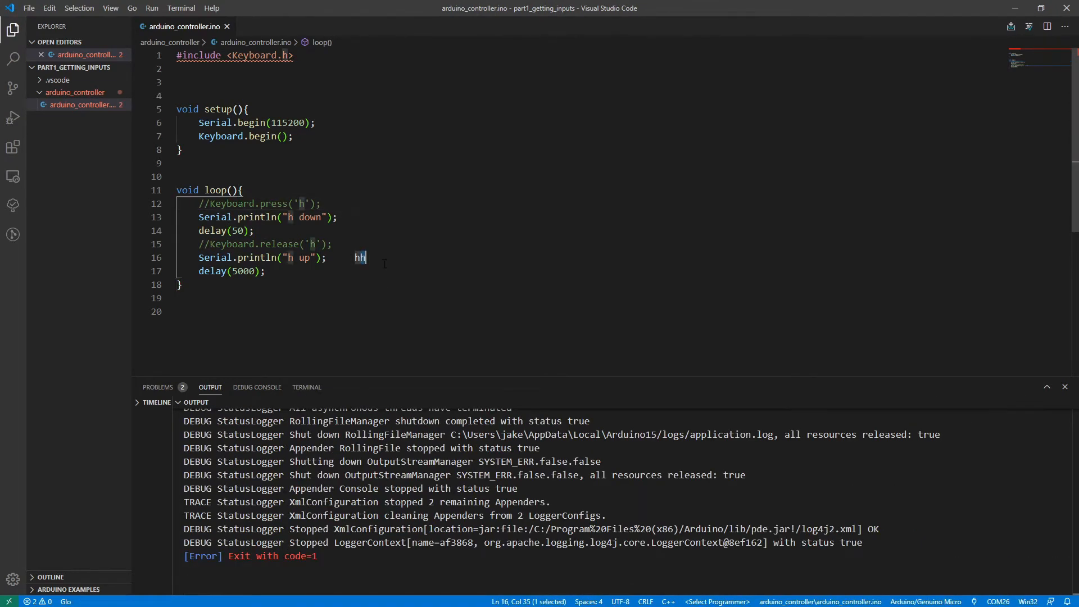
key("Backspace")
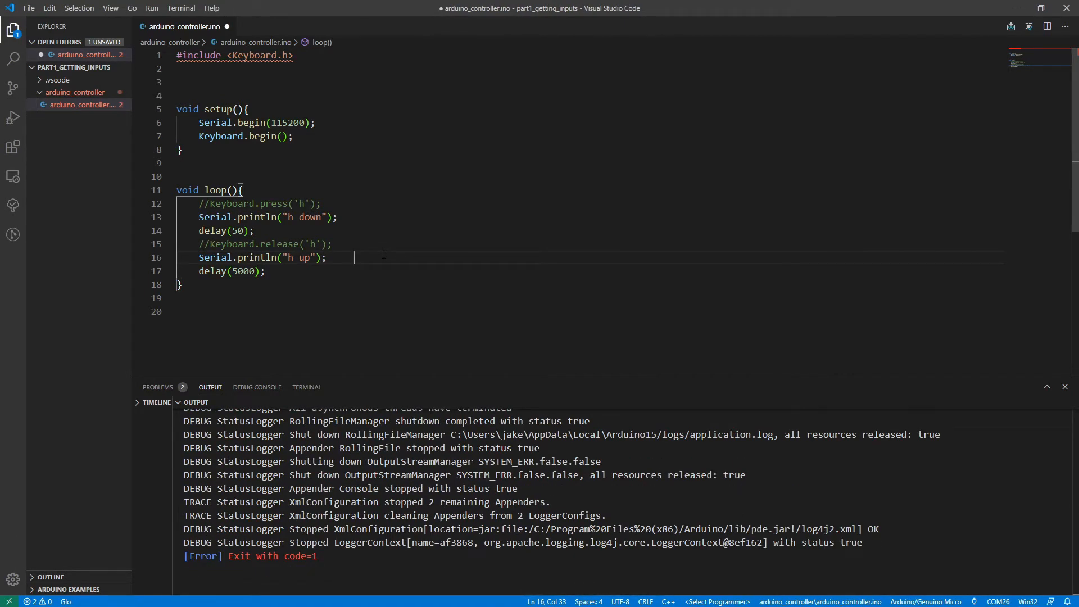
type("h")
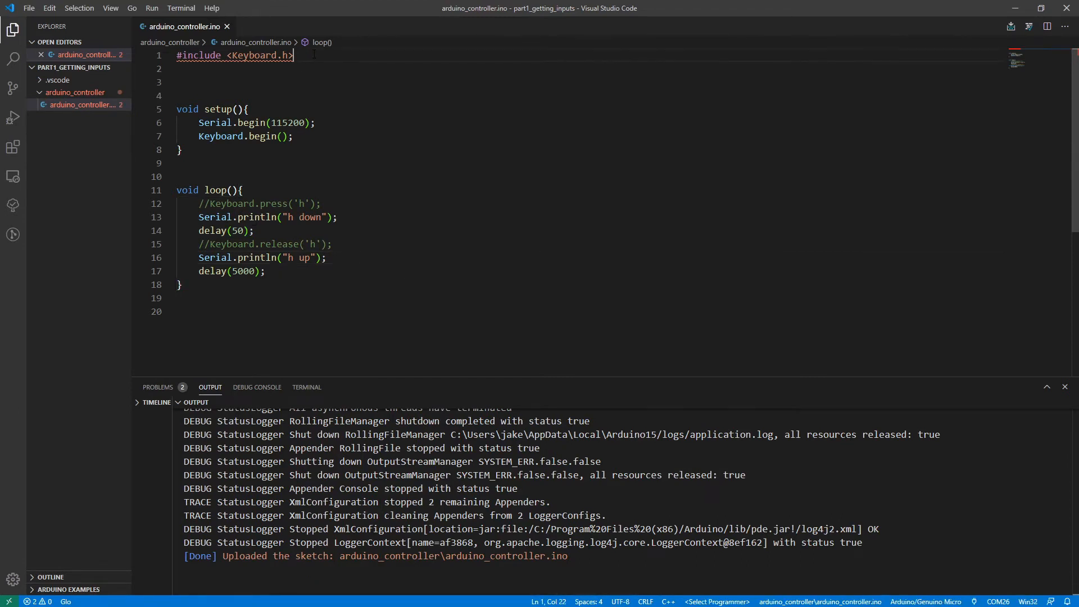
Include Mouse.h and call Mouse.begin() in setup.
type("#include <Mouse.h>")
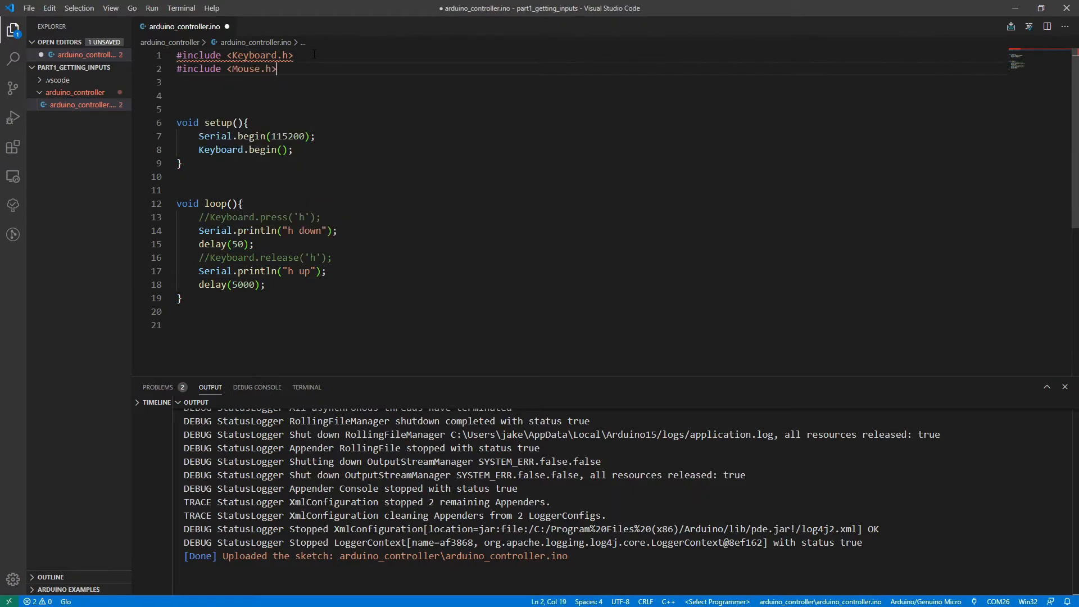
key("Enter")
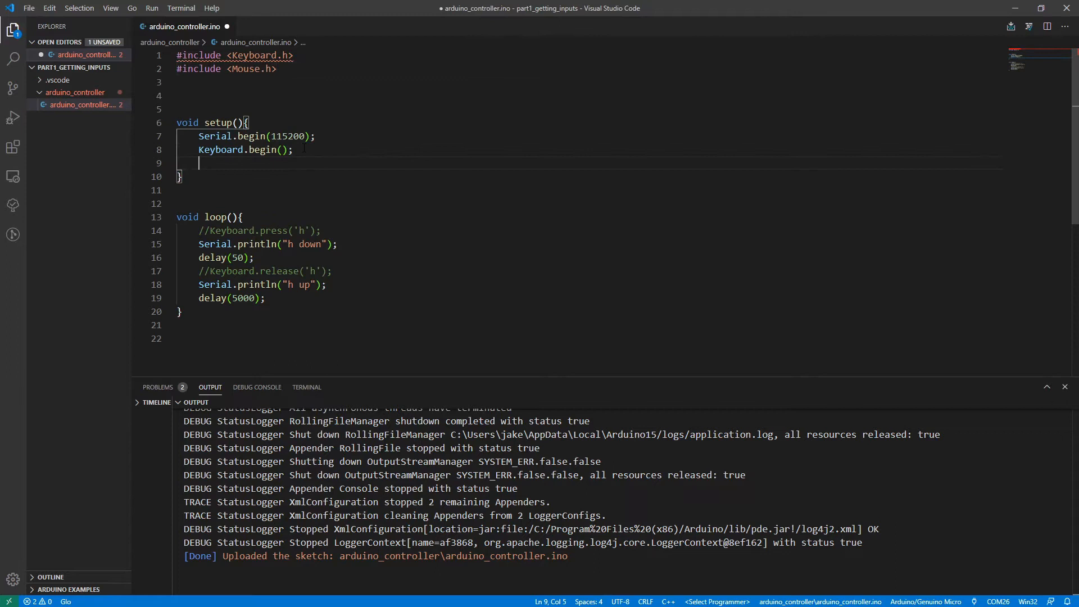
type("Mouse.begin();")
left_click(265, 230)
type("Mouse.press(1")
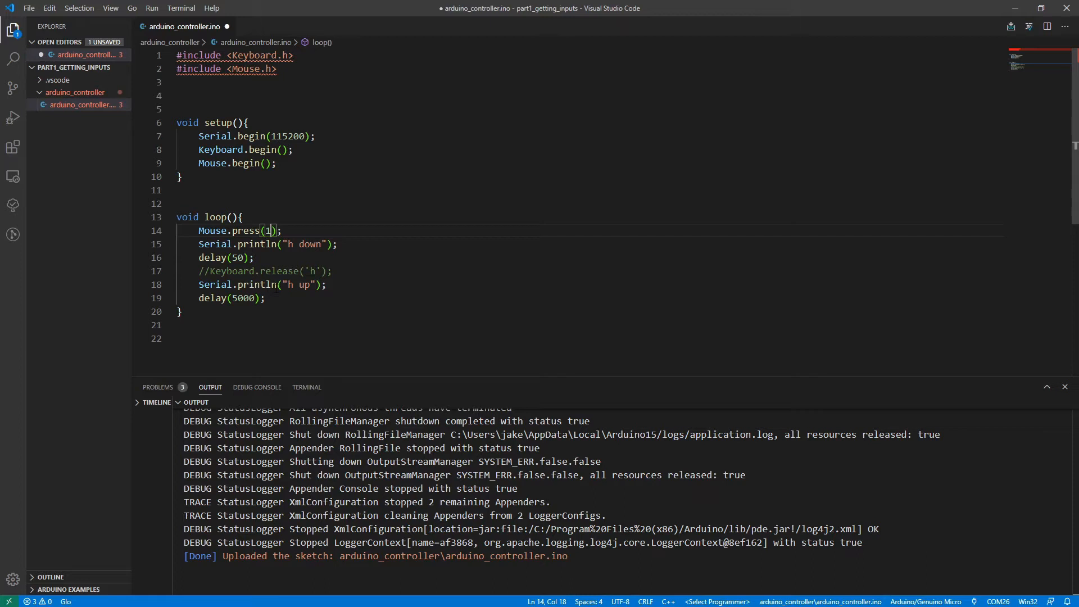
Switch to Mouse.press(2)/Mouse.release(2) with "m down"/"m up" messages and delay(8000).
key("Backspace")
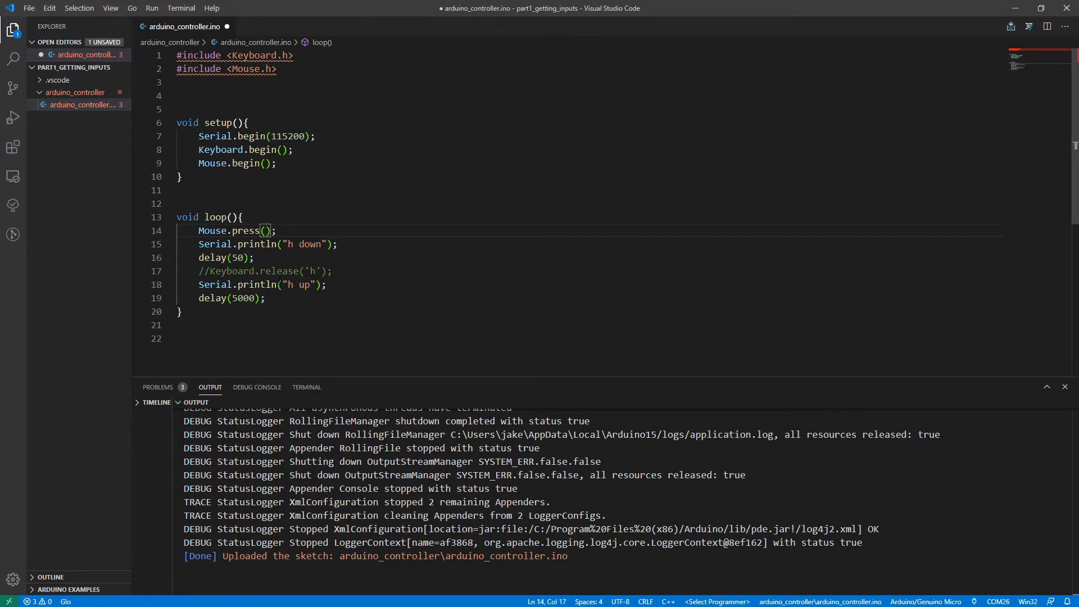
type("2")
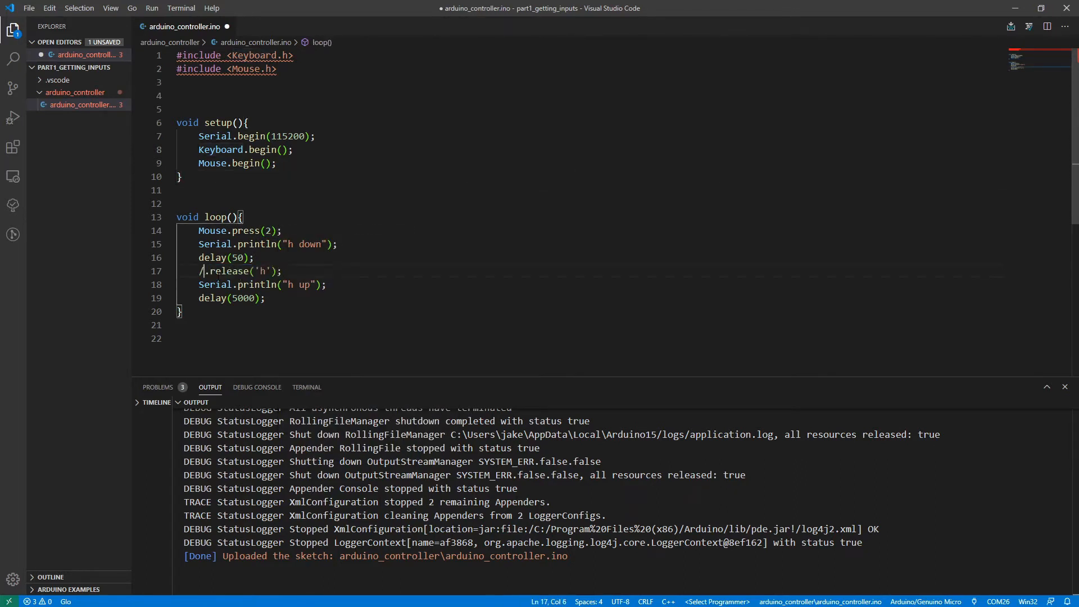
type("Mouse")
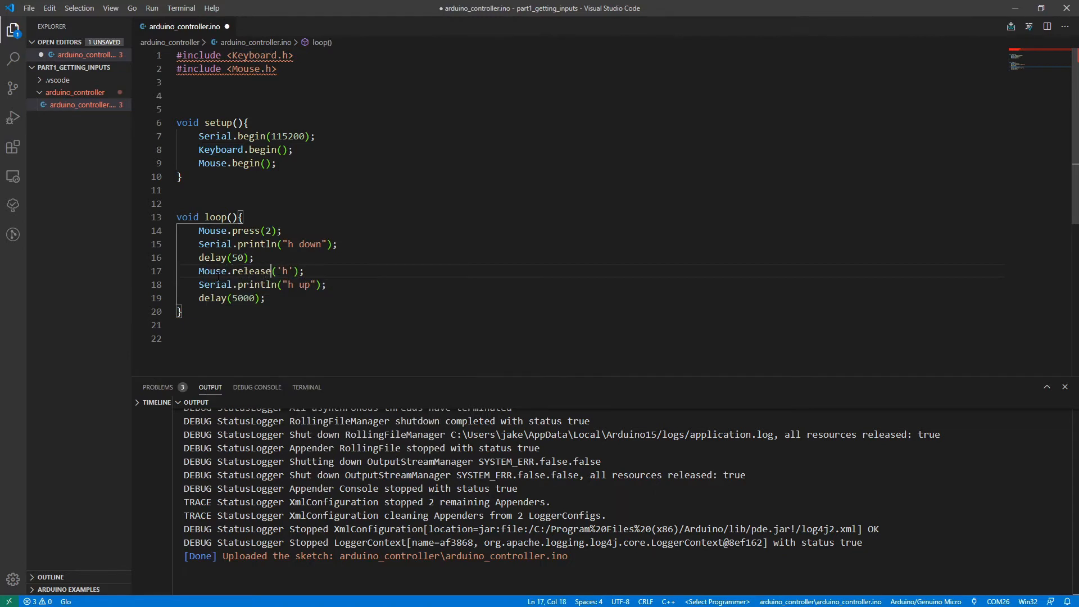
type("2")
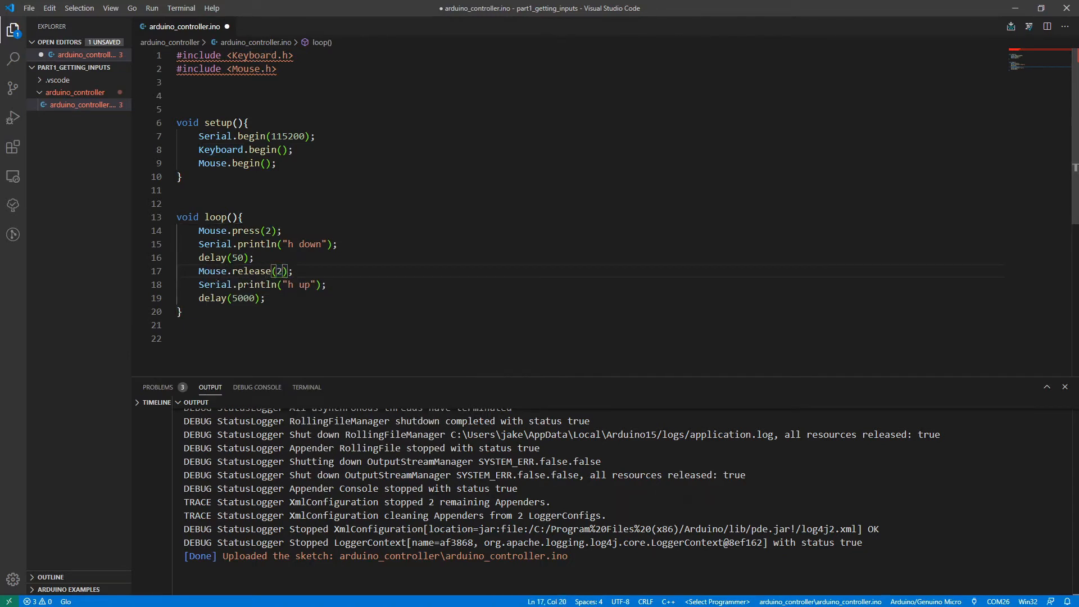
type("m")
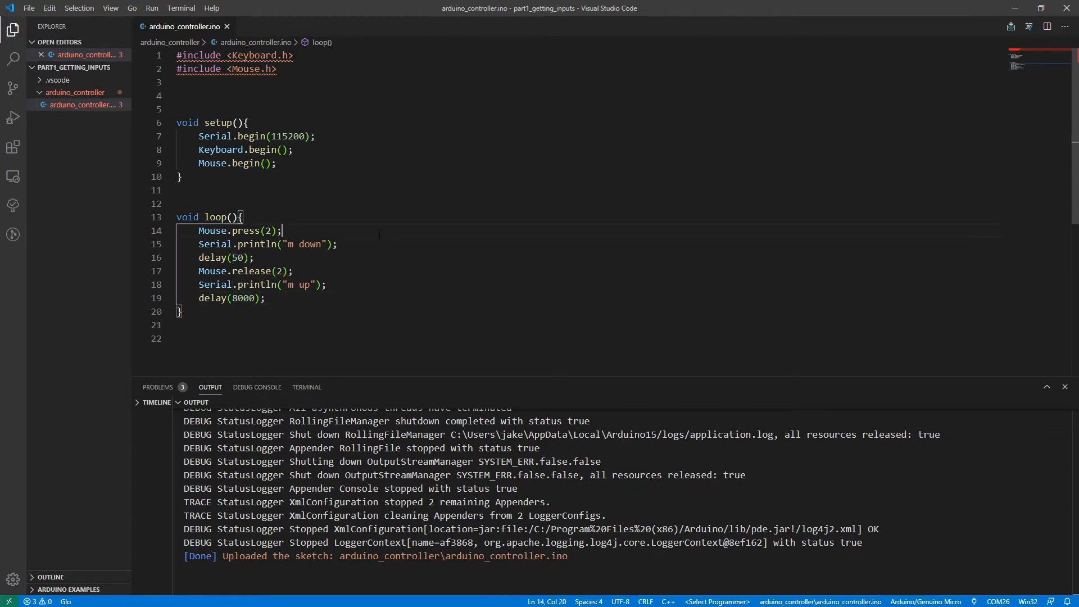
Check "m down"/"m up" on COM24, inspect the editor context menu, and empty the loop body.
left_click(259, 243)
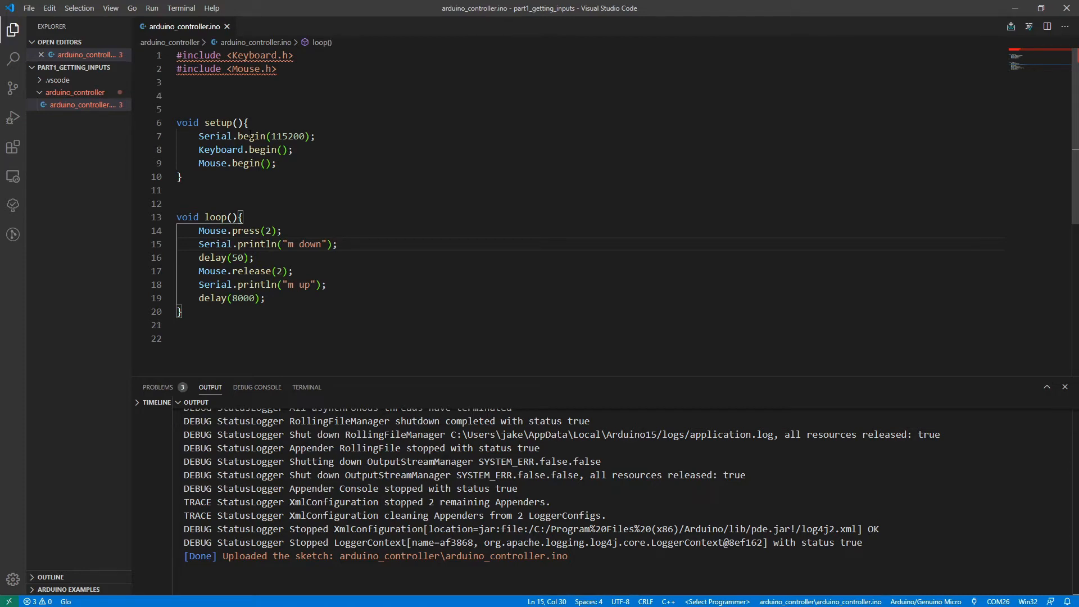
right_click(255, 136)
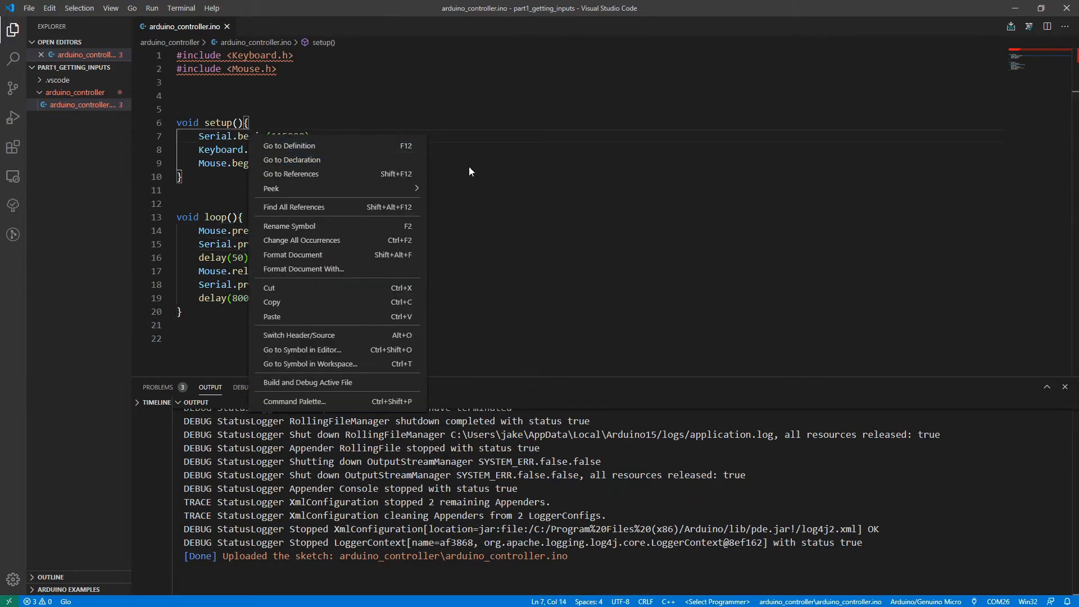
left_click(470, 170)
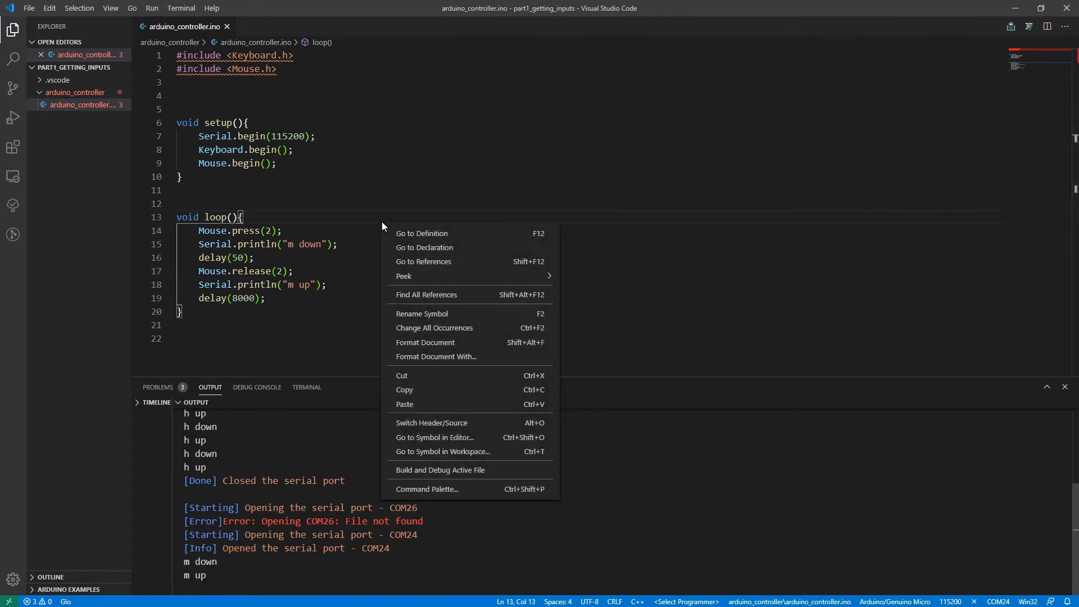
left_click(368, 196)
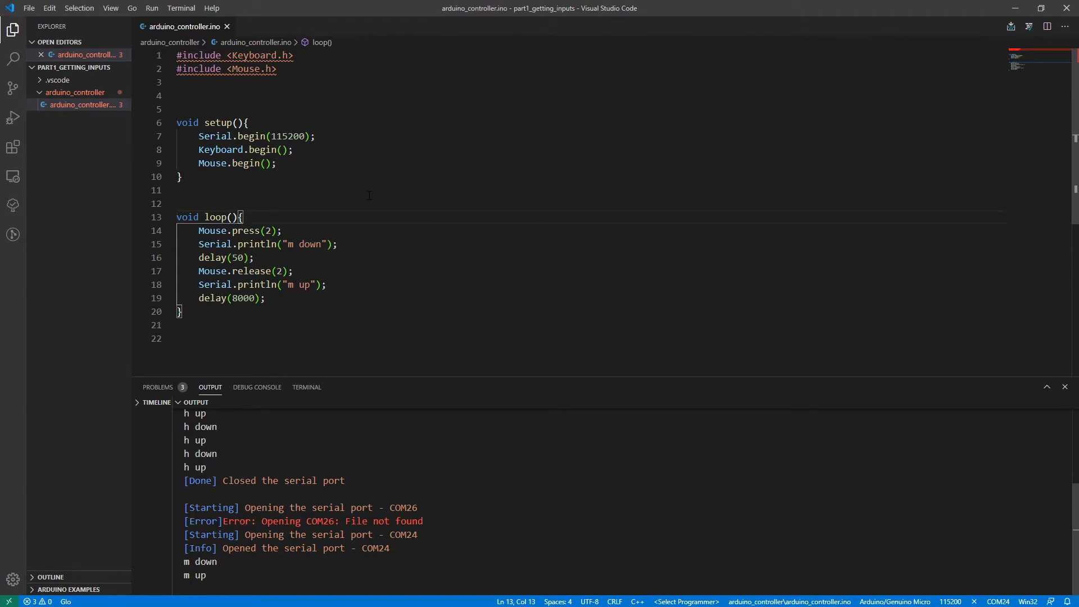
right_click(369, 200)
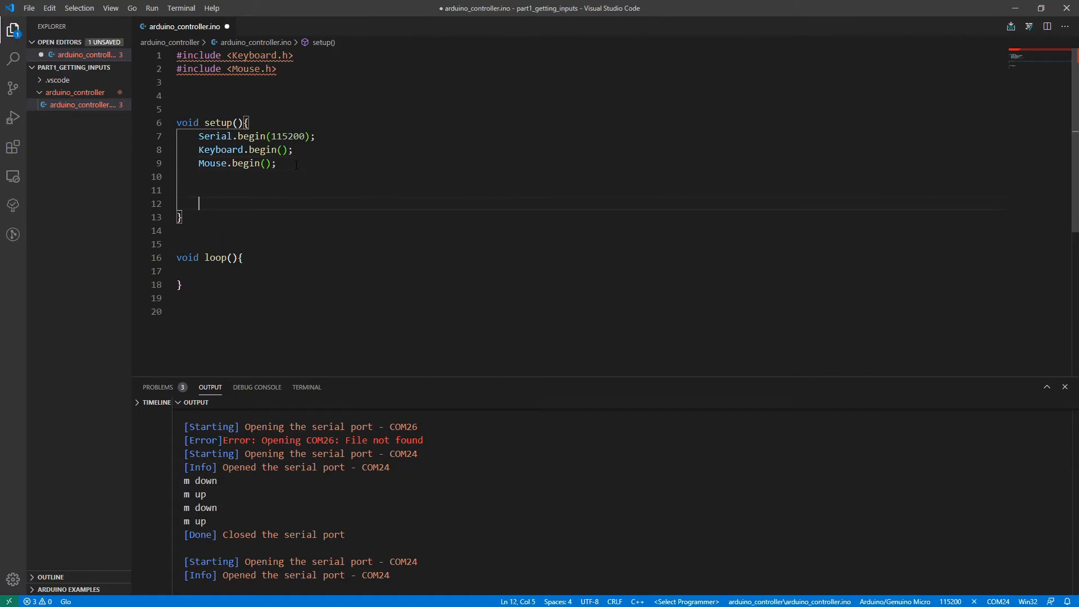
Set pinMode(10, INPUT_PULLUP) in setup.
type("pinMode(10")
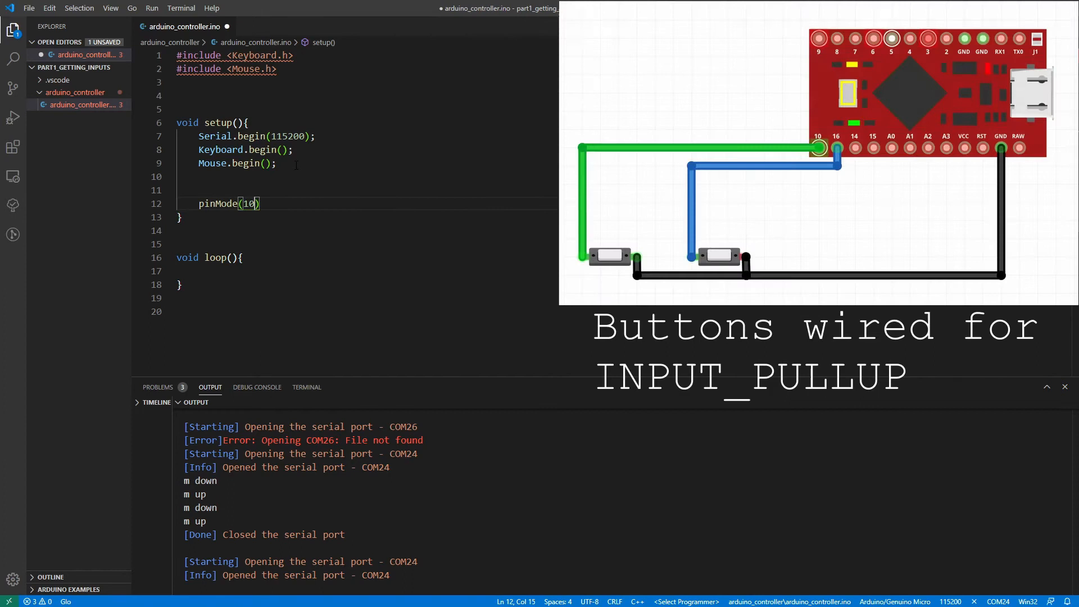
type(",")
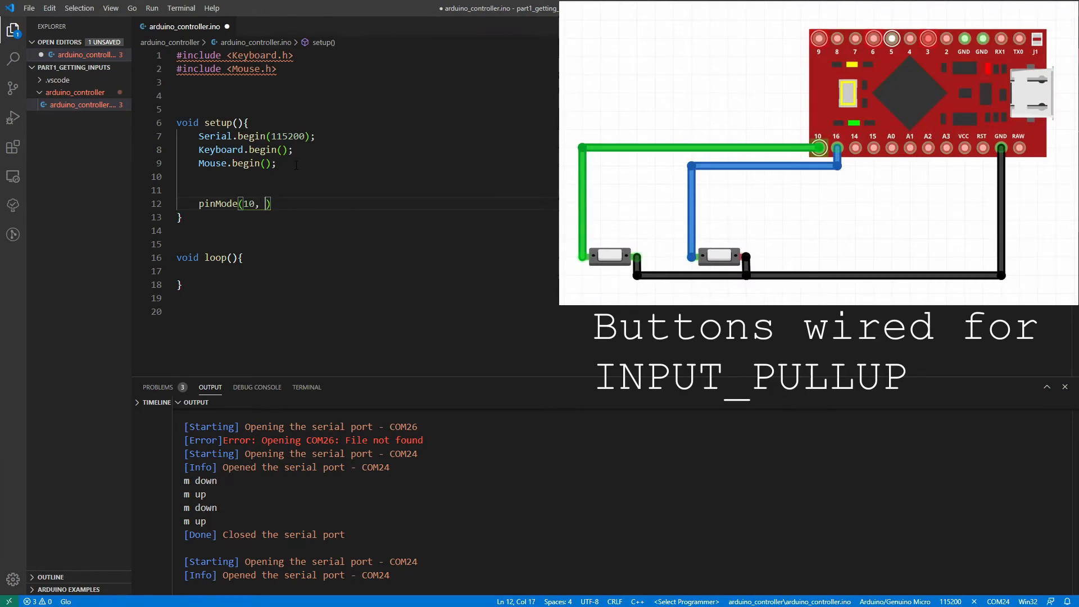
type("Inp")
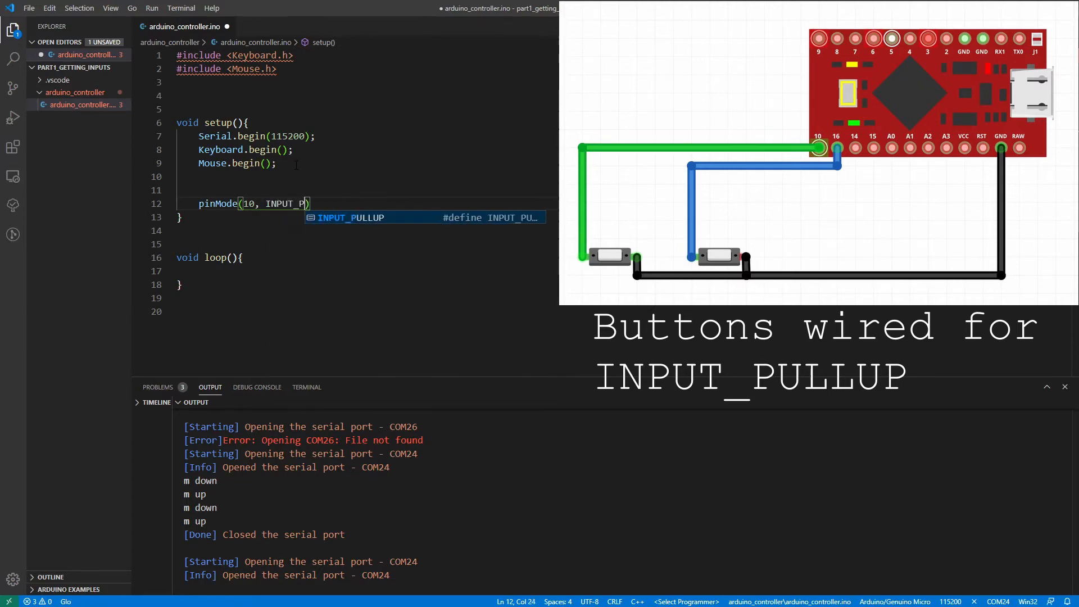
key("Tab")
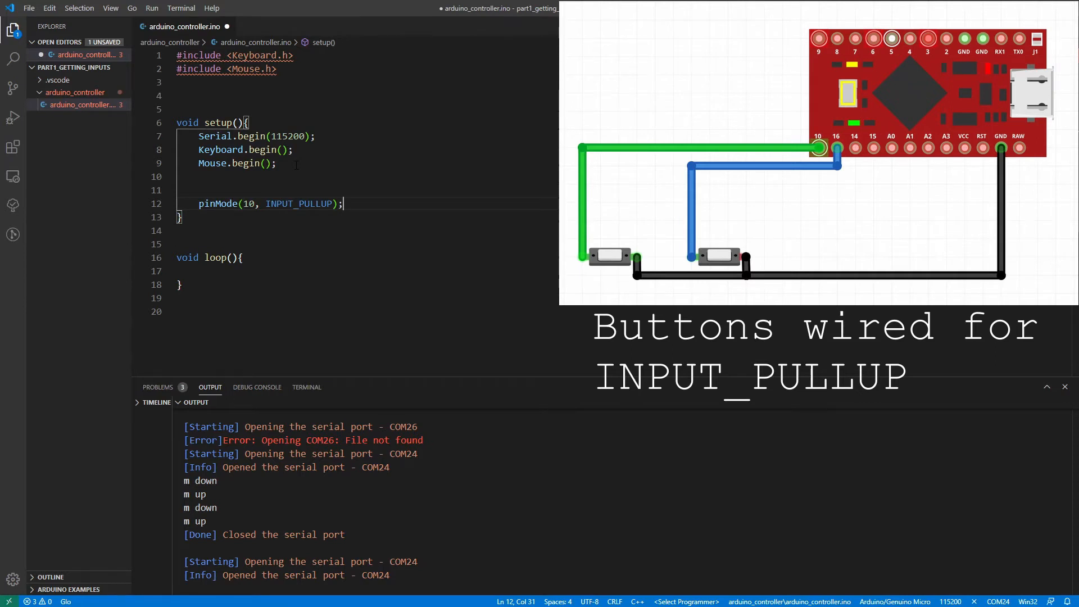
key("Enter")
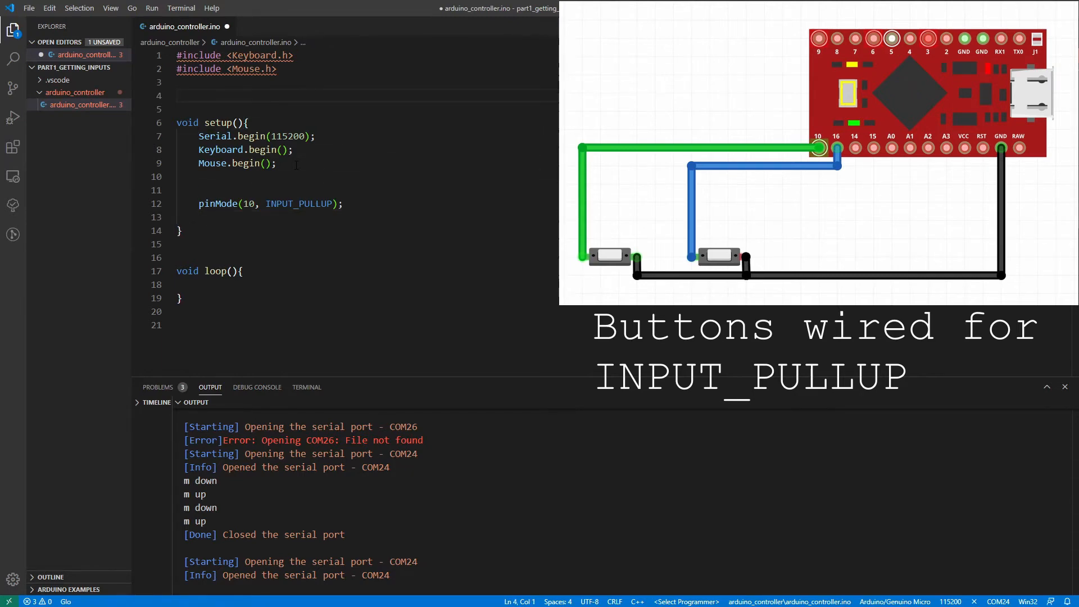
In loop, print digitalRead(10) with delay(100), upload, and watch the serial monitor.
left_click(200, 284)
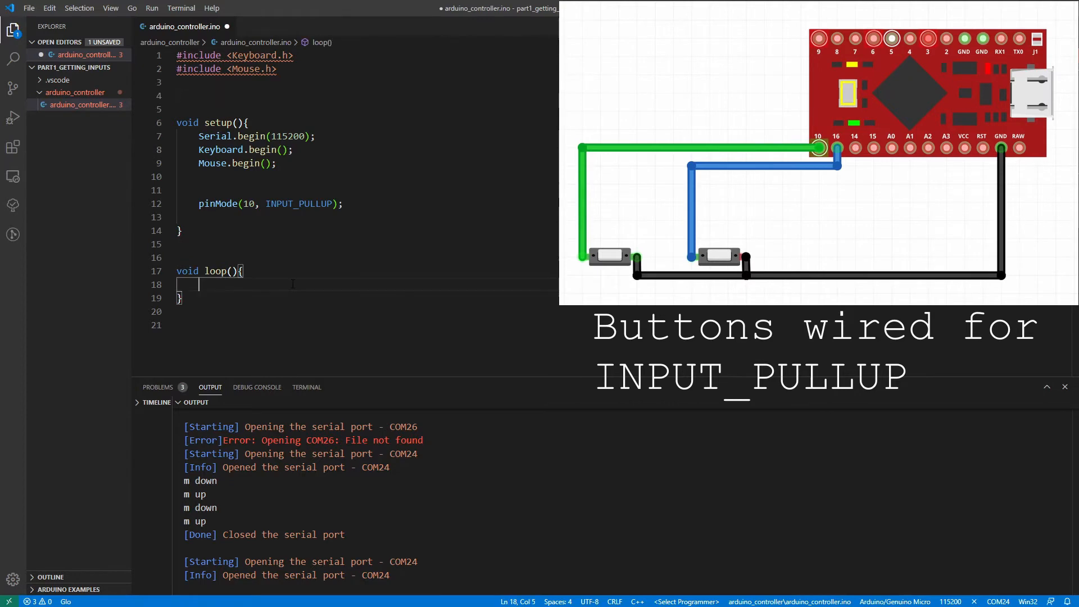
type("abai")
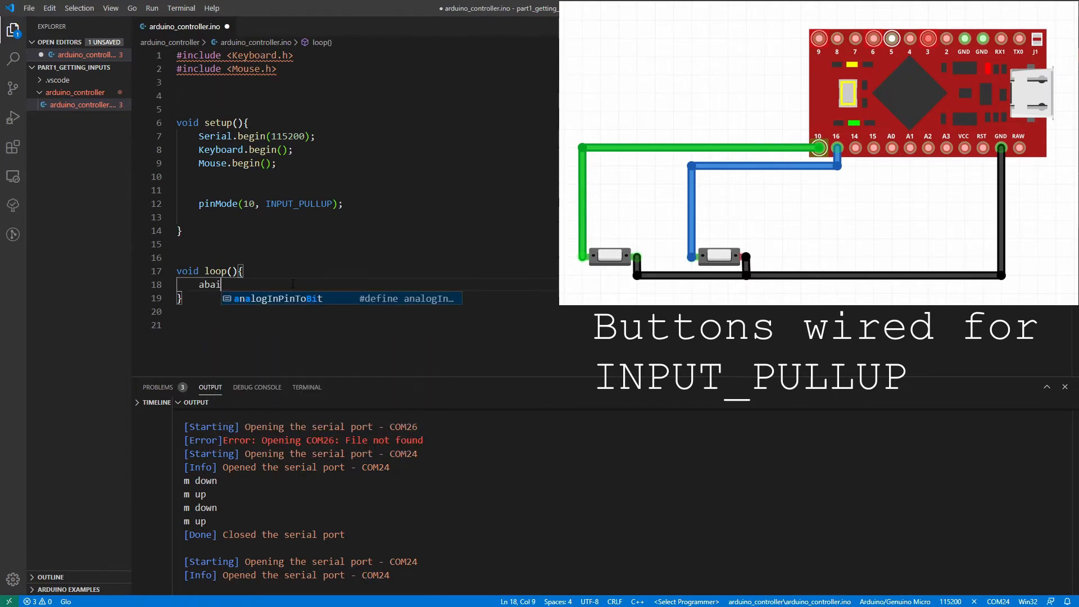
type("digitalRead(10);")
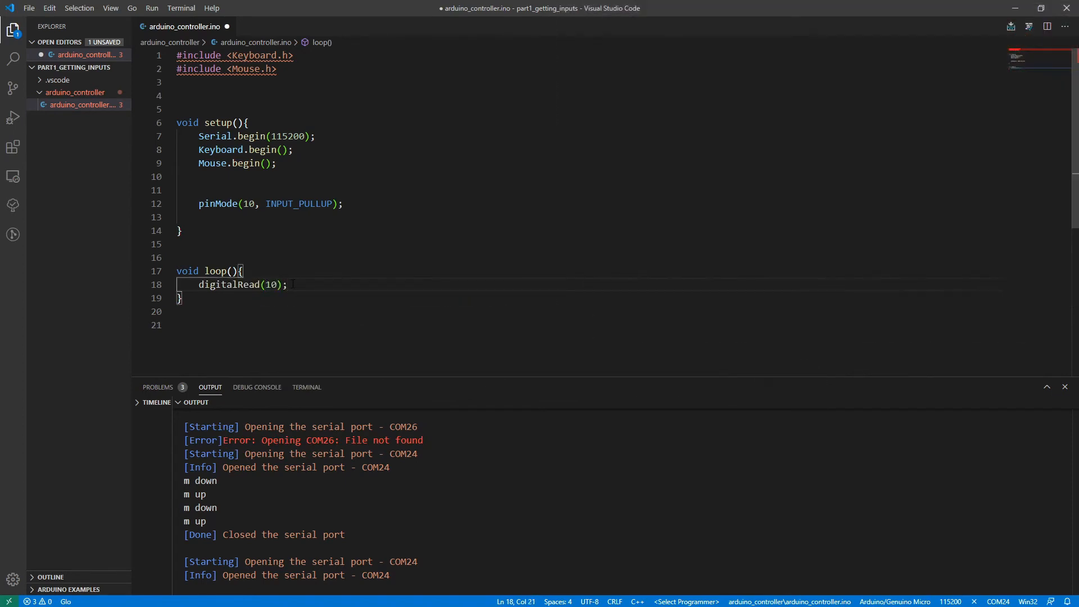
type("Serial.println(")
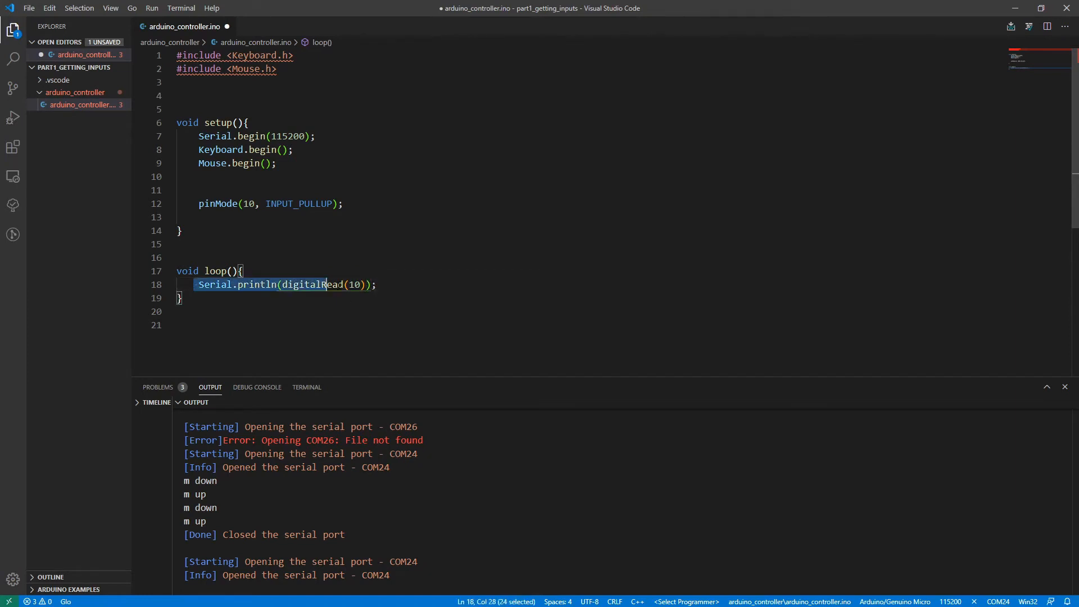
type("d")
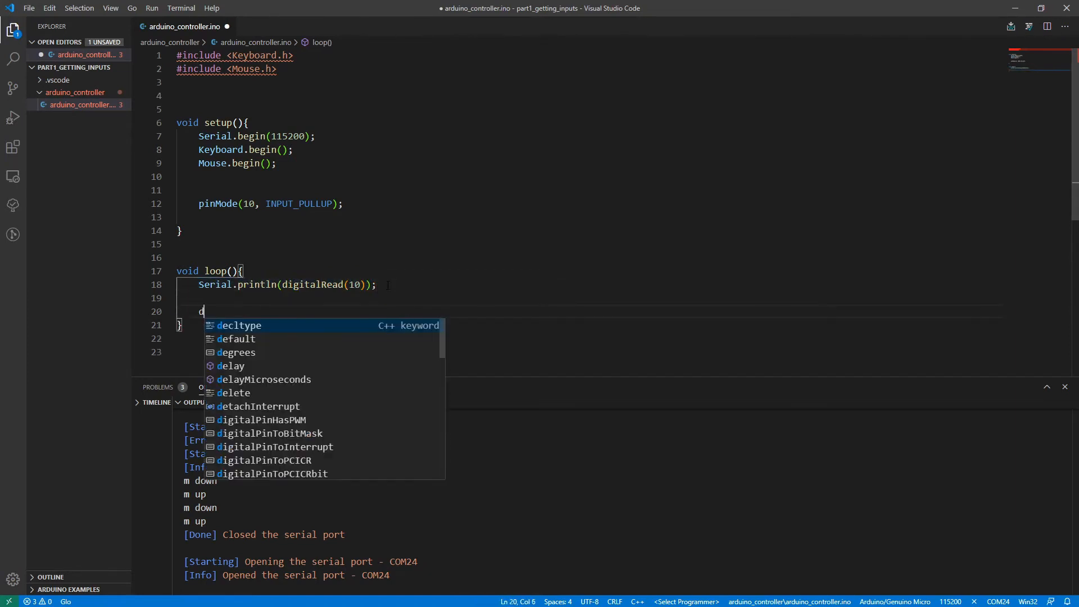
type("elay(100);")
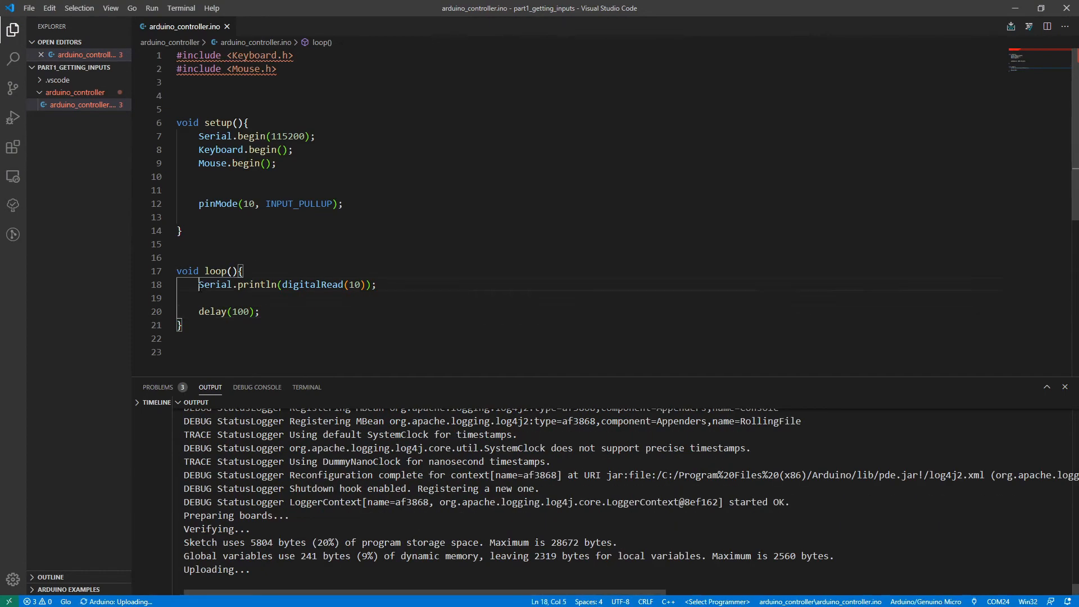
left_click(369, 285)
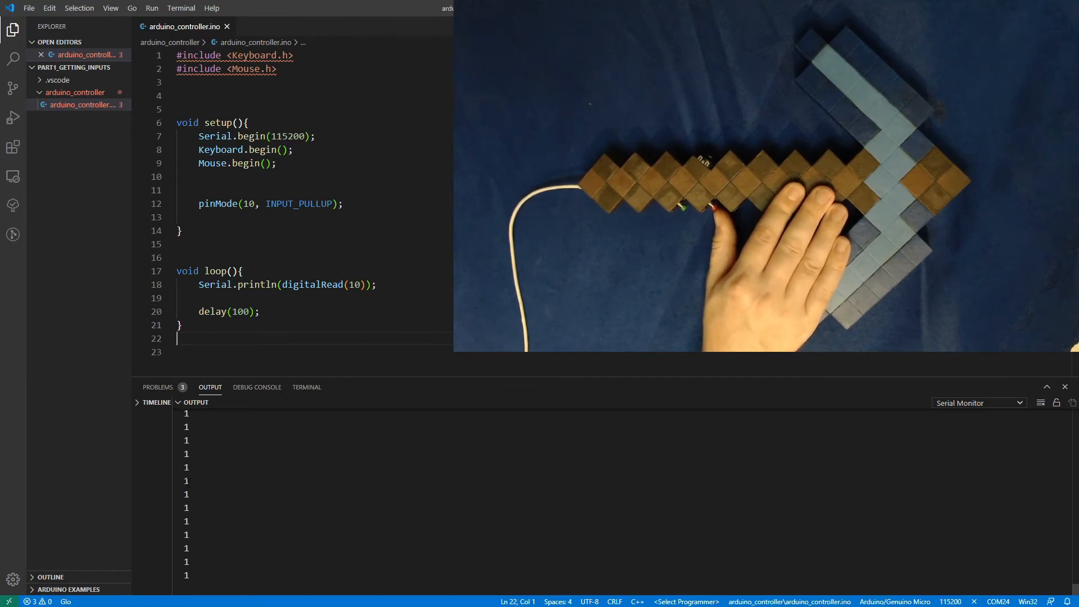
Move to the blank line below the includes, ready to add a global variable.
left_click(687, 207)
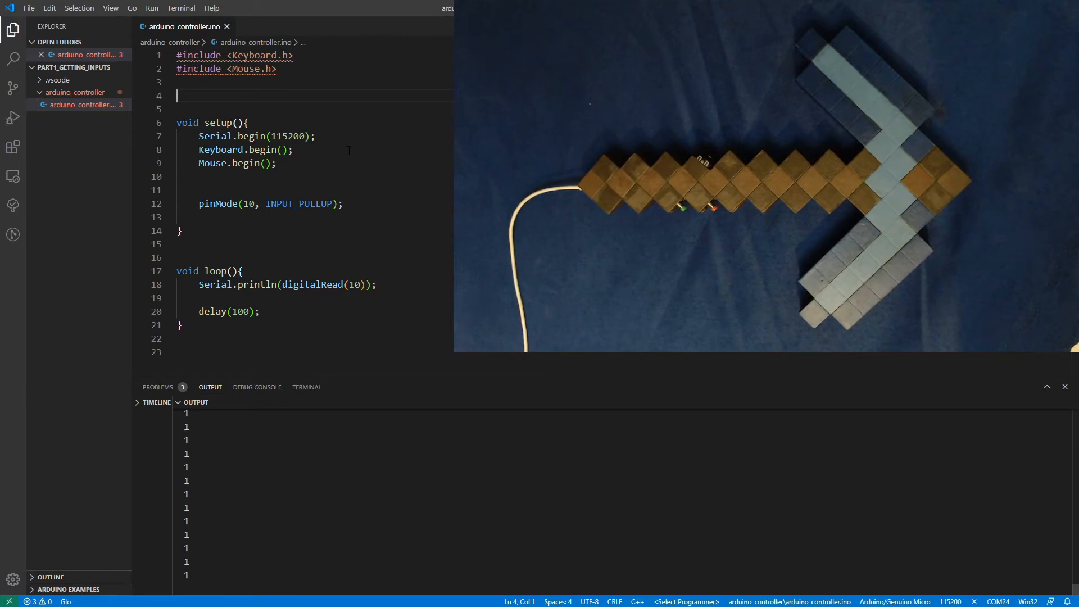
Declare global int buttonState and have loop assign it !digitalRead(10) instead of printing.
type("int")
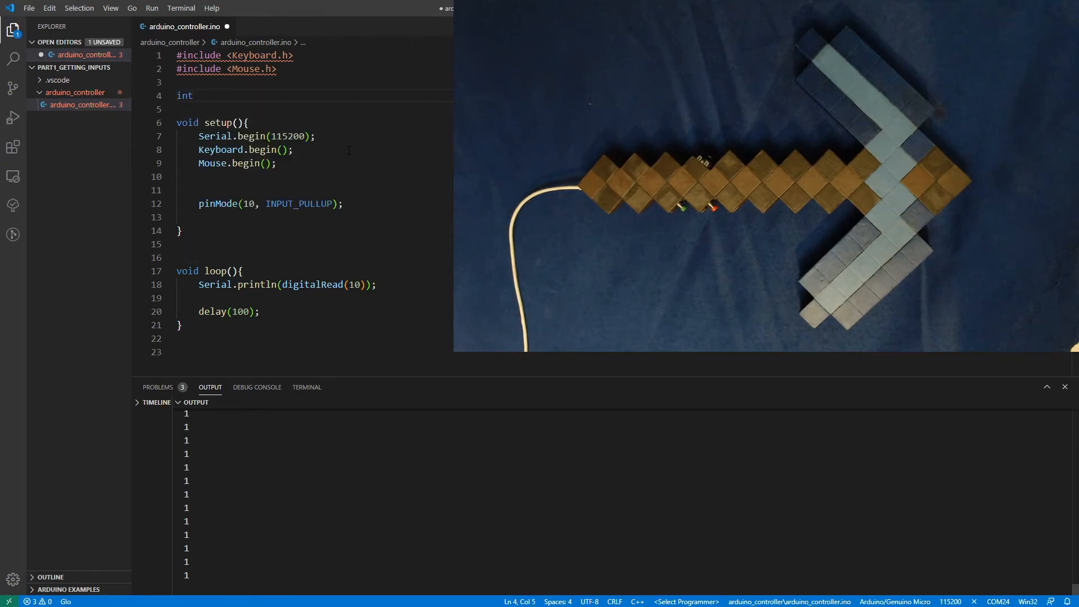
type("b")
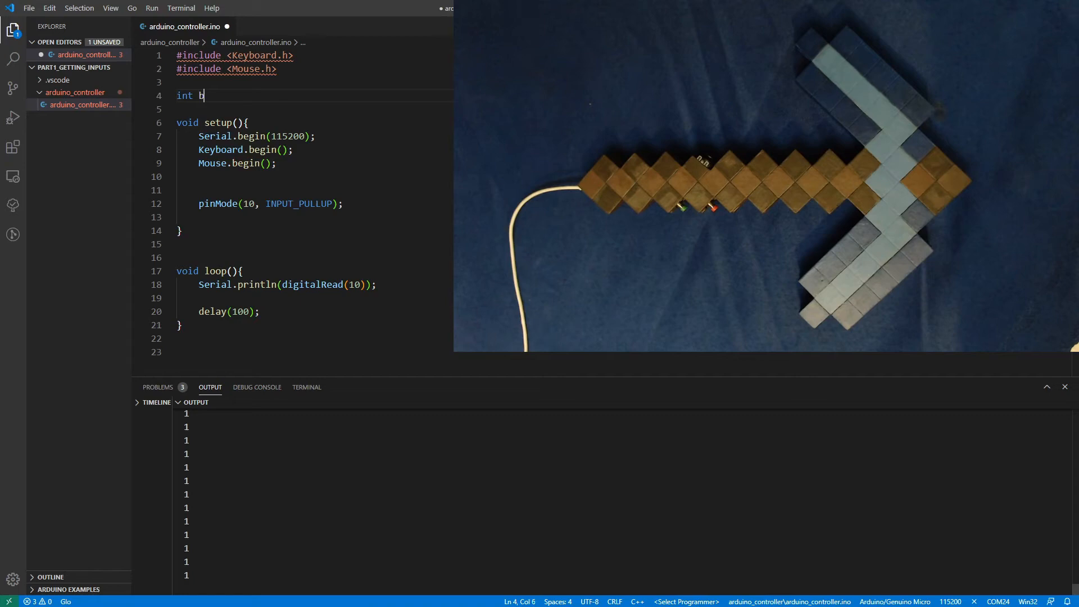
type("uttonState;")
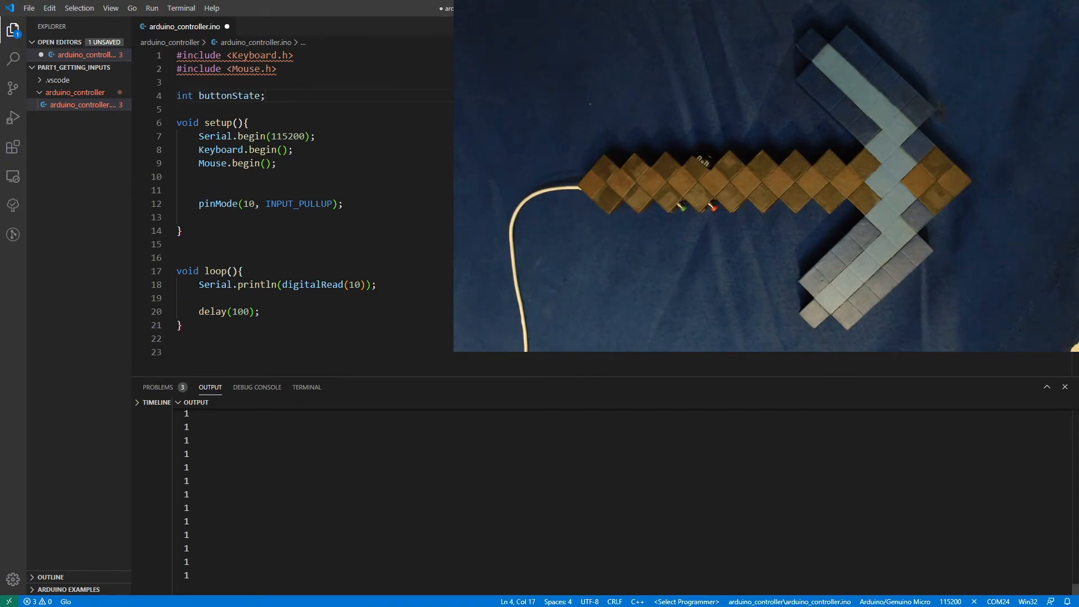
type("butt")
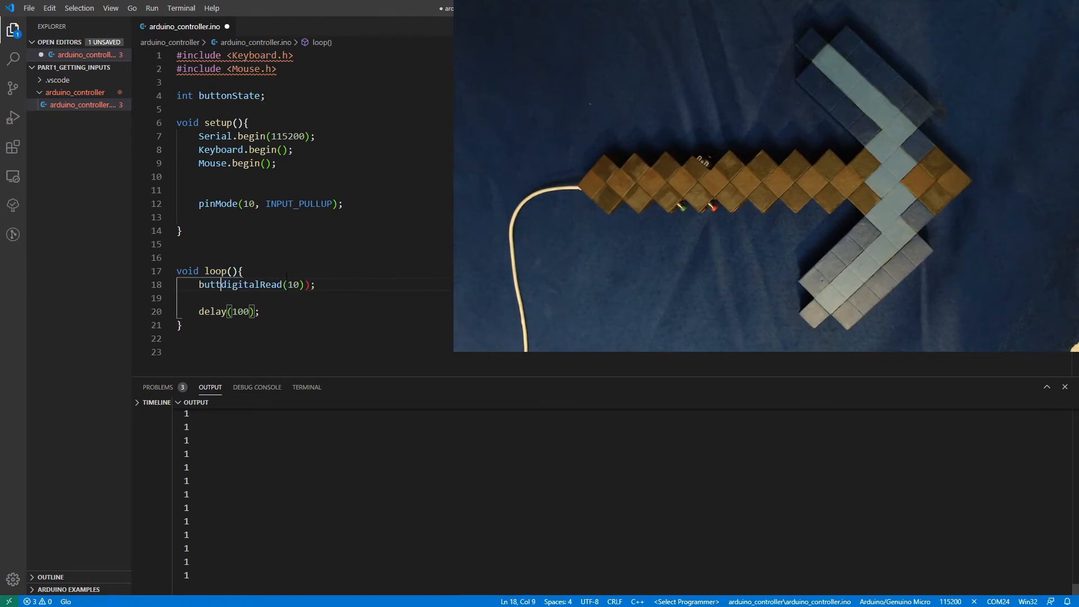
type("onState = !")
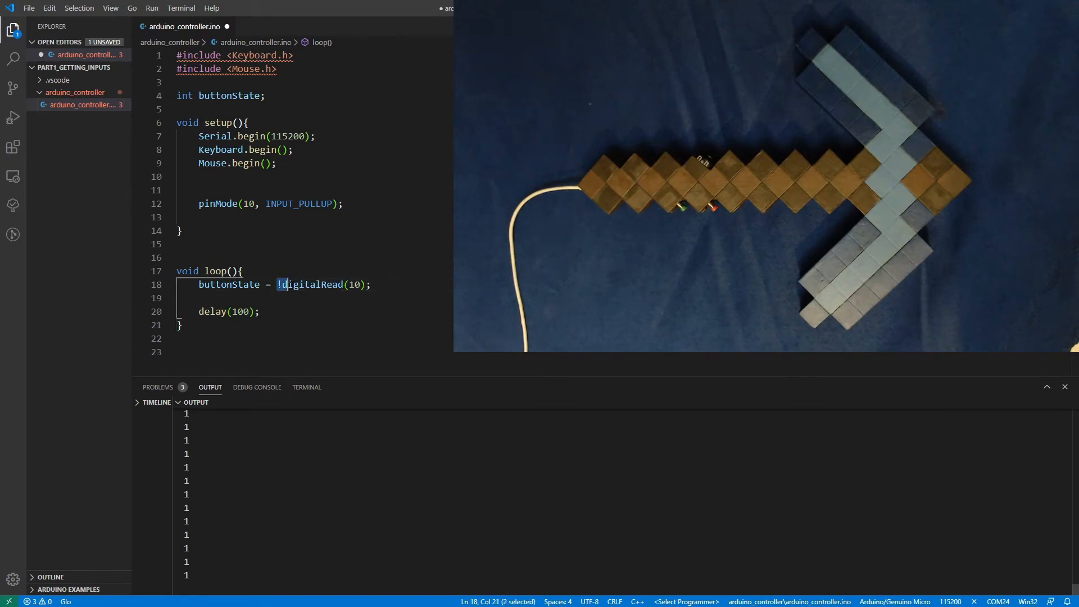
left_click_drag(286, 284, 361, 284)
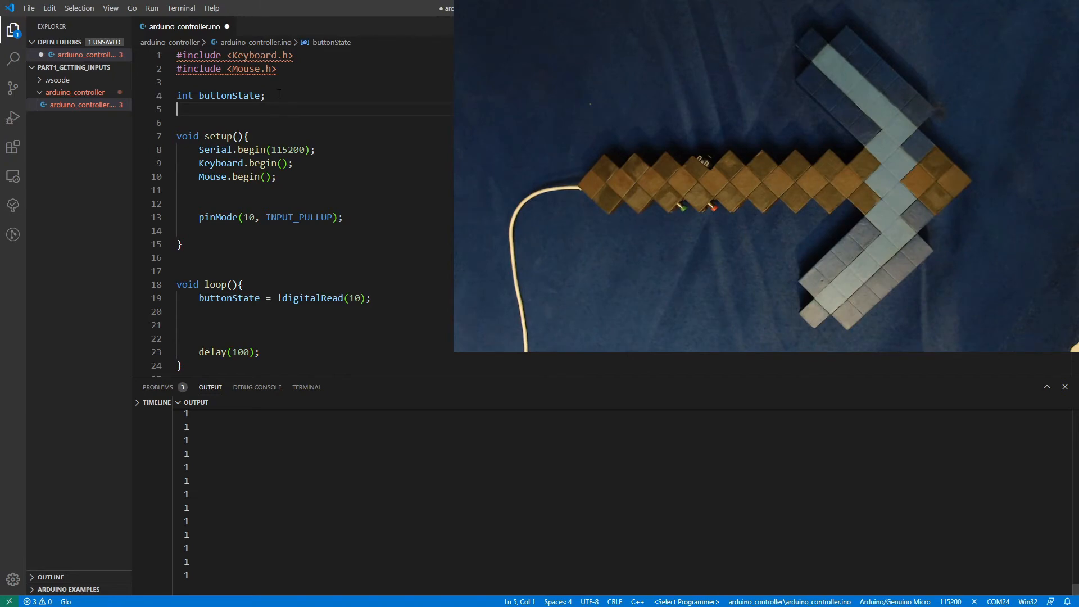
Declare int buttonStatePrev, copy buttonState into it at the top of loop, and begin an if on buttonState.
type("int buttonState")
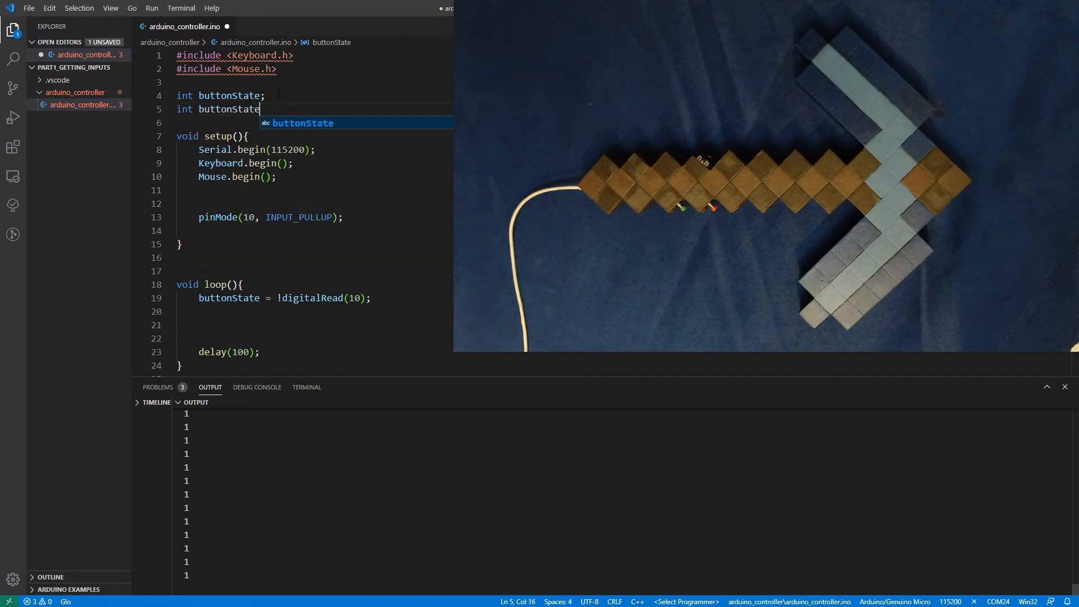
type("Prev;")
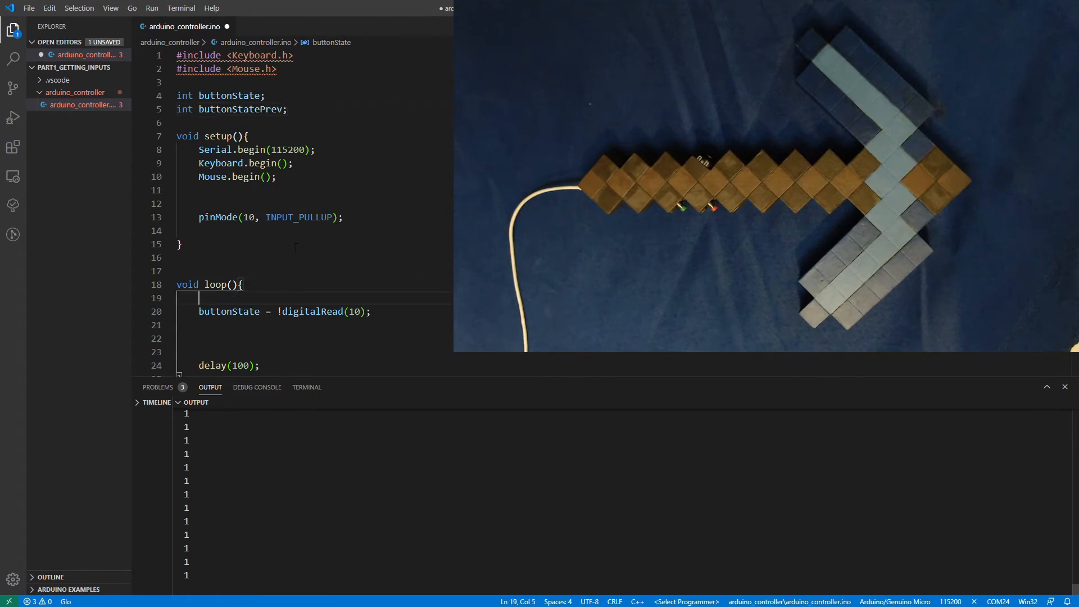
type("buttonStatePrev =")
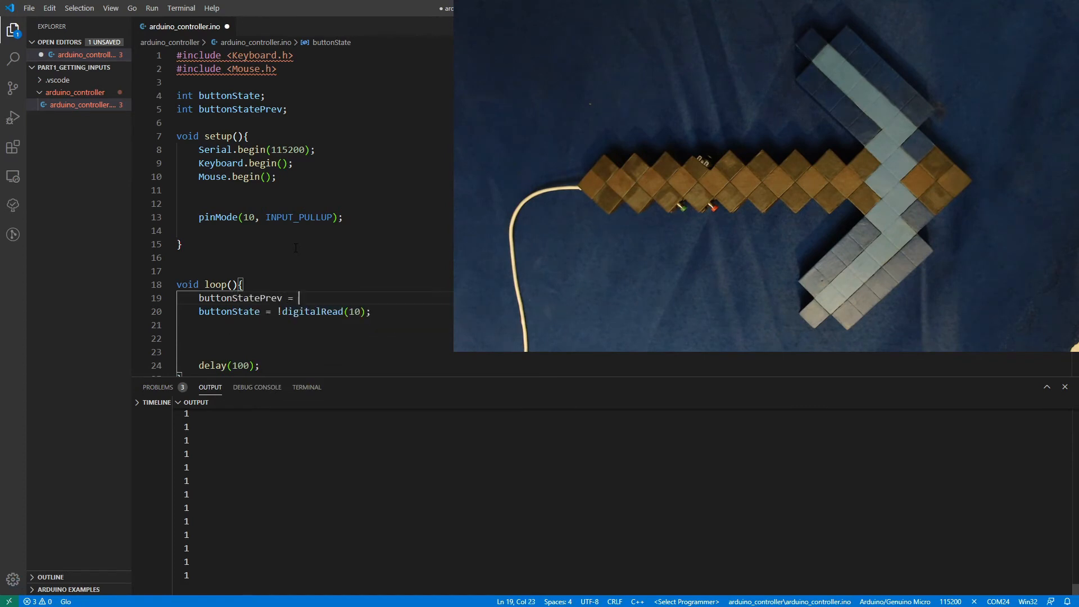
type("buttonState;")
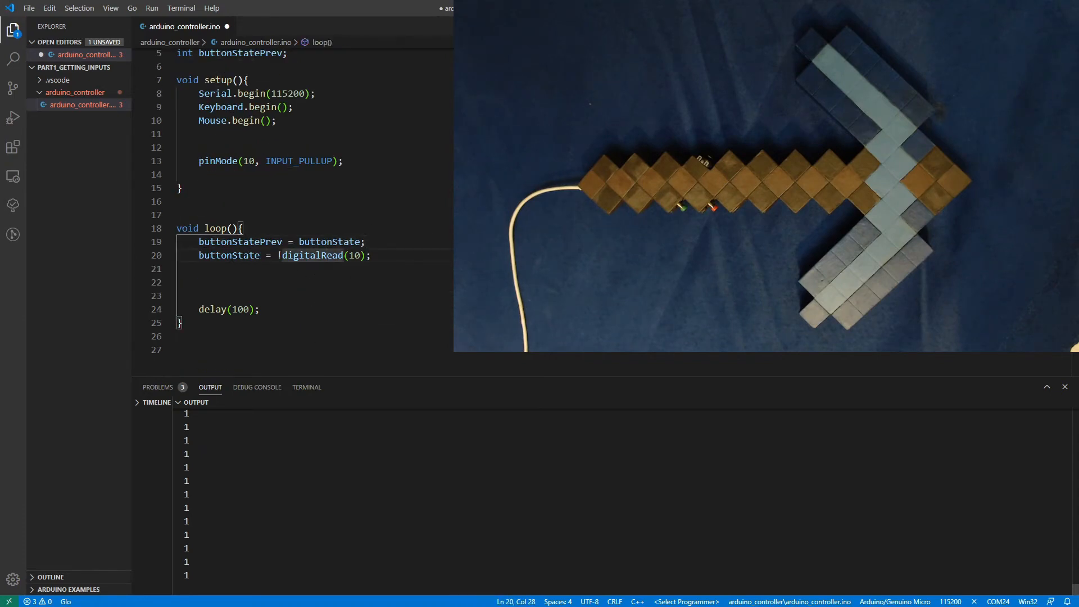
double_click(229, 255)
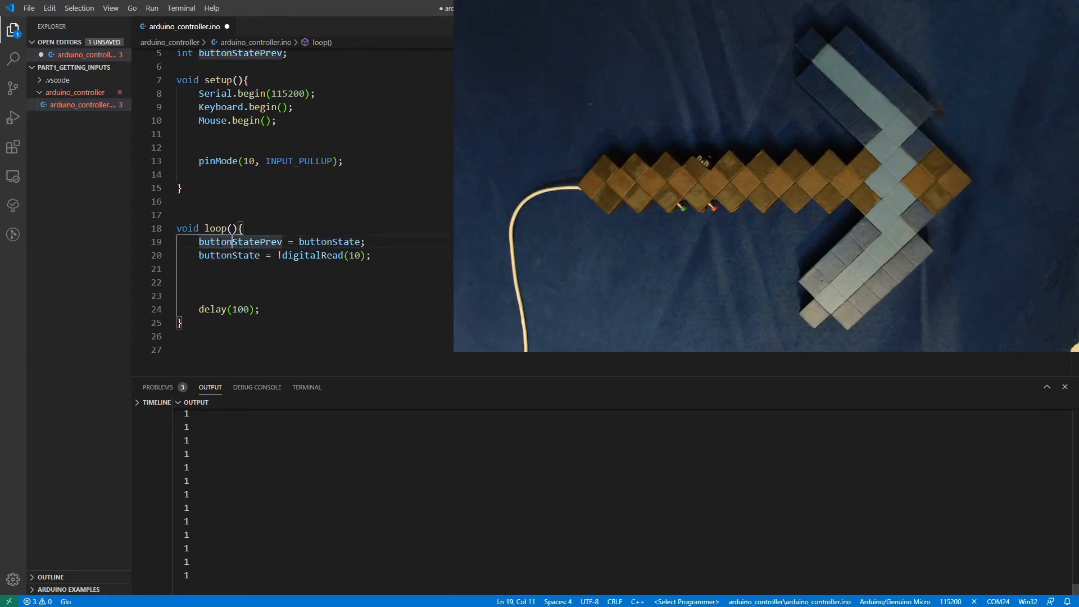
mouse_move(241, 242)
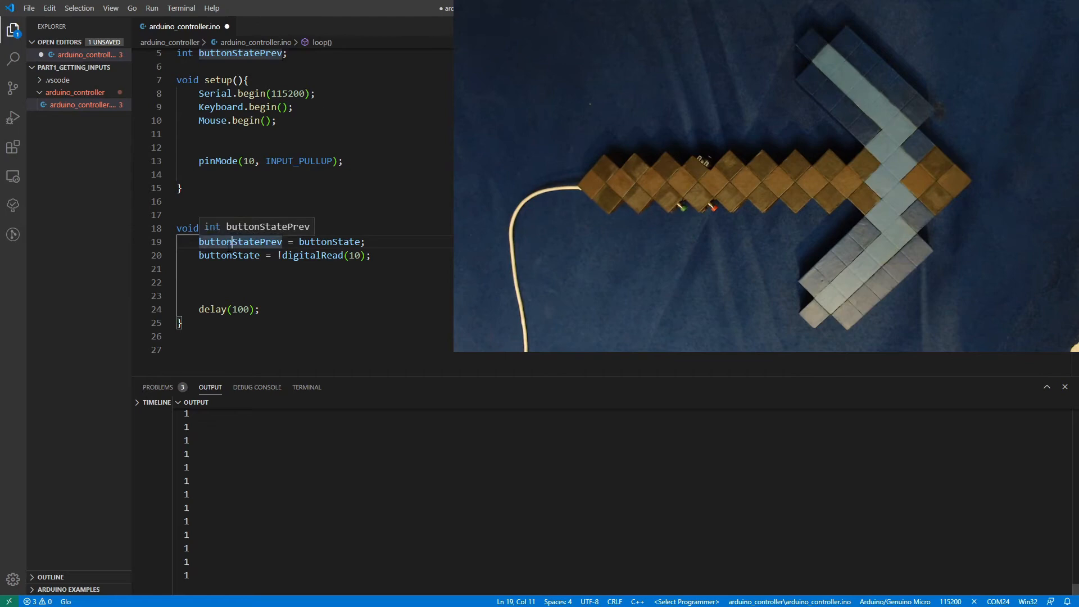
double_click(239, 241)
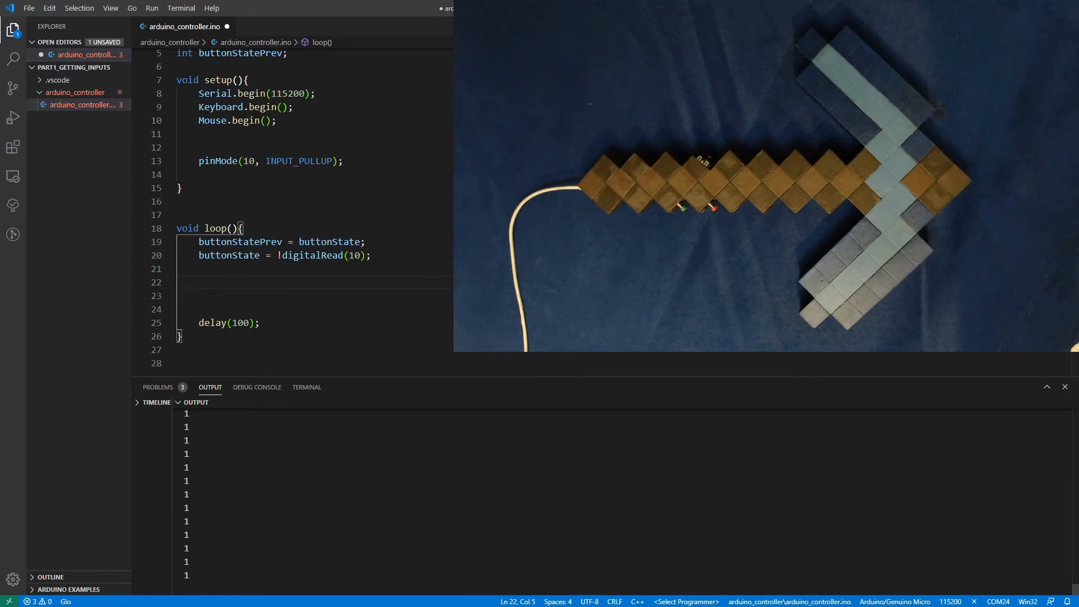
type("if (buttons")
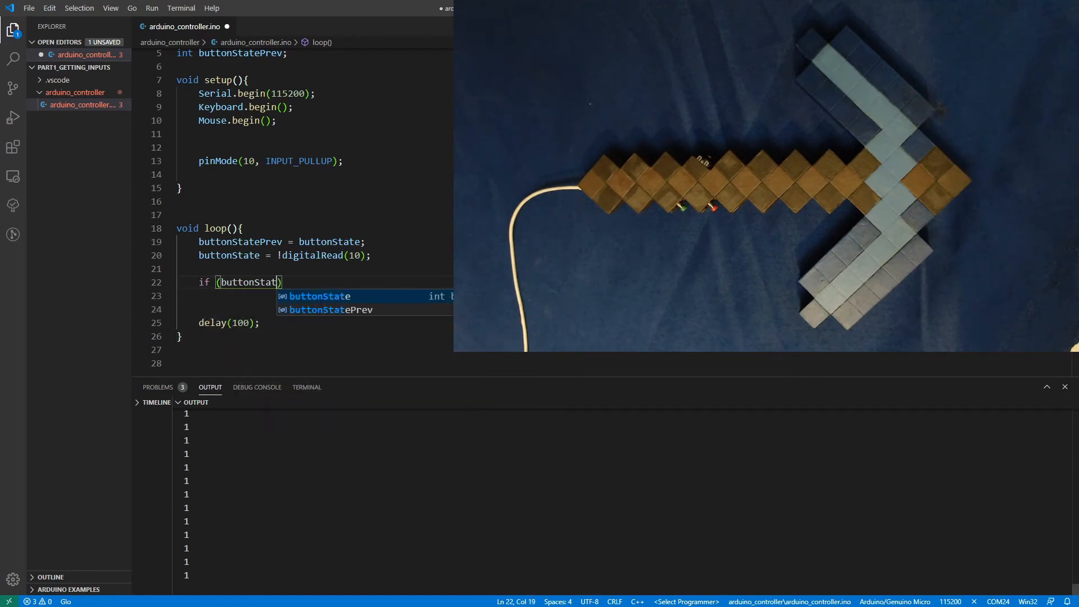
Complete if (buttonState && !buttonStatePrev) printing "OnButtonDown" on the press edge.
type("e")
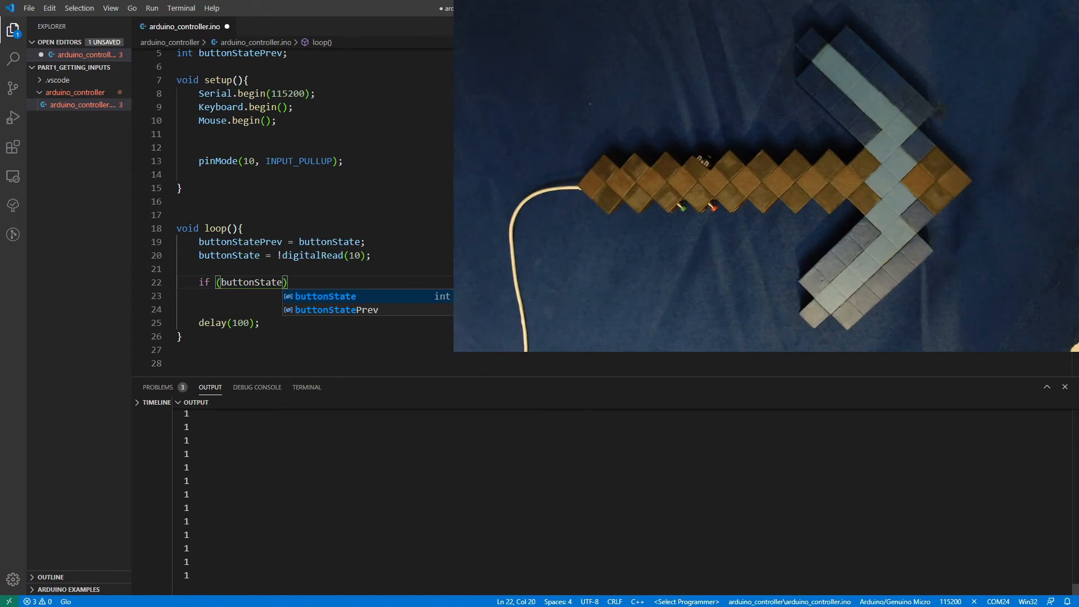
type("== tr")
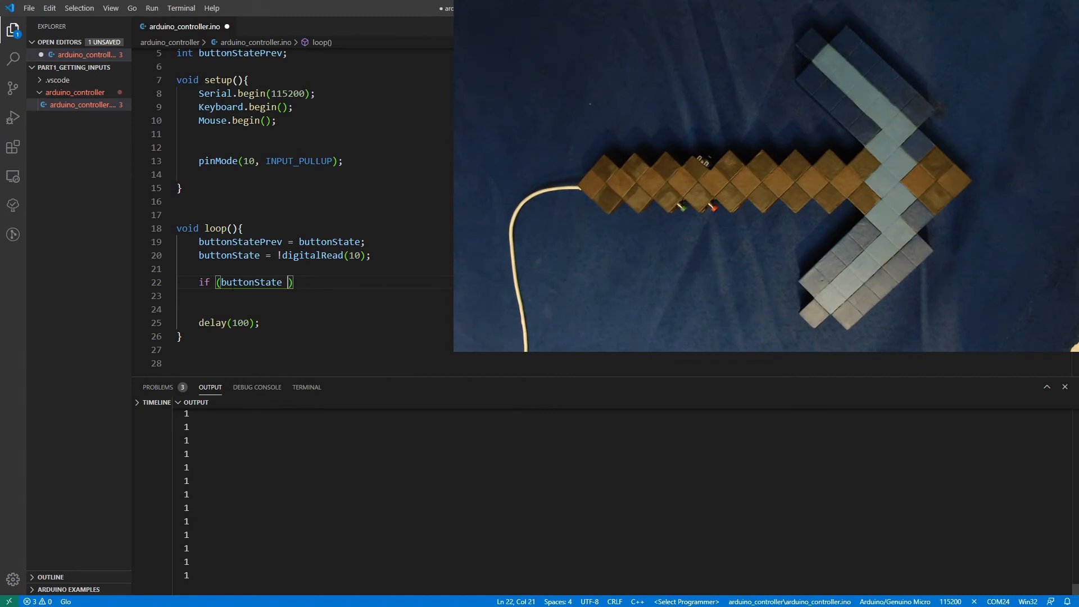
double_click(251, 282)
type("&& ")
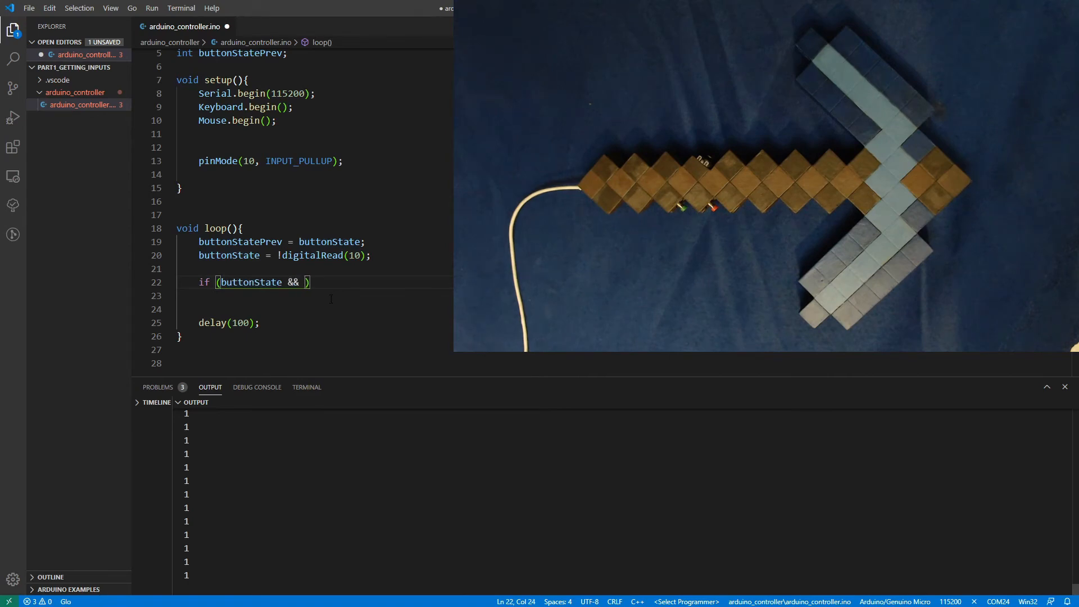
type("!buttonStatePrev")
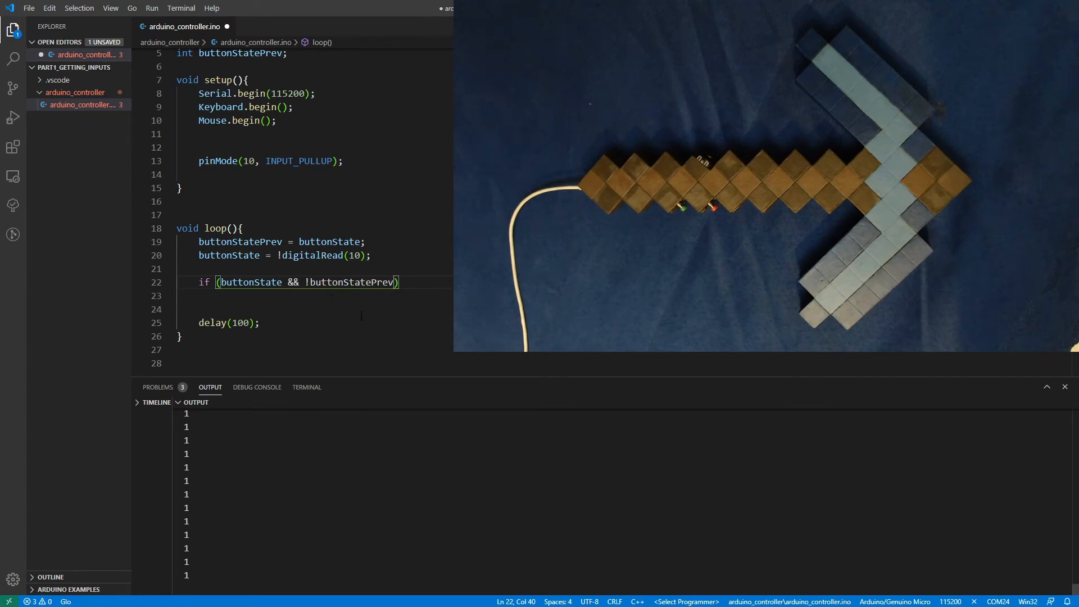
left_click(251, 282)
type("{")
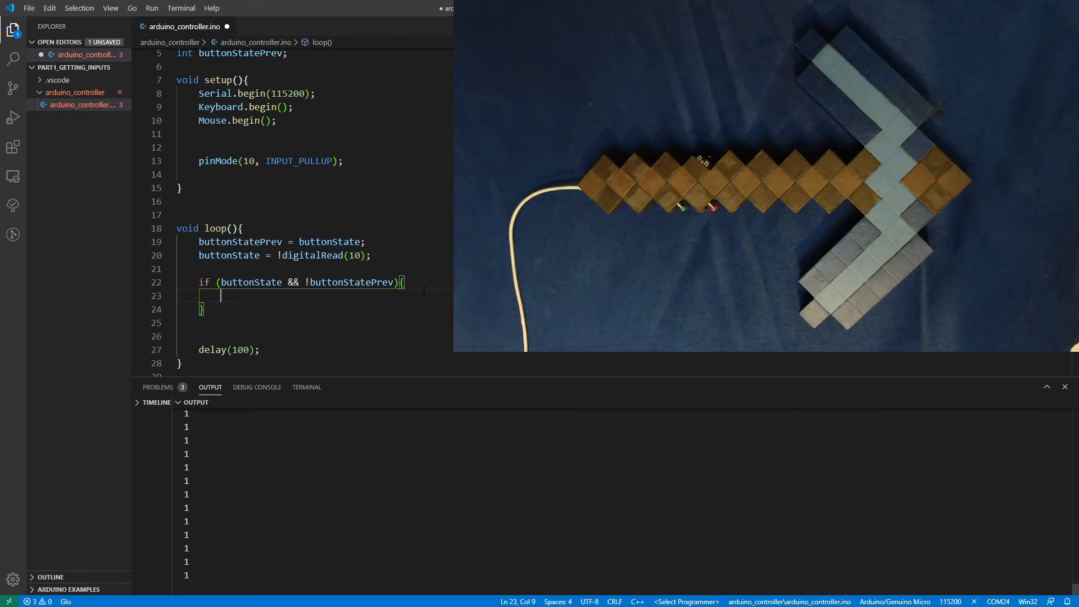
type("Serial.println(\"0\")")
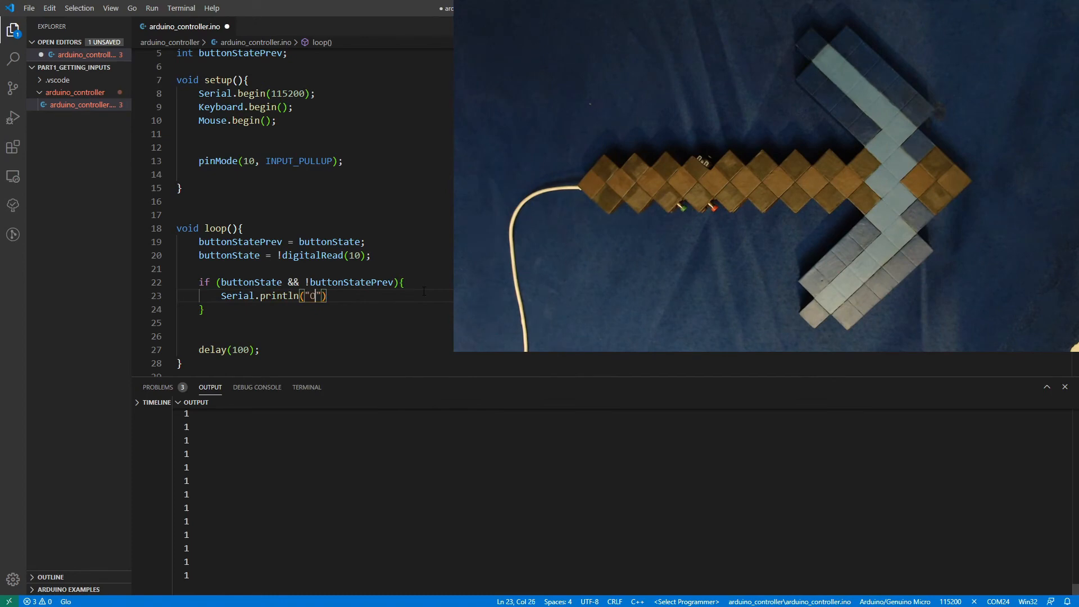
type("OnButtonDown")
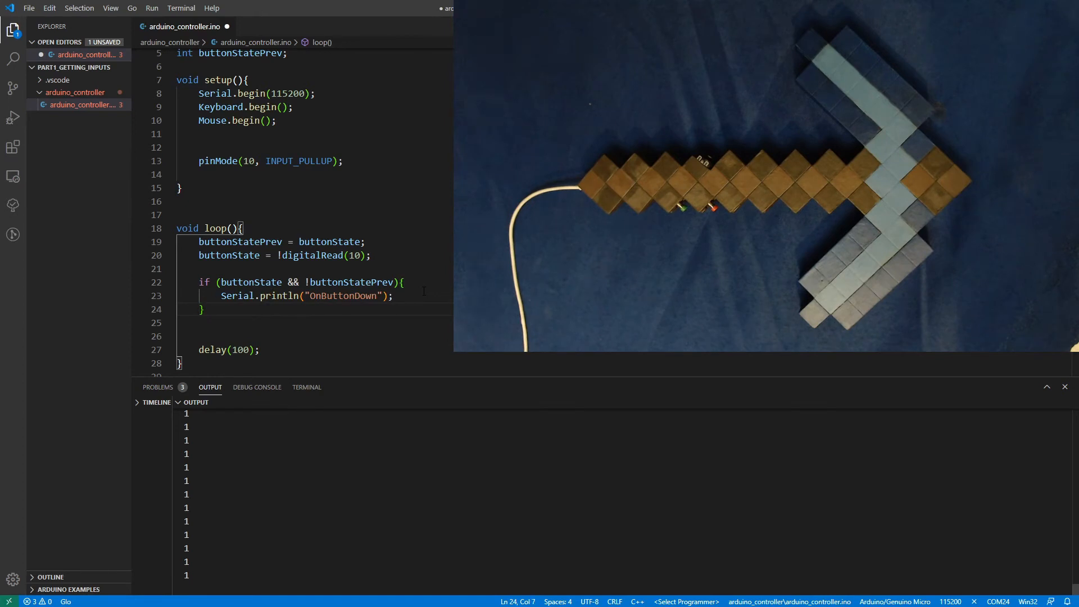
Add an else if on !buttonState && buttonStatePrev printing the button-up message.
type("else if (")
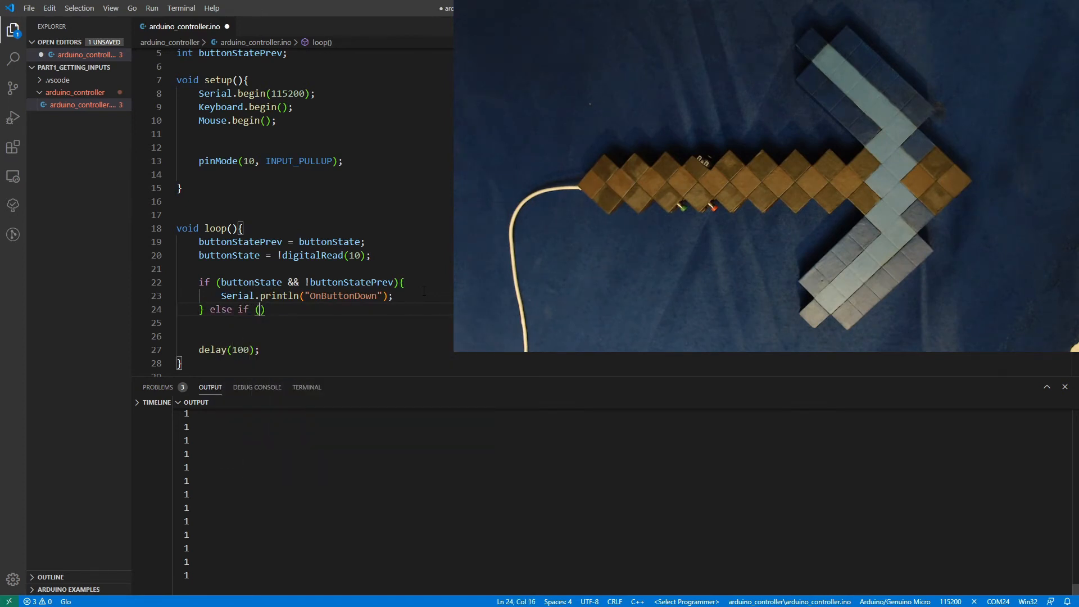
type("!buttonState &&")
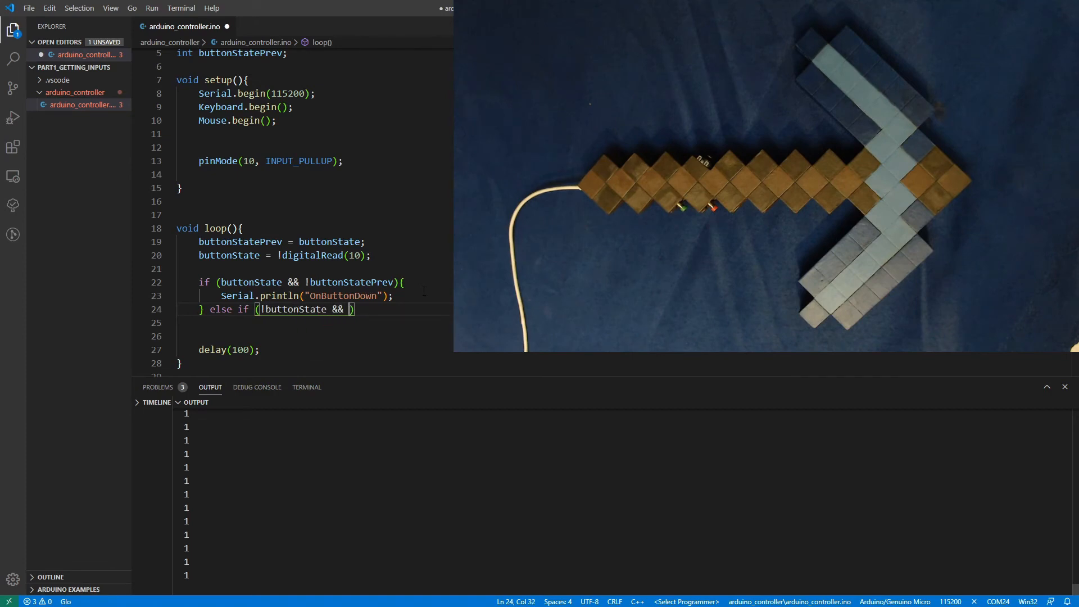
type("buttonStatePrev")
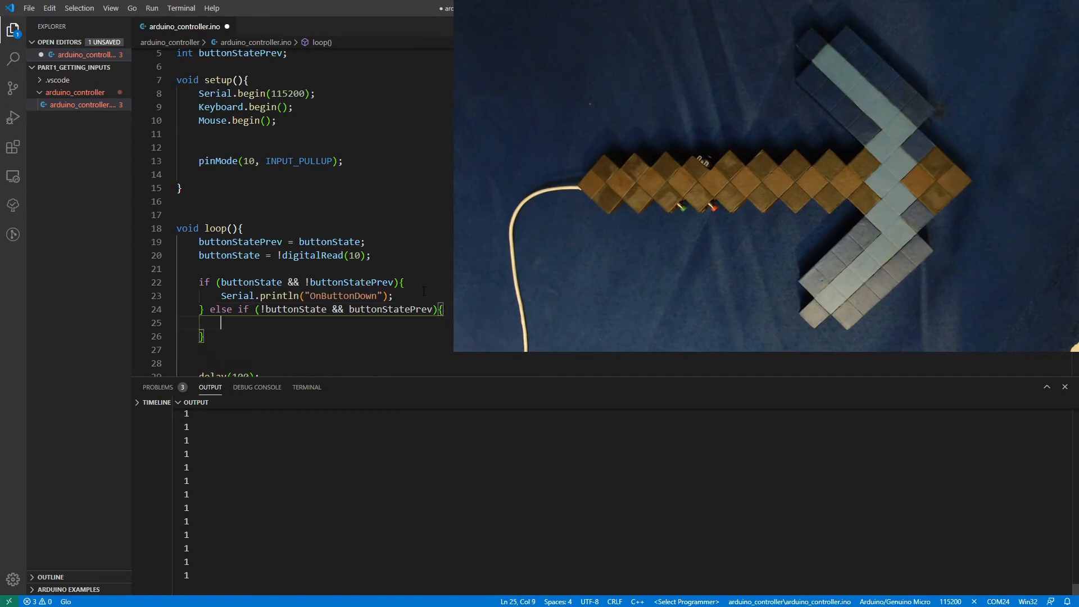
type("Serial.println(\"\")")
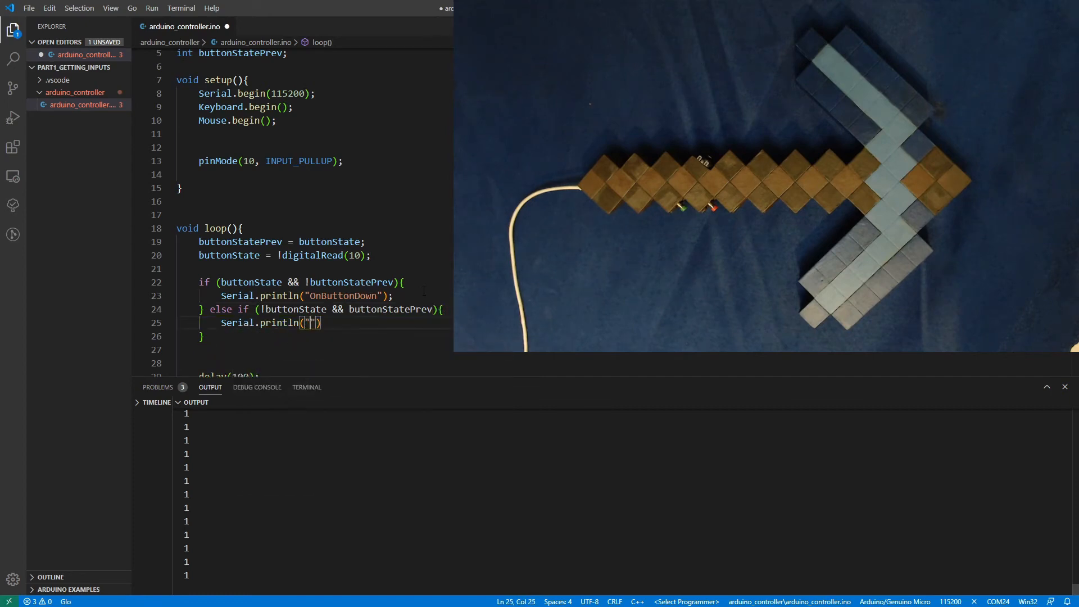
type("OnButtonUp")
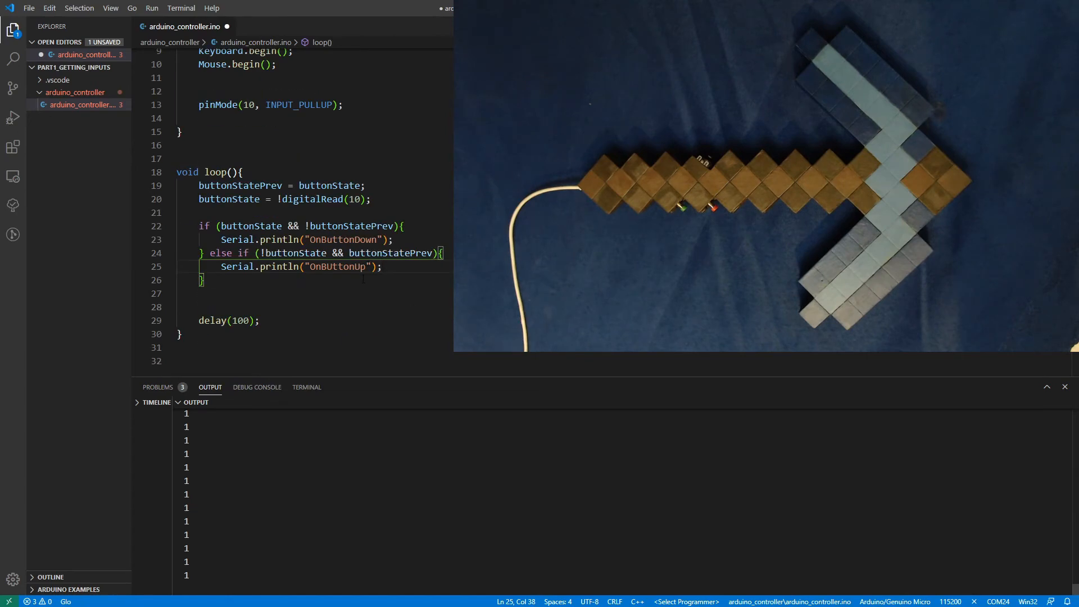
Reduce the loop delay to 10 and correct the up message to OnButtonUp.
left_click(236, 320)
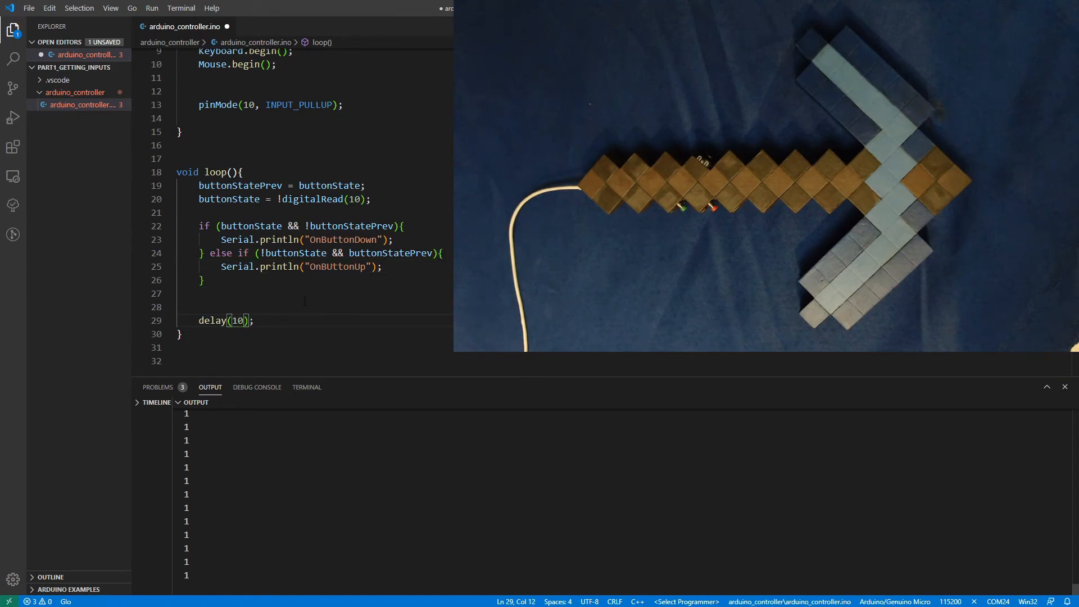
double_click(342, 239)
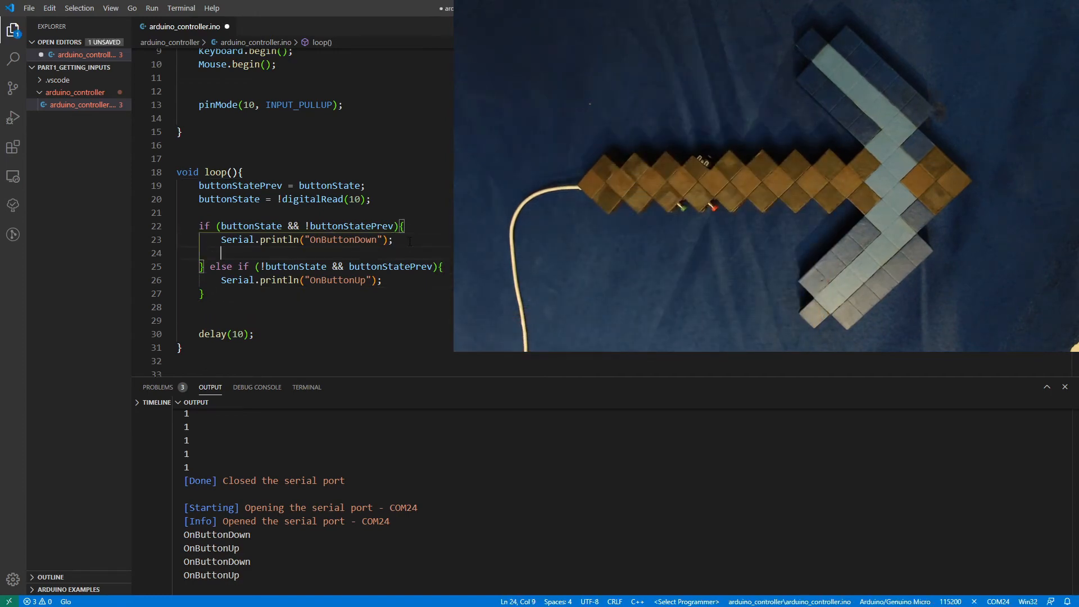
Add Keyboard.press('p') in the down branch and Keyboard.release('p') in the up branch.
type("Keyboard.")
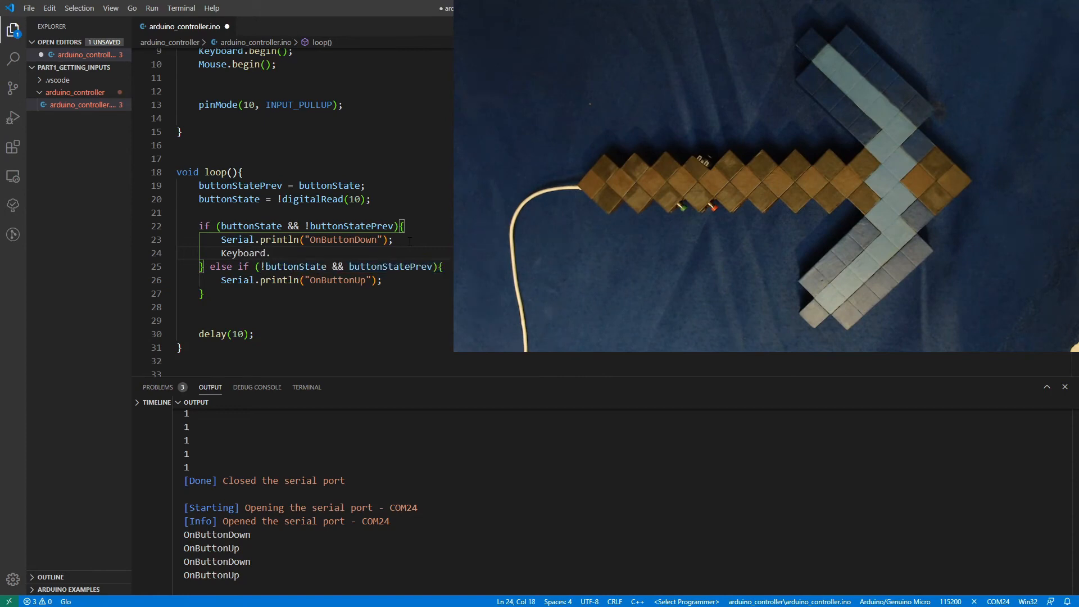
type("press()")
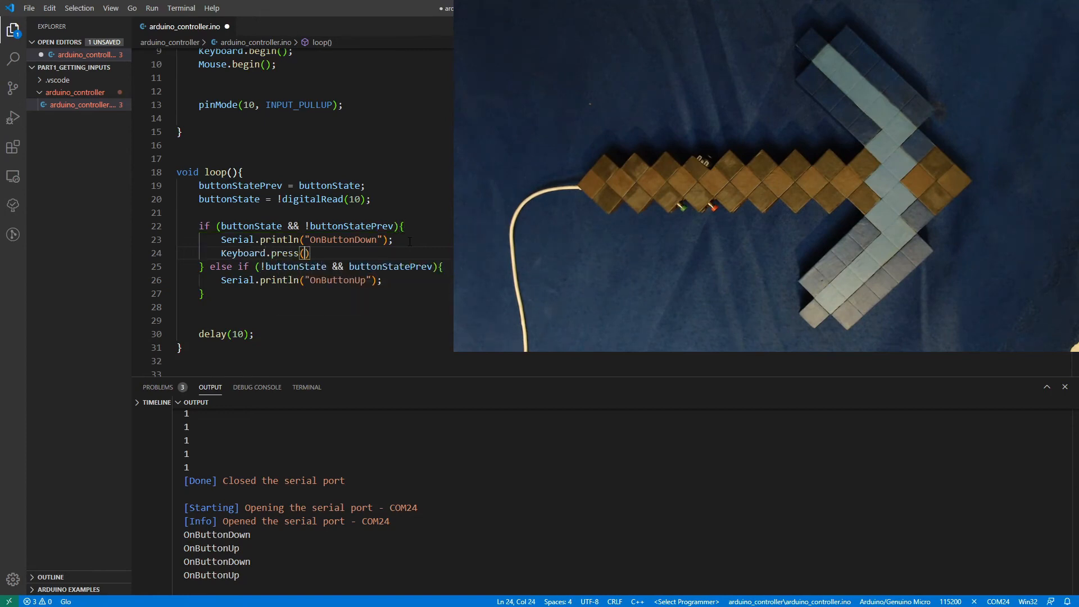
type("'p'")
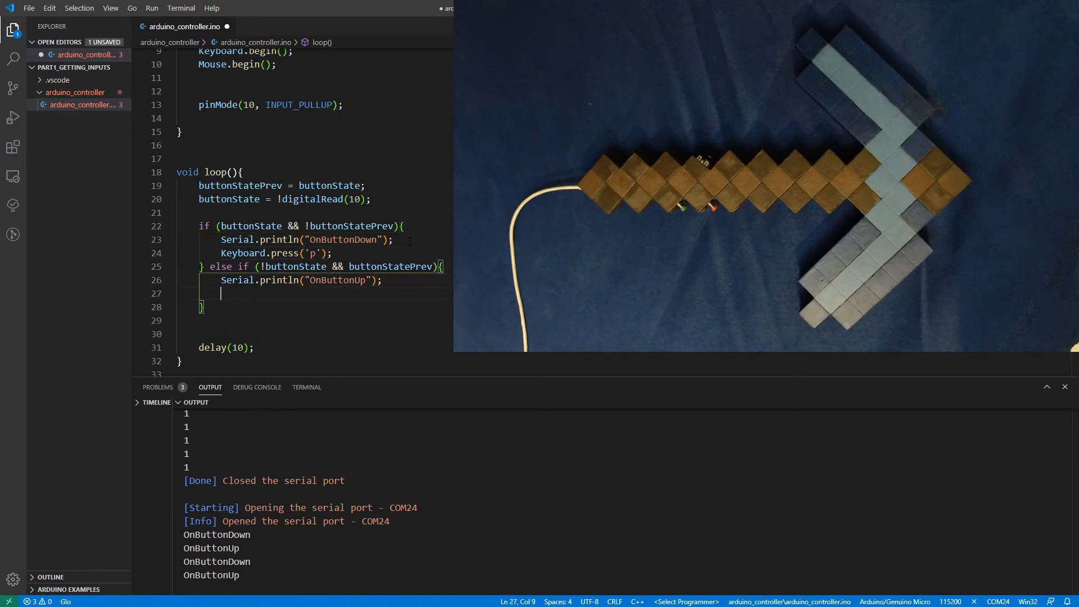
type("Keboard.releaes")
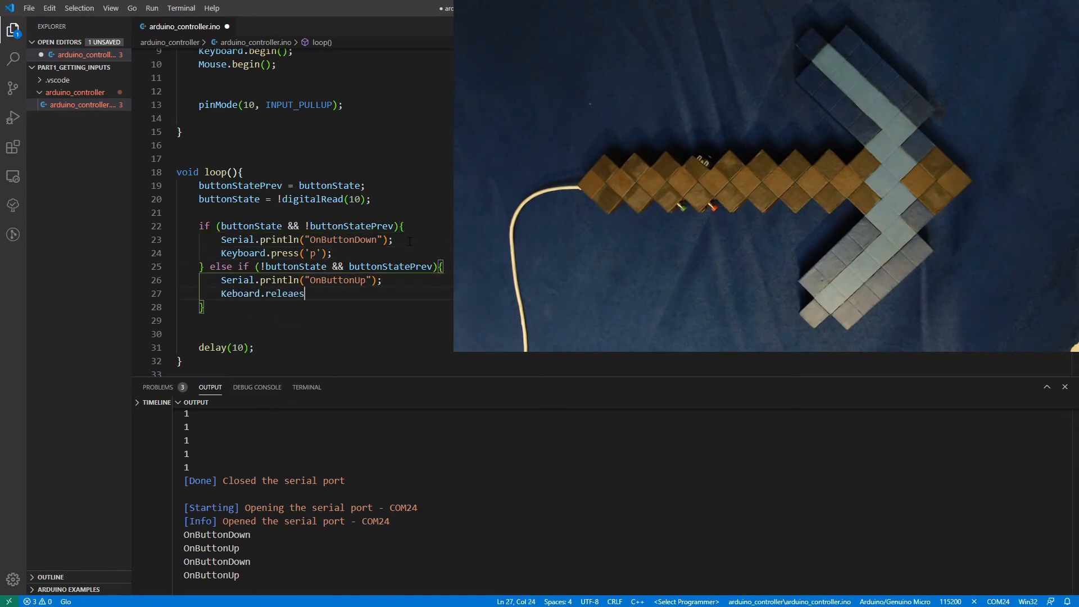
type("('')")
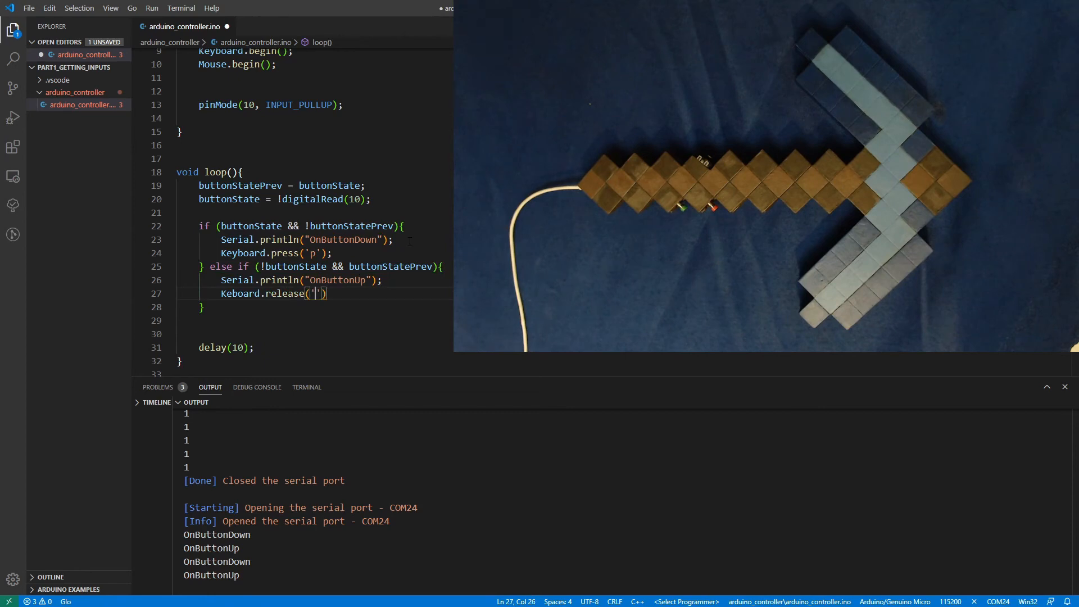
type("p")
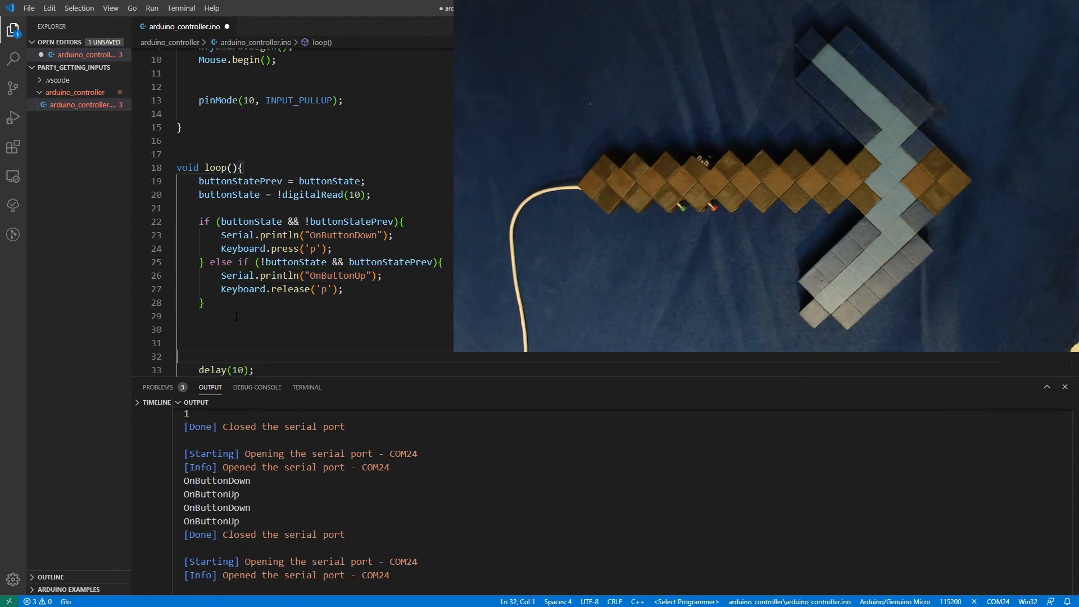
Test the hardware button on an empty loop line, letting it emit a run of p characters.
left_click(200, 343)
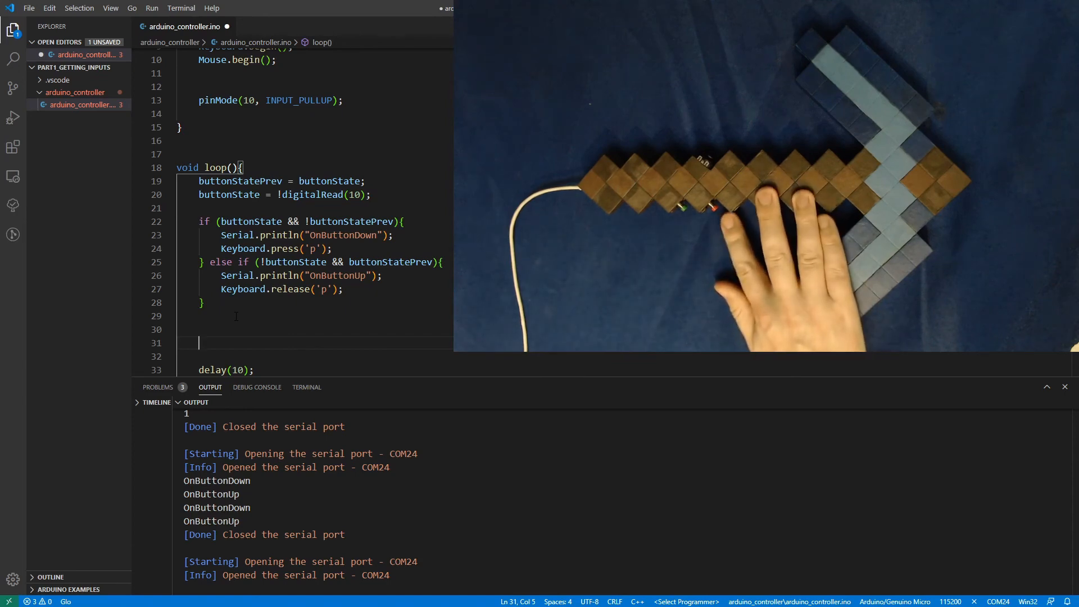
type("p")
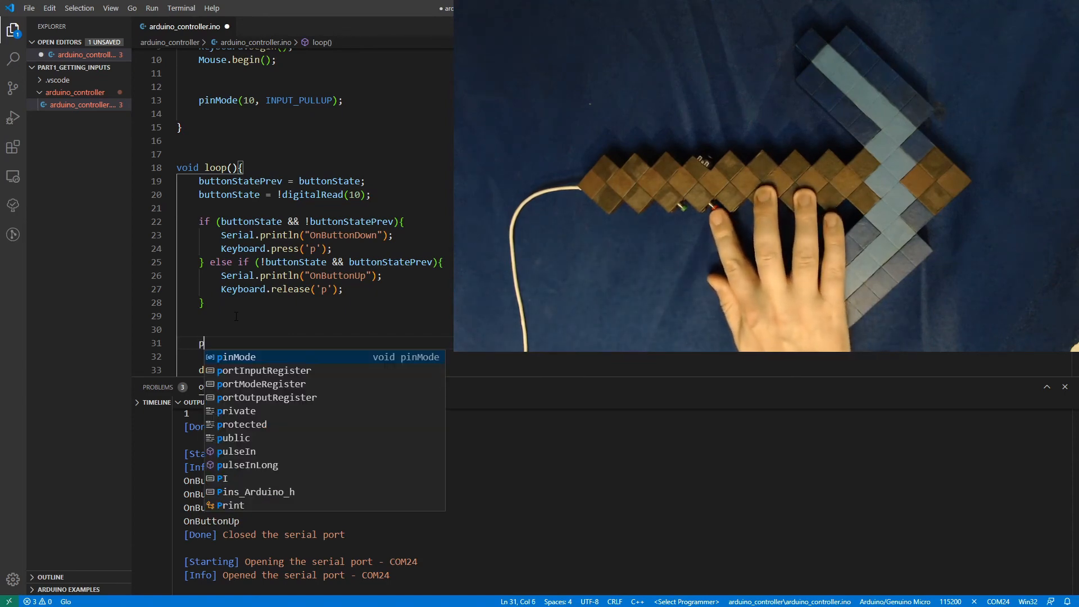
type("p")
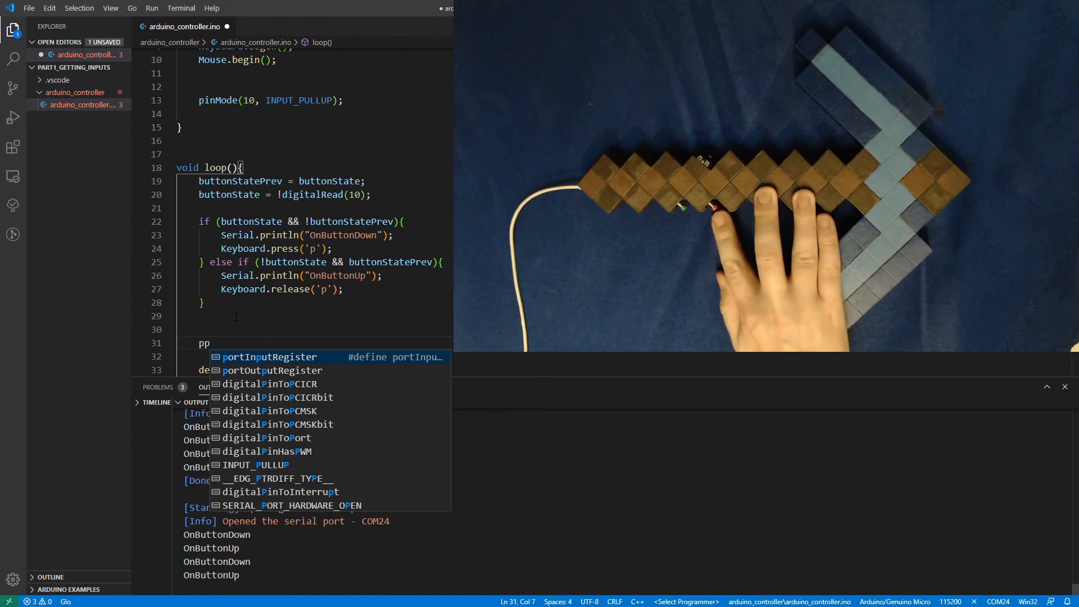
type("ppppppppppppppppppppppppppppp")
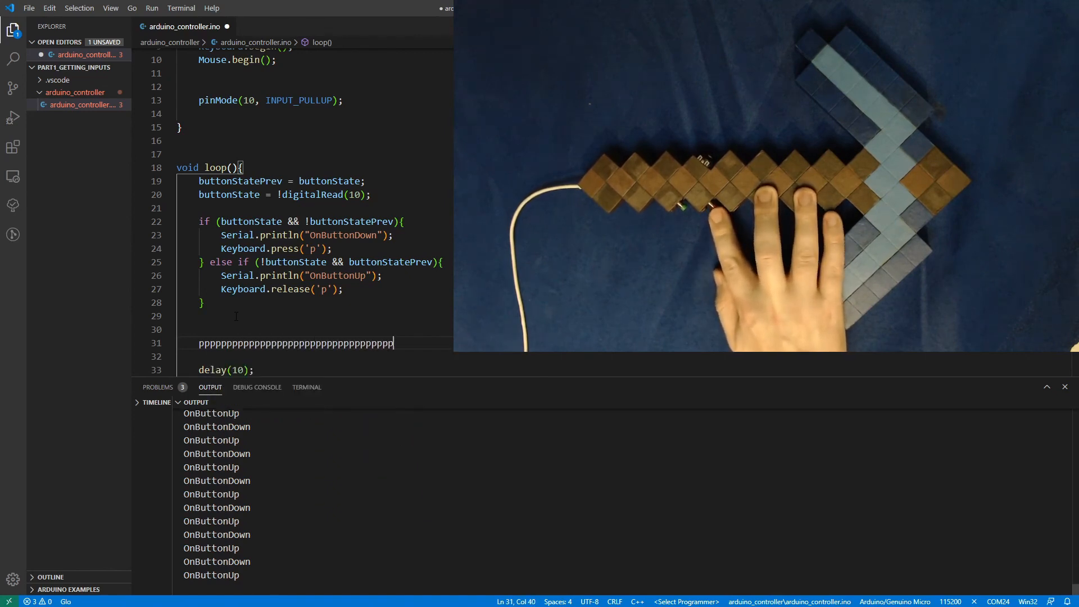
type("pppp")
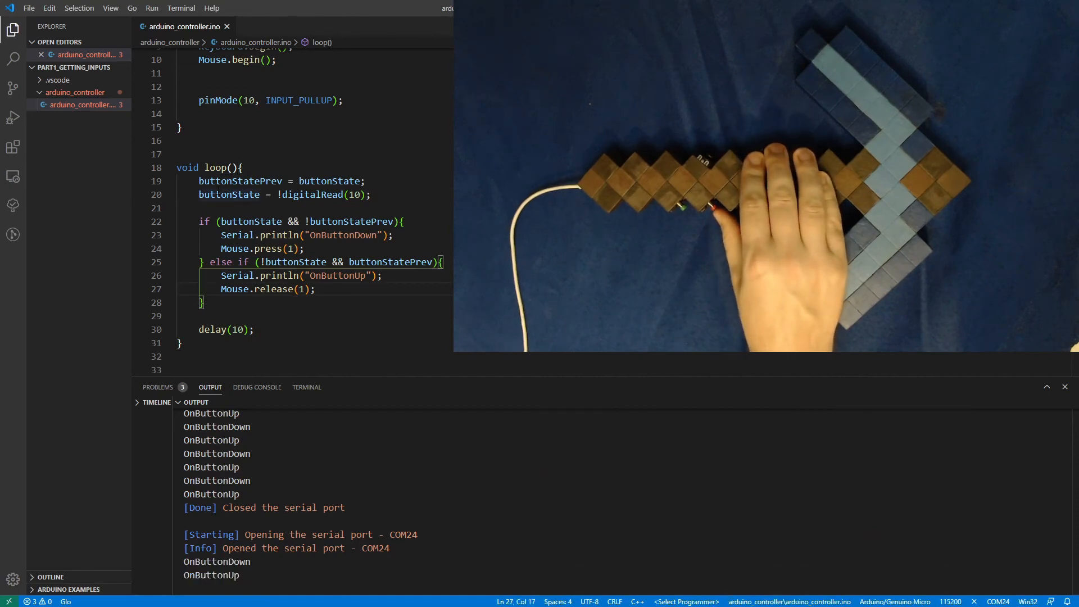
Select the Keyboard call to swap the branches to Mouse.press(1) and Mouse.release(1).
double_click(228, 194)
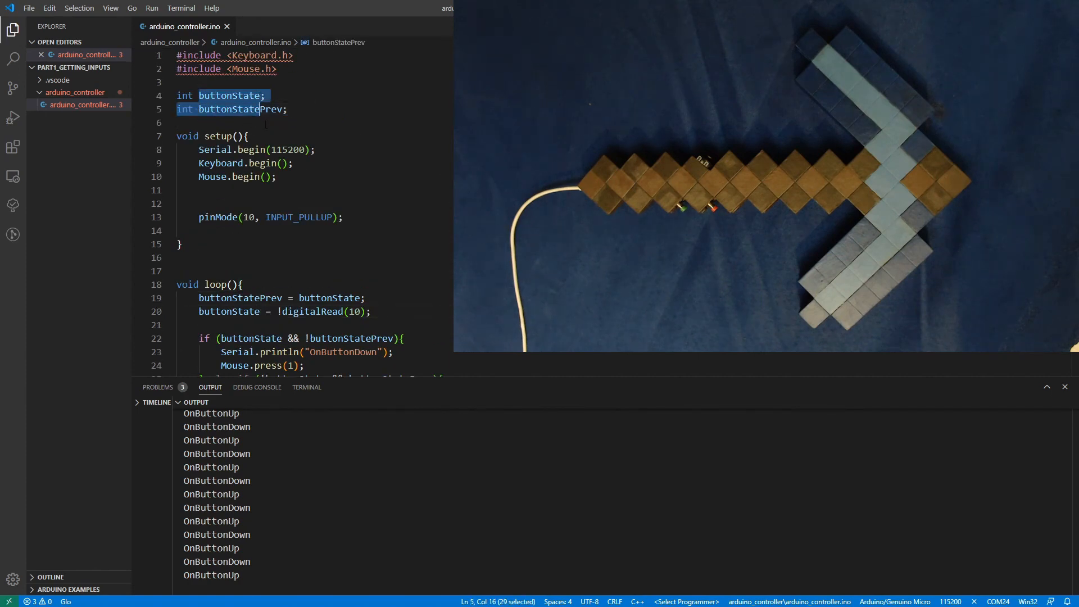
scroll("down", 3)
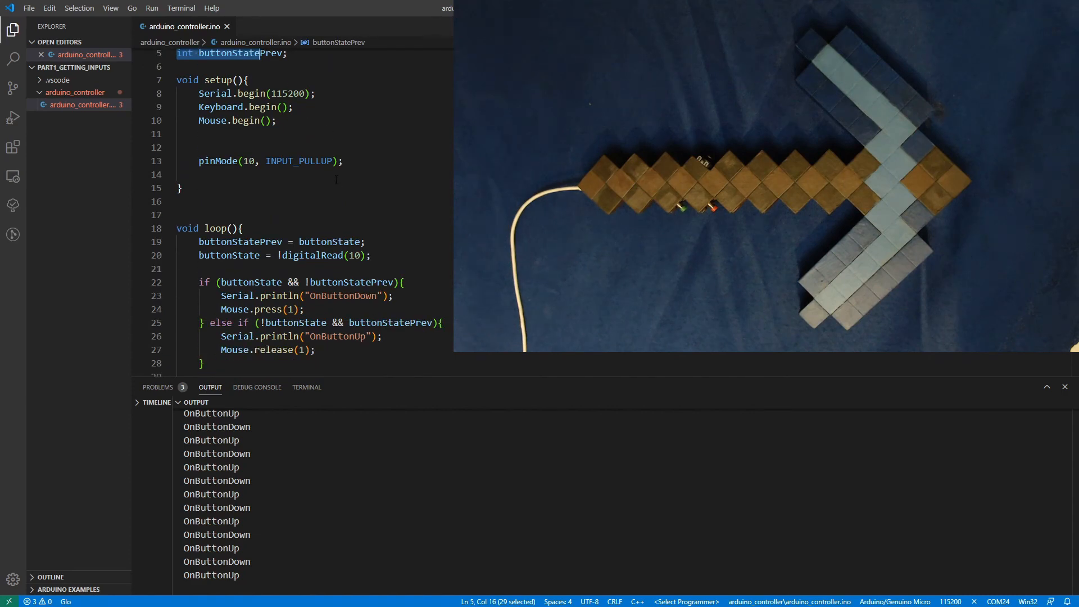
scroll("down", 3)
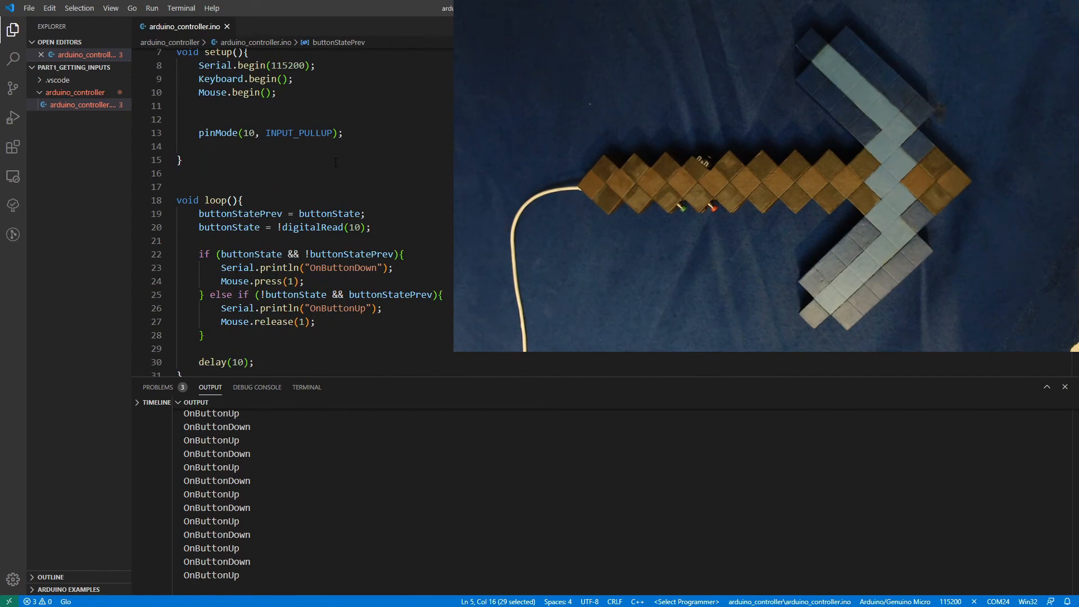